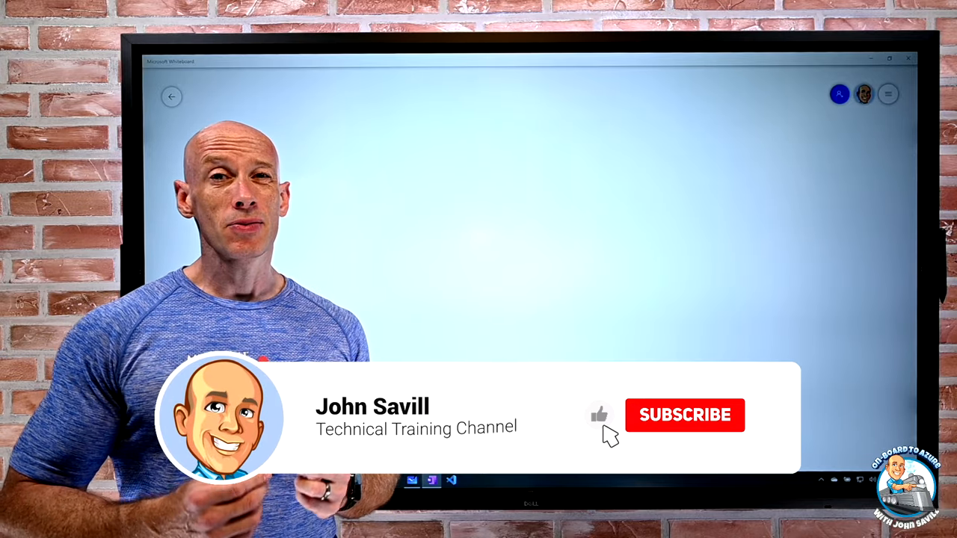
Step: Go through Cost Management + Billing to Cost analysis (preview) for the SavillTech Dev Subscription
{"action": "left_click", "coordinate": [685, 415]}
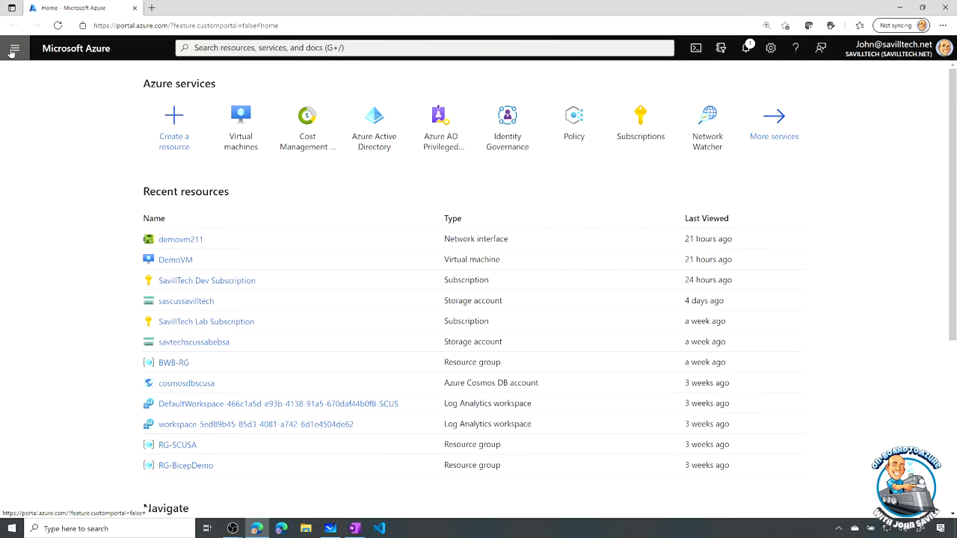
{"action": "left_click", "coordinate": [13, 48]}
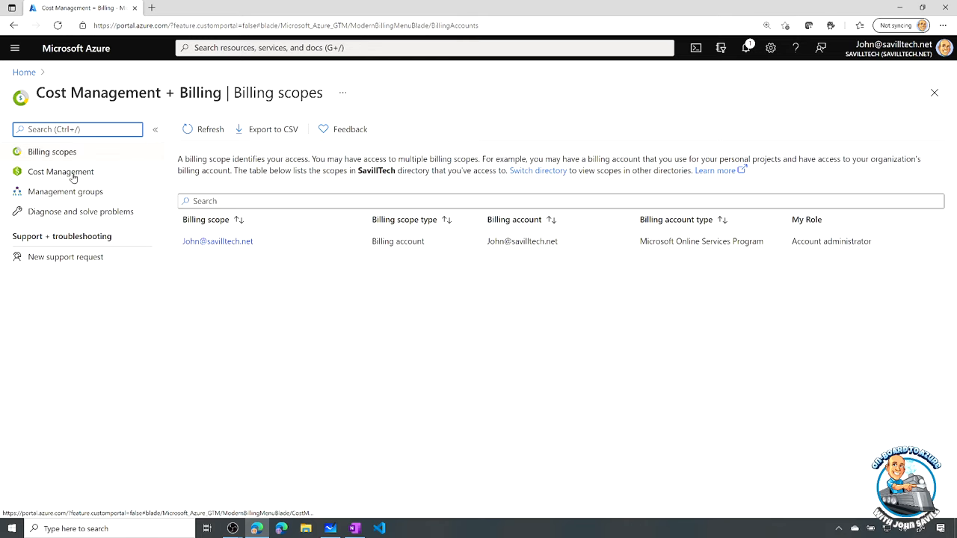
{"action": "left_click", "coordinate": [61, 171]}
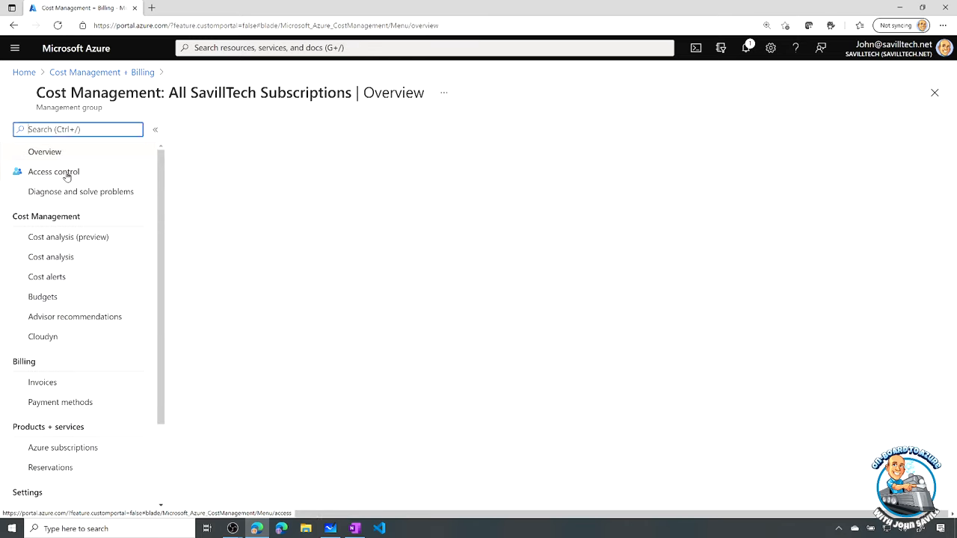
{"action": "left_click", "coordinate": [68, 237]}
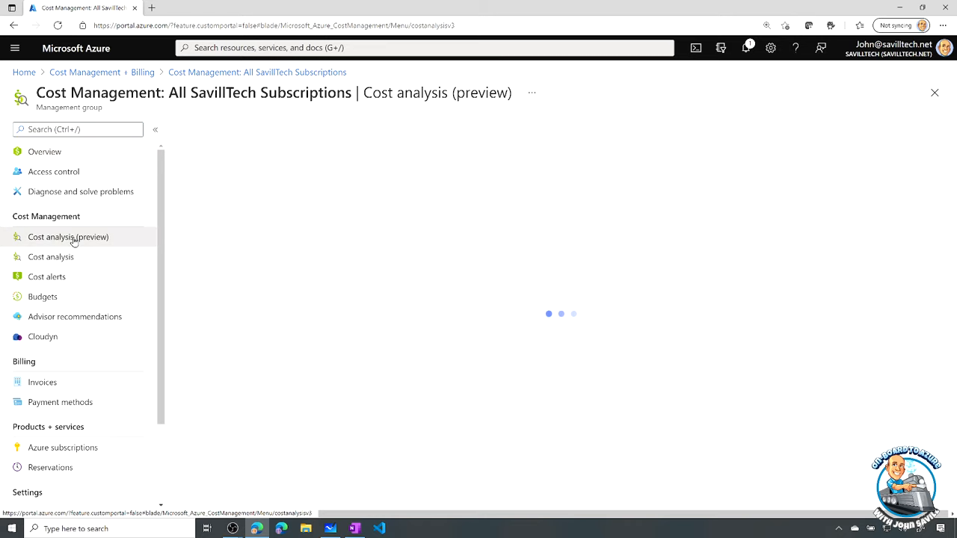
{"action": "left_click", "coordinate": [68, 237]}
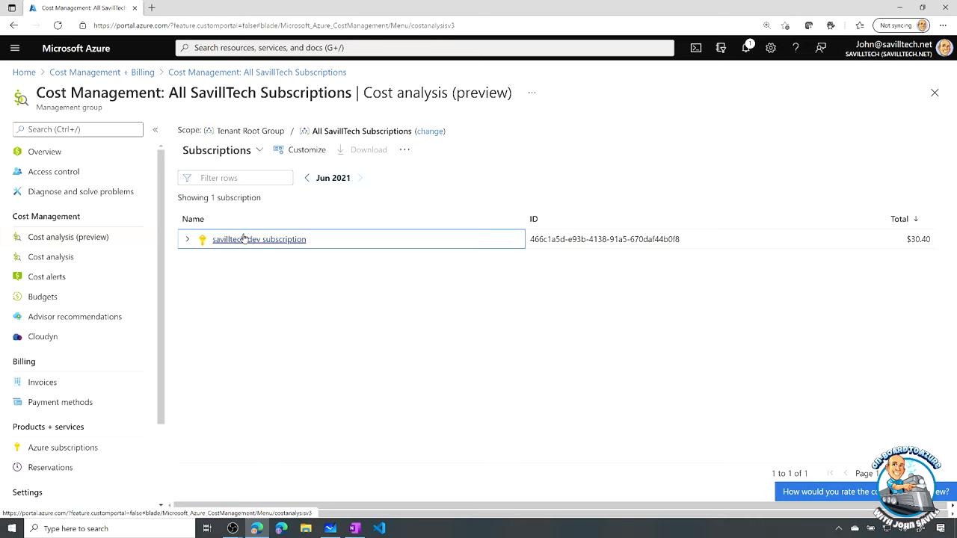
{"action": "left_click", "coordinate": [258, 240]}
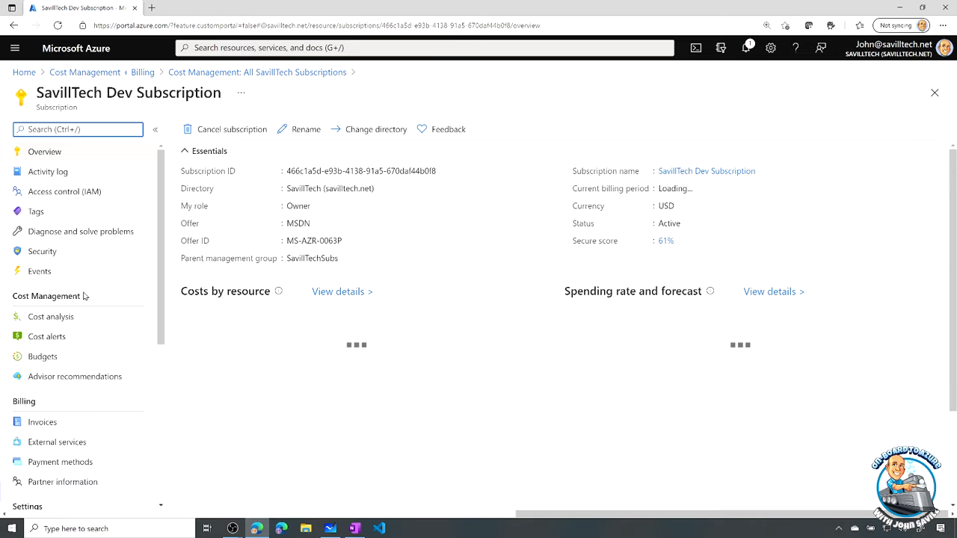
{"action": "left_click", "coordinate": [51, 316]}
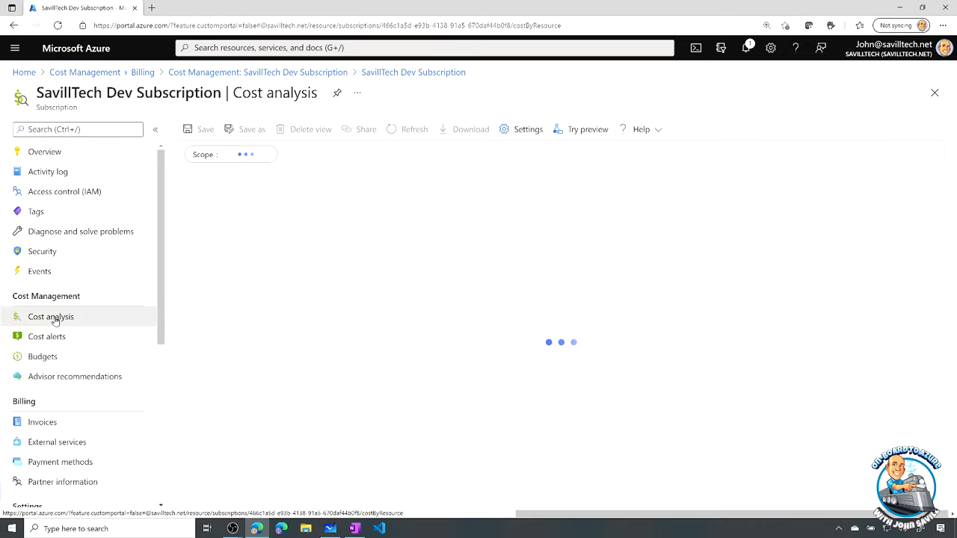
Step: Switch the cost view to Cost by resource, then back to Accumulated costs
{"action": "left_click", "coordinate": [50, 317]}
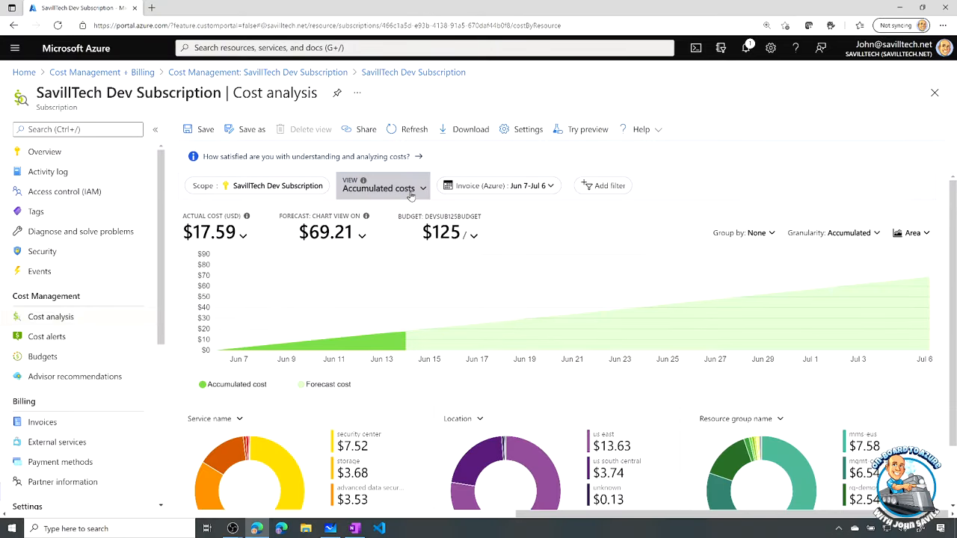
{"action": "left_click", "coordinate": [382, 187]}
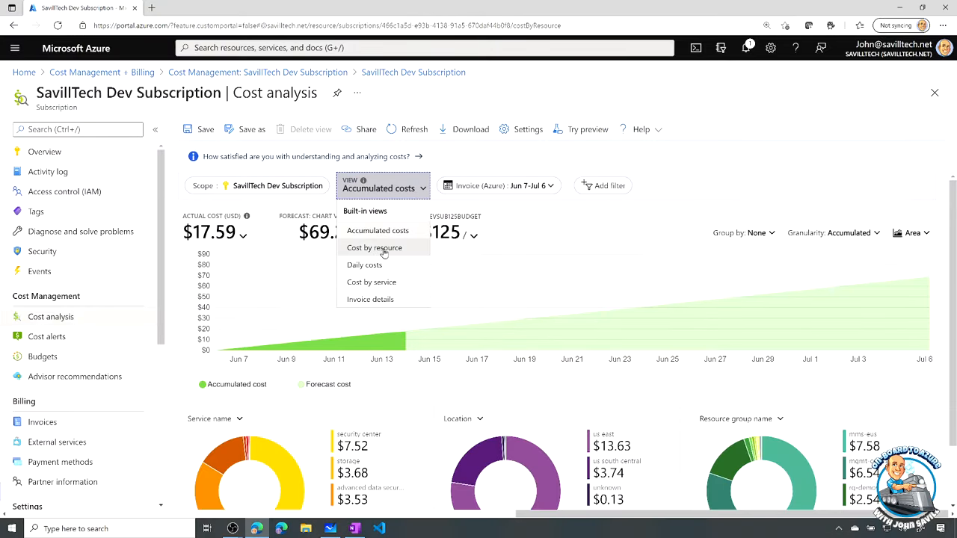
{"action": "left_click", "coordinate": [374, 248]}
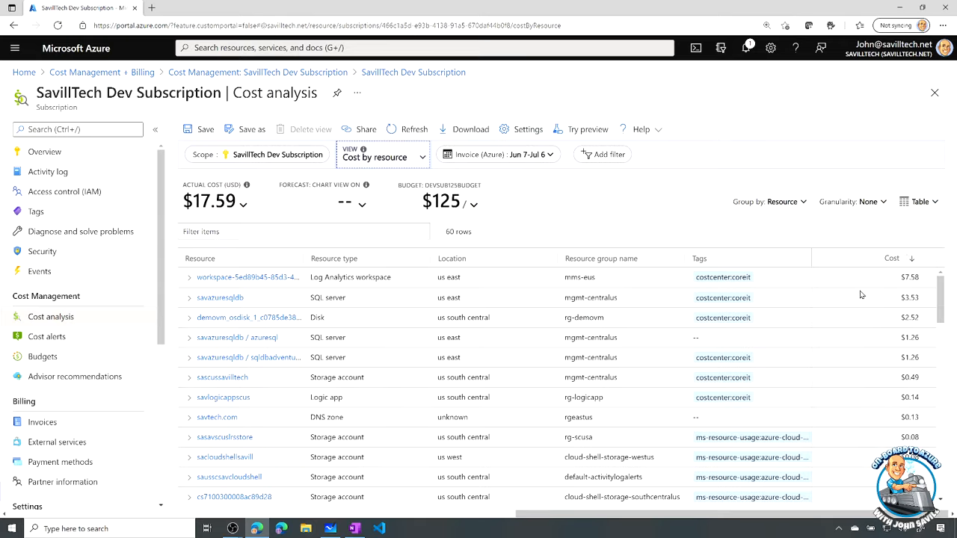
{"action": "scroll", "scroll_direction": "down", "scroll_amount": 3}
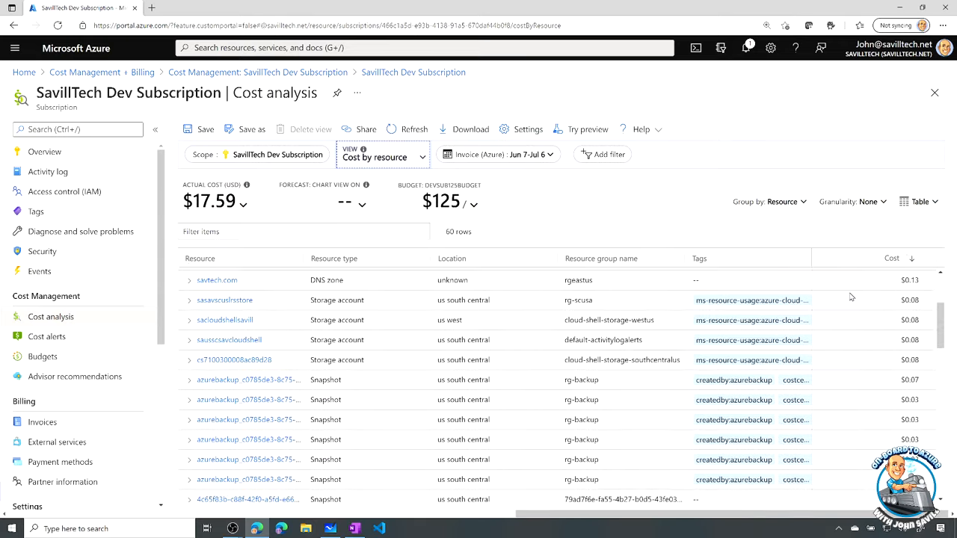
{"action": "left_click", "coordinate": [383, 157]}
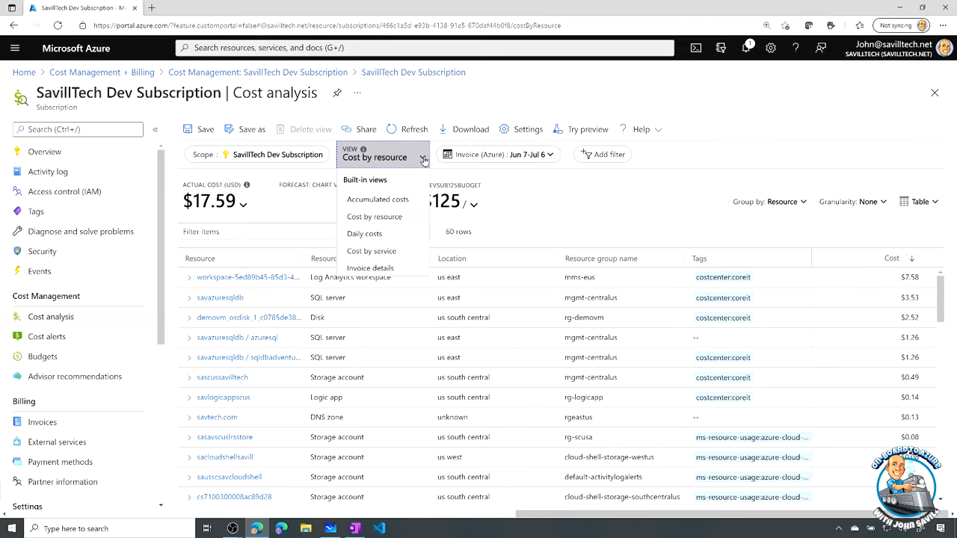
{"action": "mouse_move", "coordinate": [365, 233]}
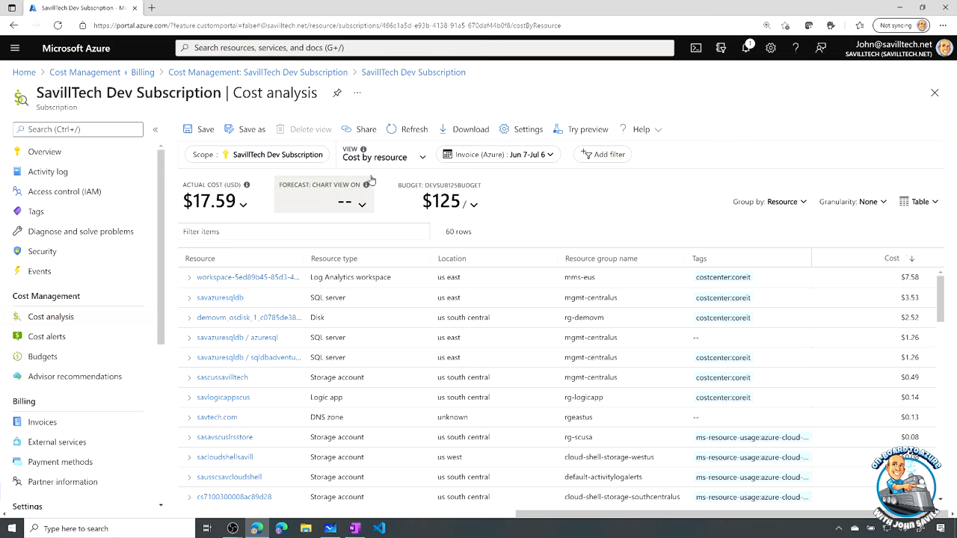
{"action": "left_click", "coordinate": [382, 157]}
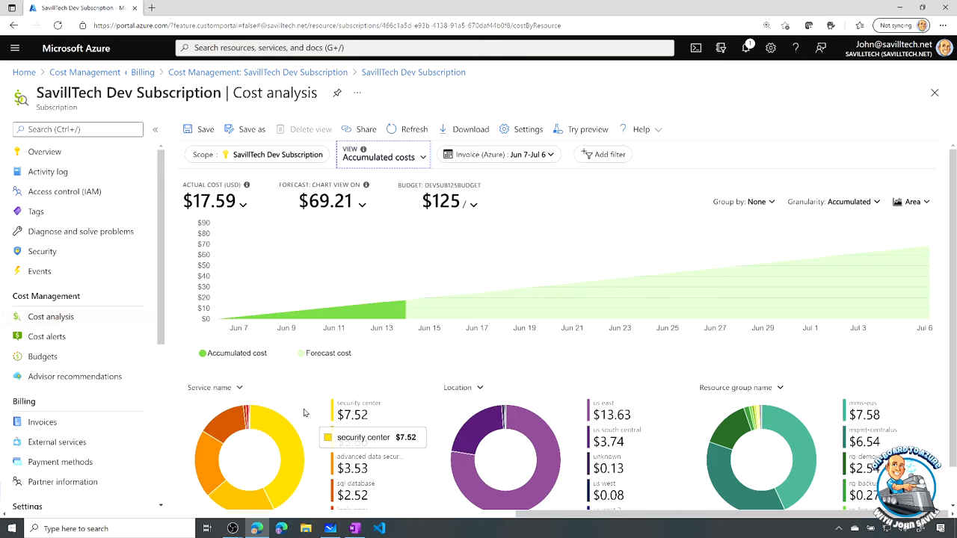
{"action": "scroll", "scroll_direction": "down", "scroll_amount": 3}
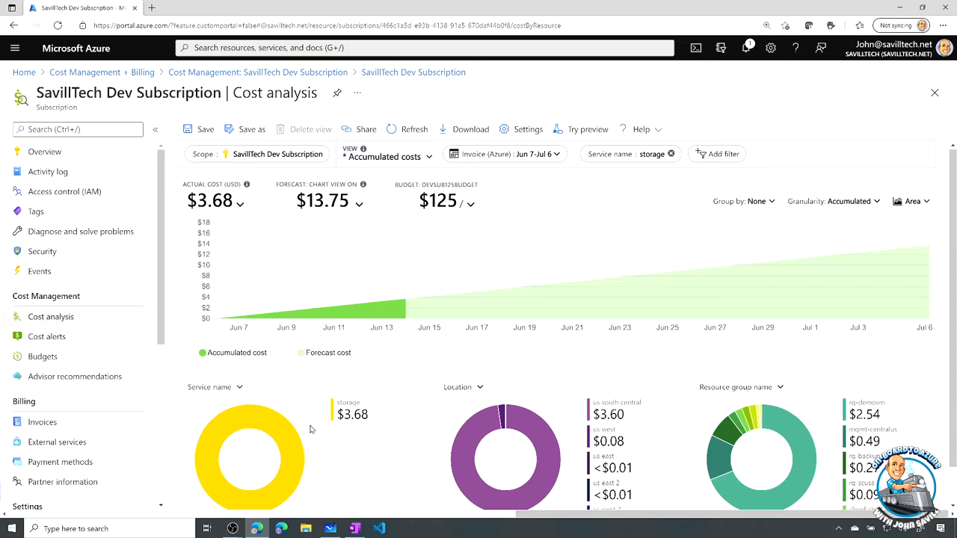
{"action": "mouse_move", "coordinate": [505, 415]}
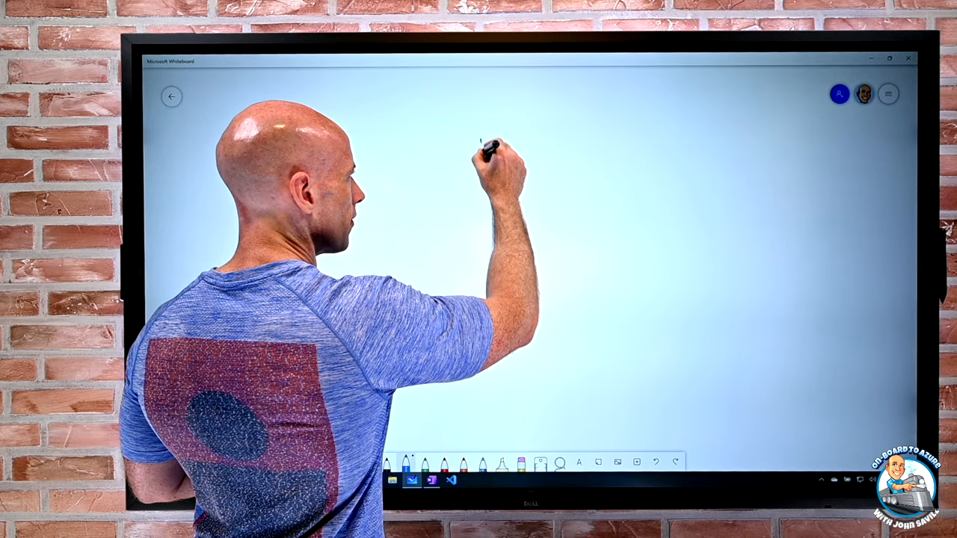
Step: Draw a box near the top centre and label it VM
{"action": "left_click_drag", "start_coordinate": [486, 135], "coordinate": [537, 175]}
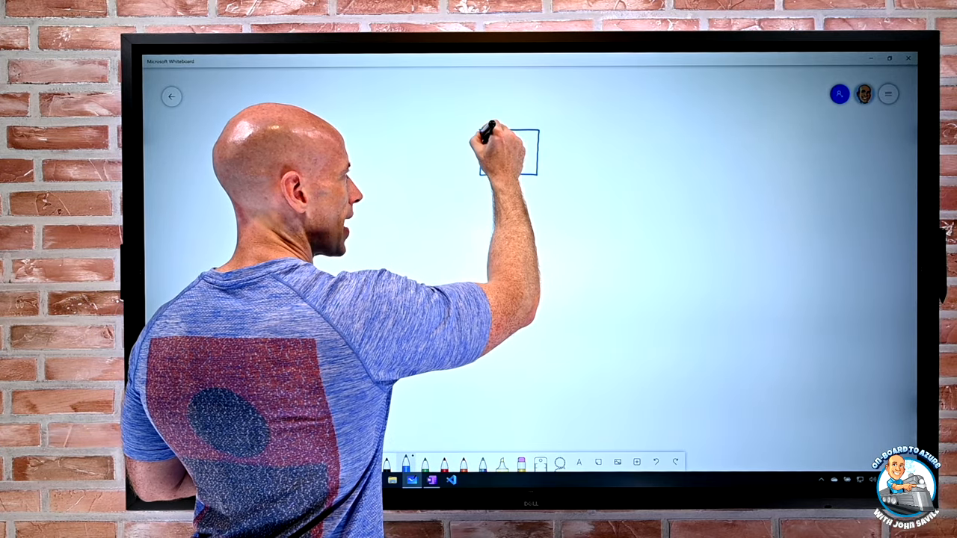
{"action": "type", "text": "VM"}
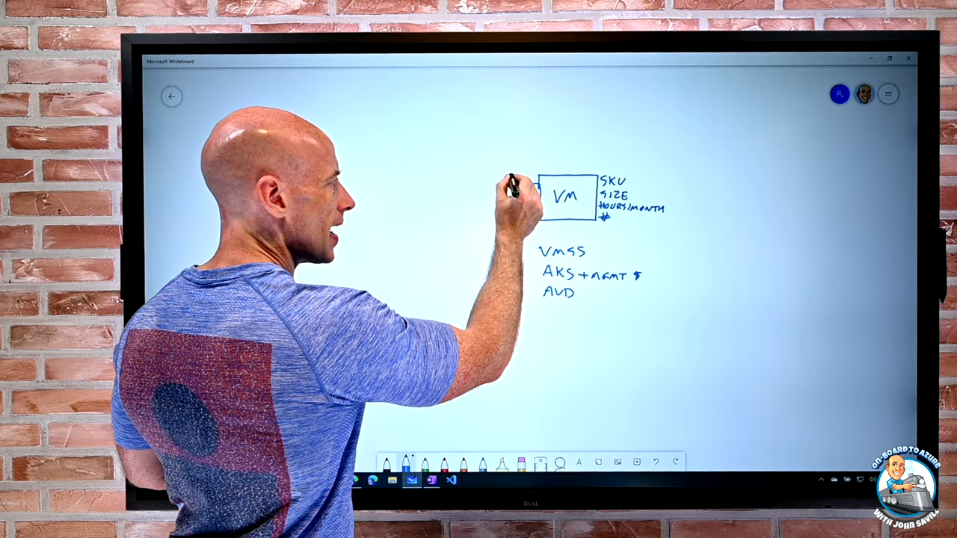
Step: Draw a disk attached to the VM box and write SKU
{"action": "left_click_drag", "start_coordinate": [538, 183], "coordinate": [487, 184]}
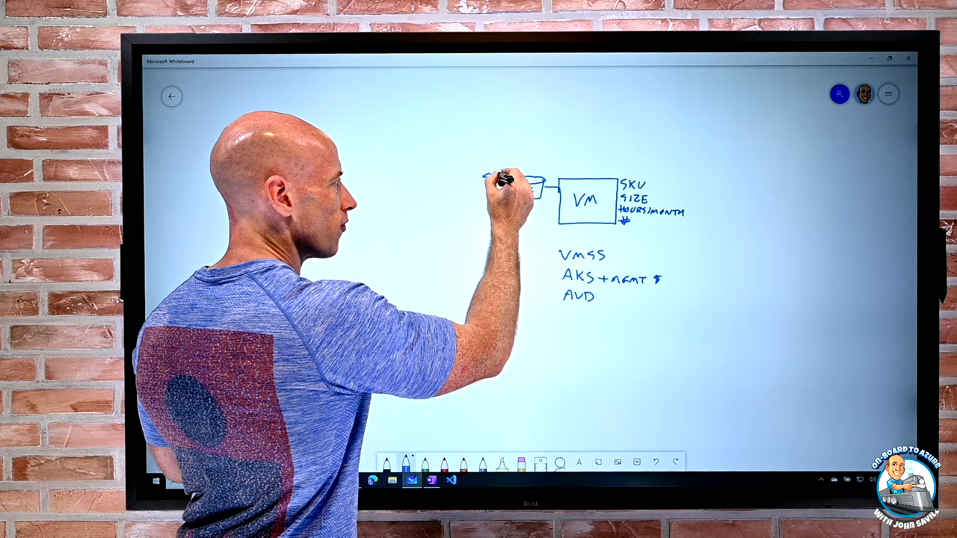
{"action": "type", "text": "SKU"}
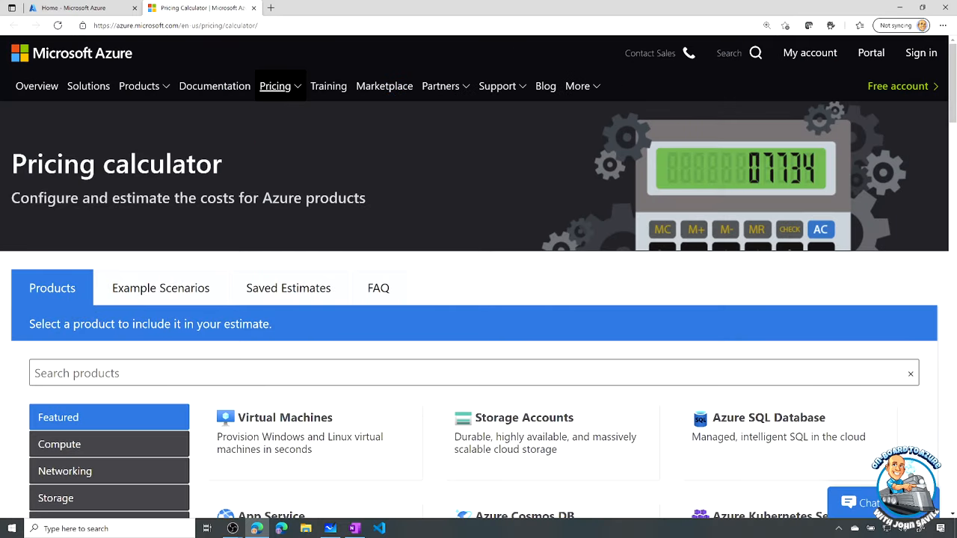
{"action": "mouse_move", "coordinate": [849, 133]}
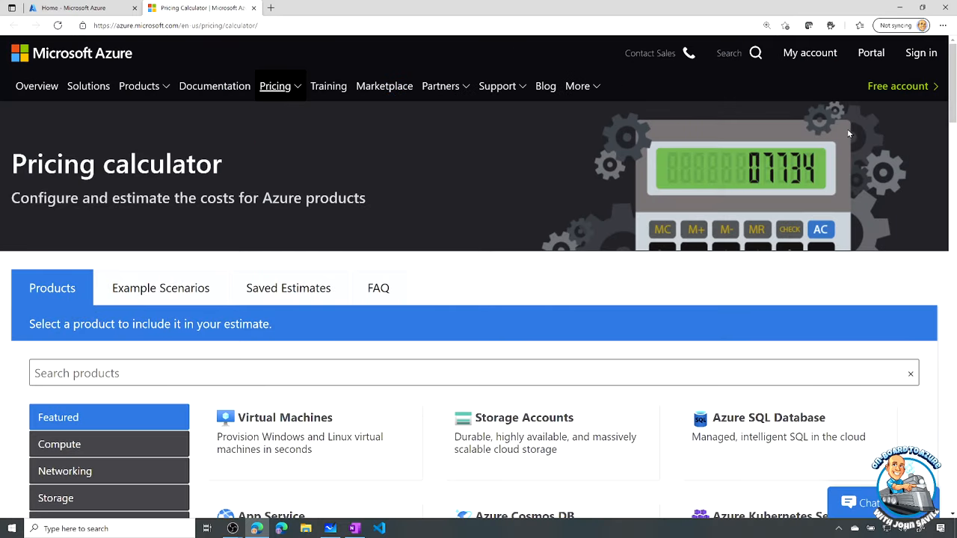
{"action": "left_click", "coordinate": [922, 52]}
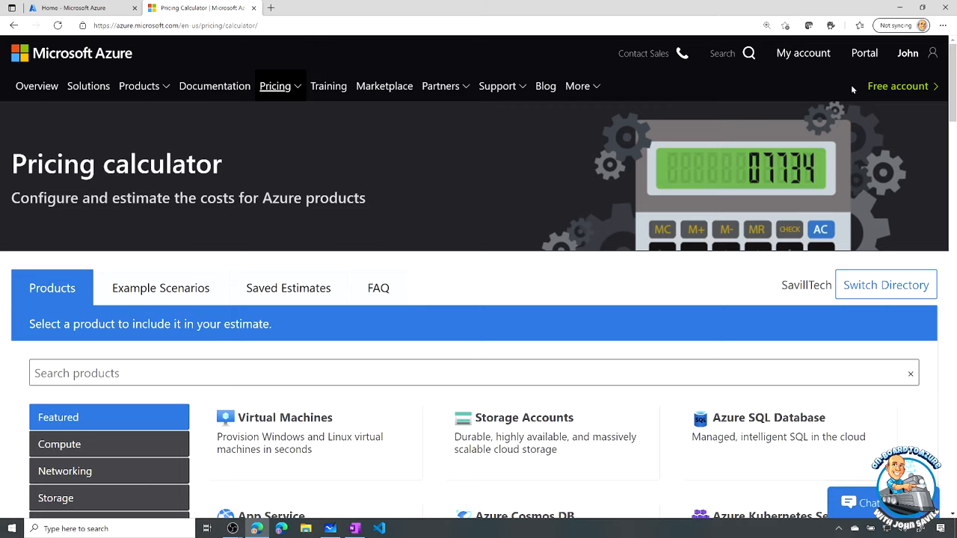
{"action": "mouse_move", "coordinate": [644, 196]}
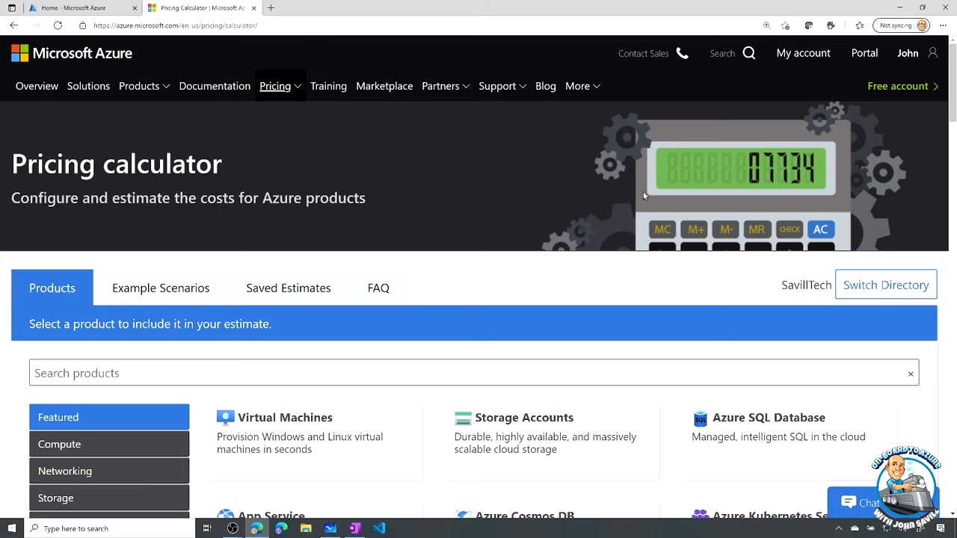
{"action": "scroll", "scroll_direction": "down", "scroll_amount": 3}
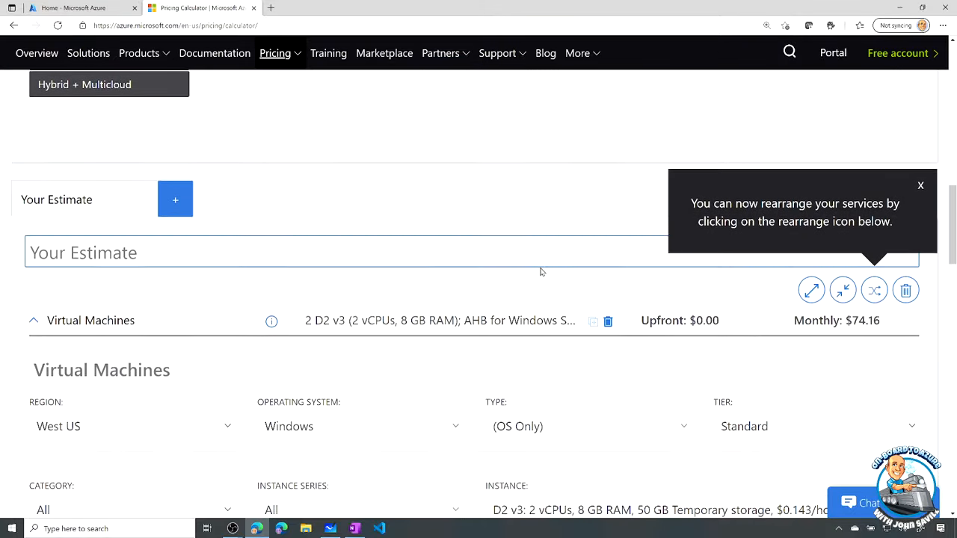
{"action": "scroll", "scroll_direction": "down", "scroll_amount": 3}
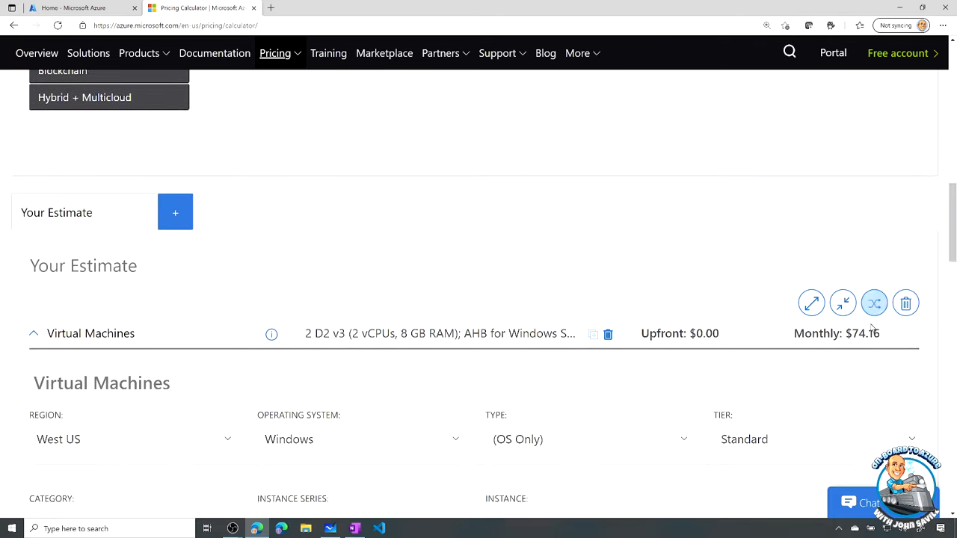
{"action": "left_click", "coordinate": [843, 303]}
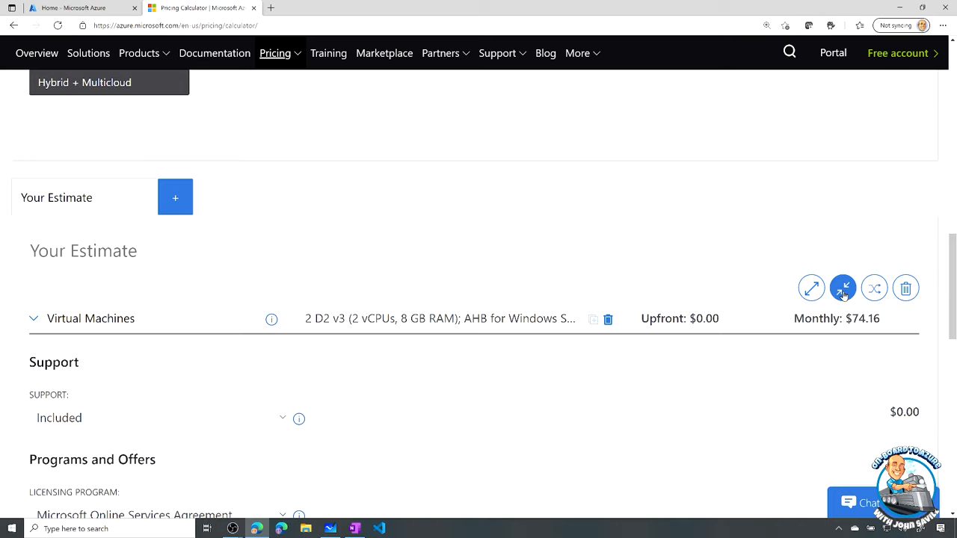
{"action": "left_click", "coordinate": [906, 287]}
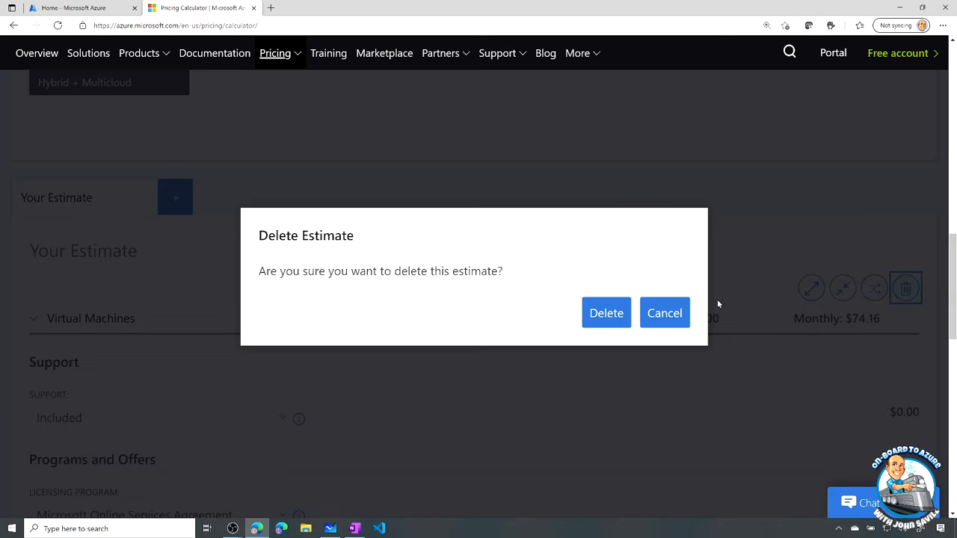
{"action": "left_click", "coordinate": [606, 313]}
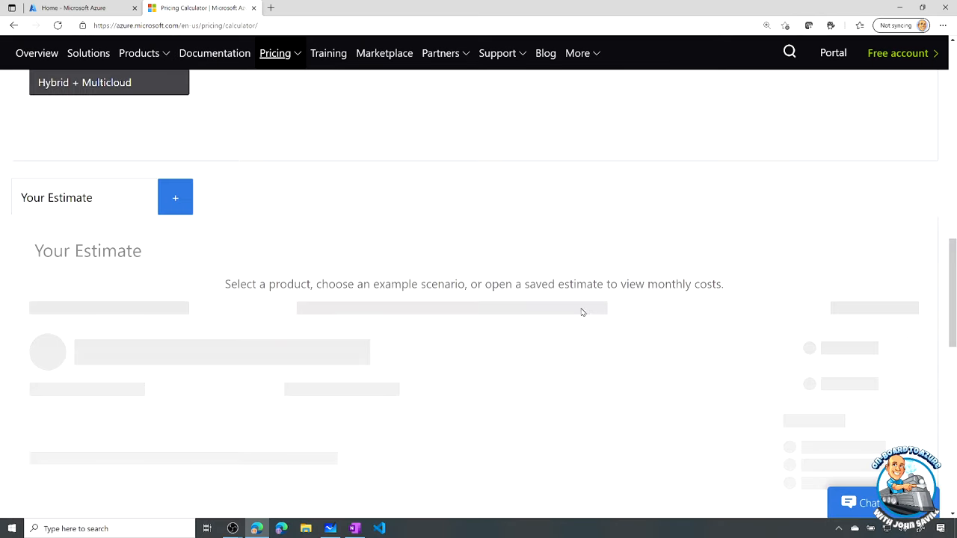
{"action": "mouse_move", "coordinate": [219, 213]}
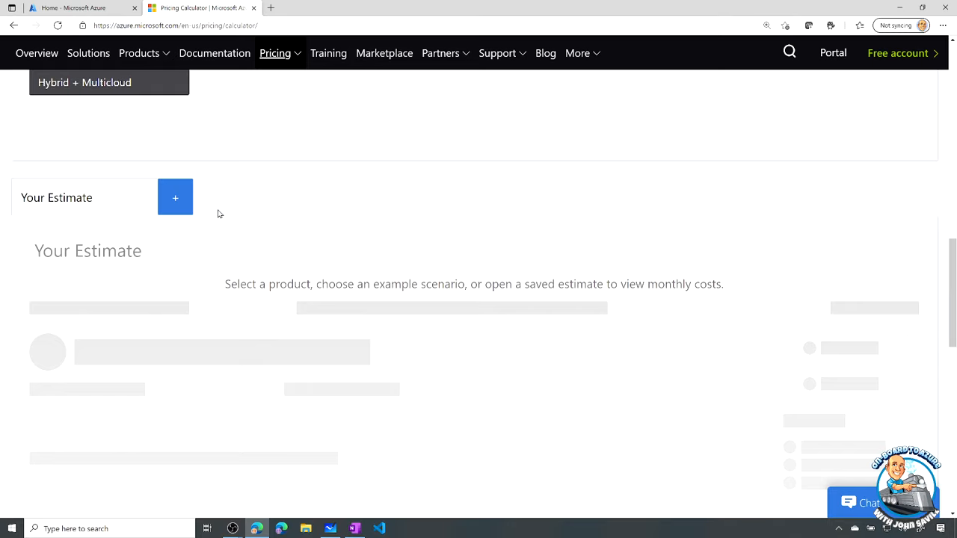
{"action": "mouse_move", "coordinate": [175, 198]}
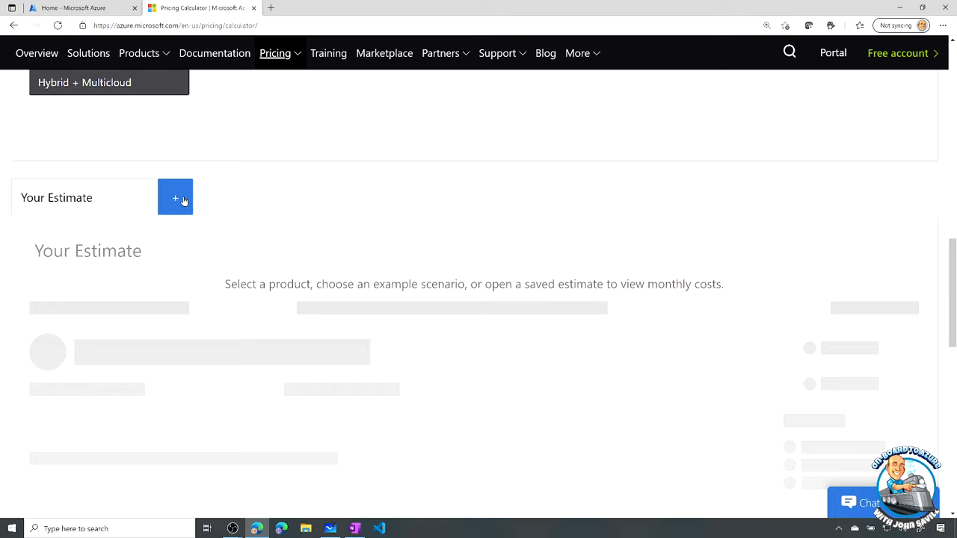
{"action": "mouse_move", "coordinate": [175, 197]}
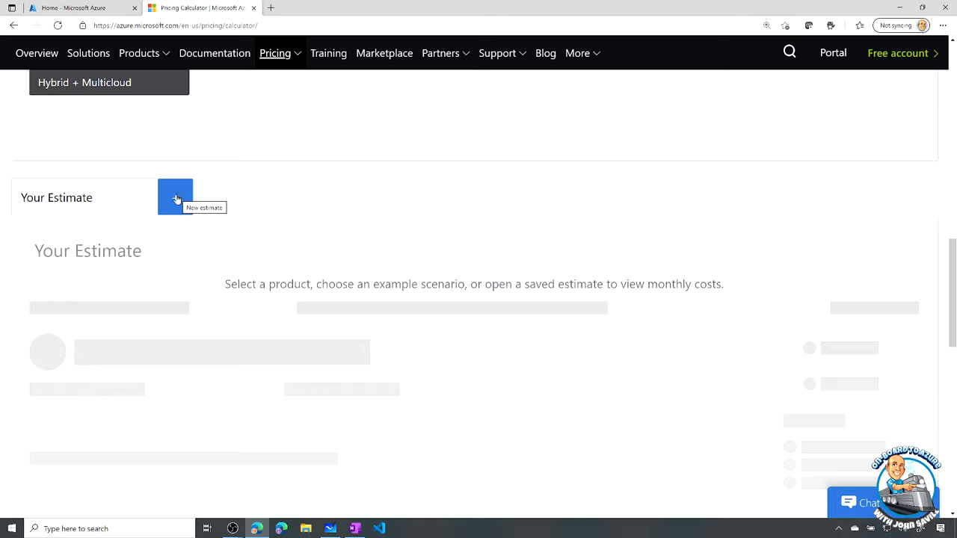
{"action": "left_click", "coordinate": [175, 197]}
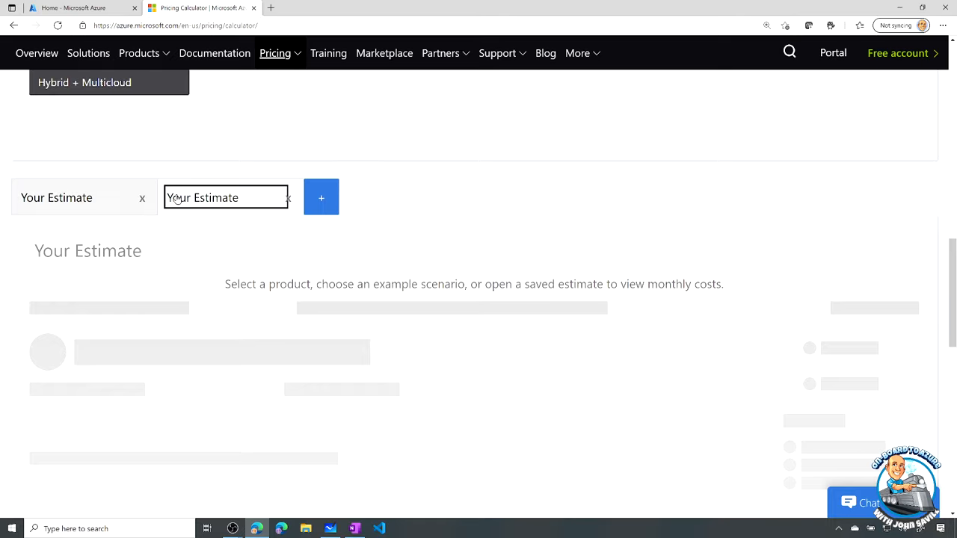
{"action": "left_click", "coordinate": [320, 197]}
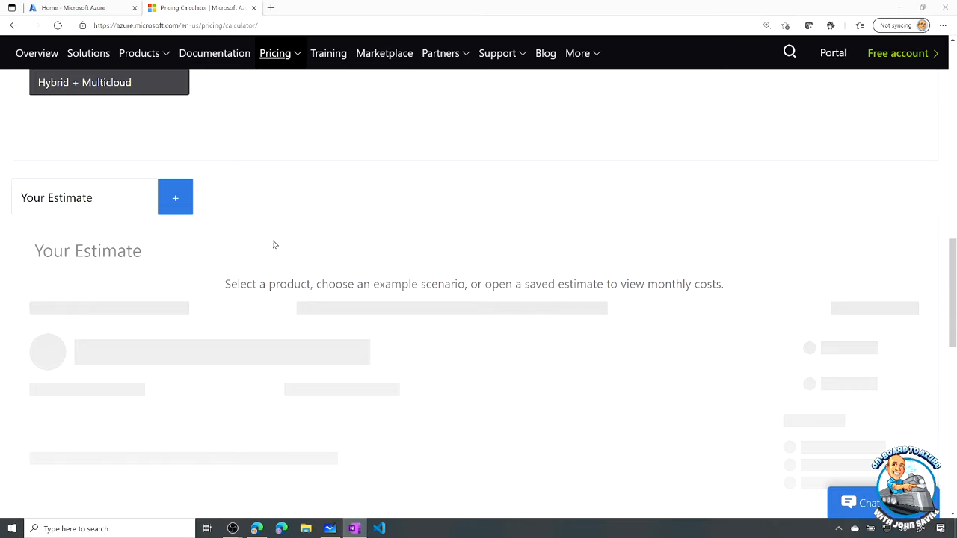
Step: Show the Example Scenarios and view the CI/CD for Containers architecture
{"action": "left_click", "coordinate": [175, 197]}
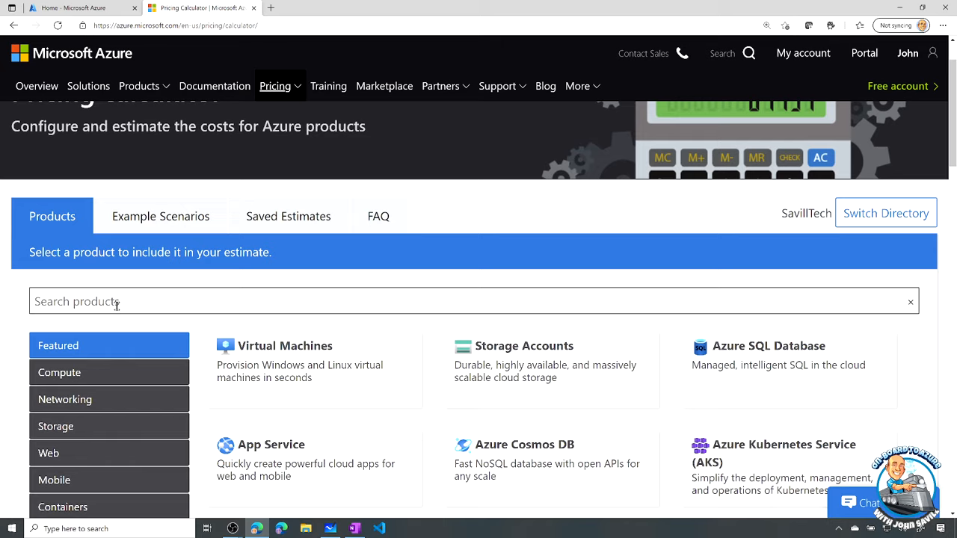
{"action": "left_click", "coordinate": [160, 216]}
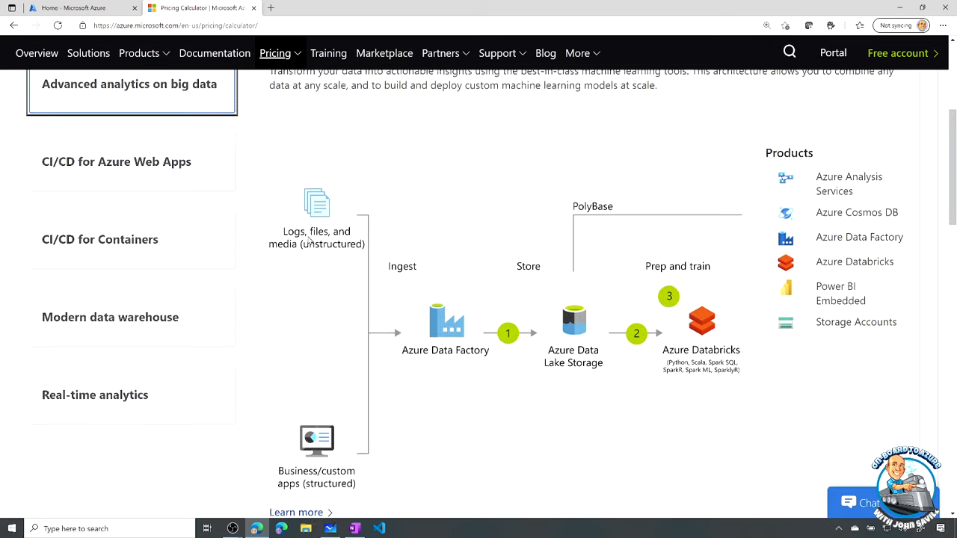
{"action": "scroll", "scroll_direction": "down", "scroll_amount": 3}
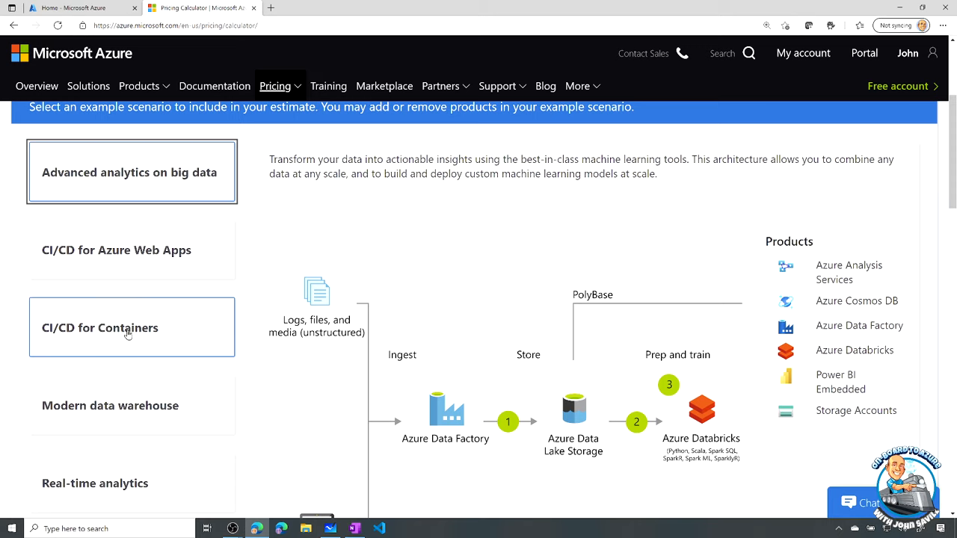
{"action": "left_click", "coordinate": [131, 327]}
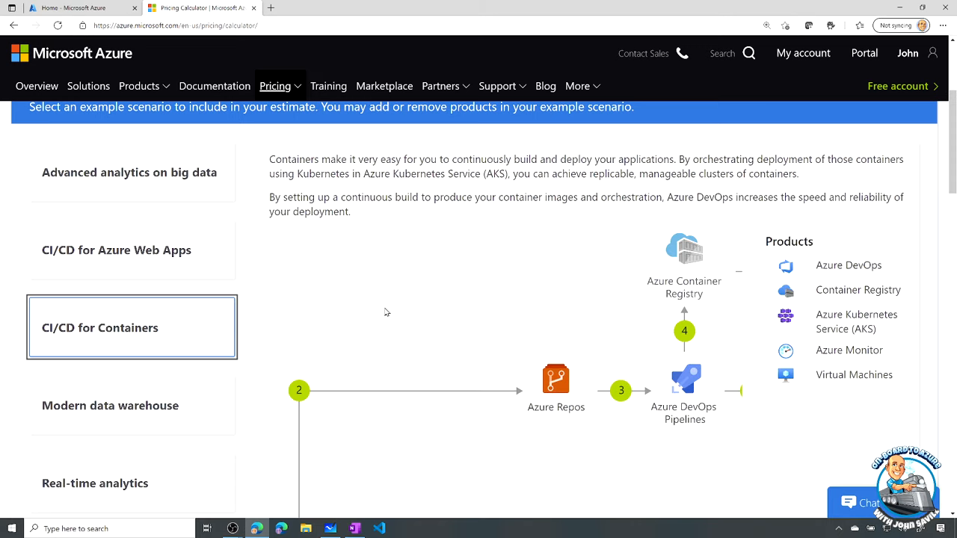
Step: Review the Modern data warehouse scenario, then list the saved estimates
{"action": "scroll", "scroll_direction": "down", "scroll_amount": 3}
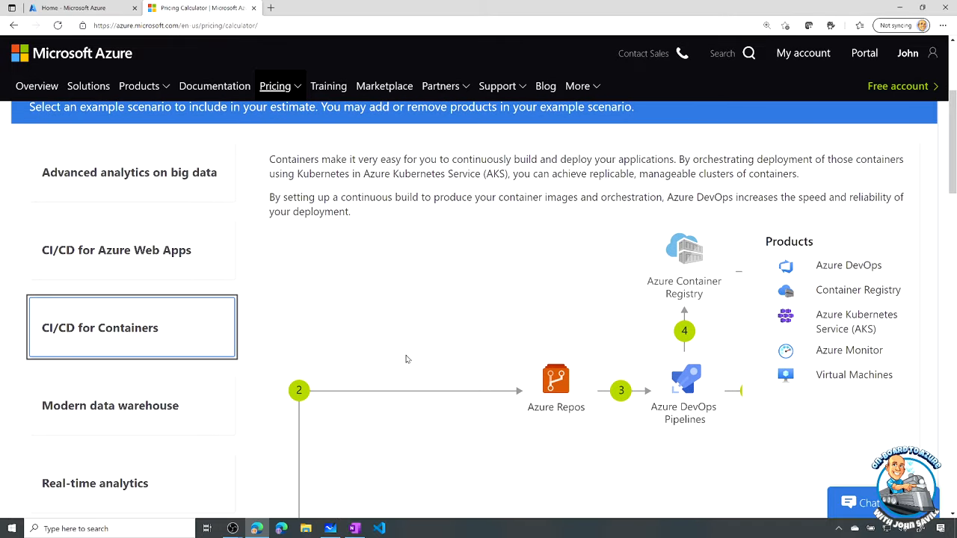
{"action": "left_click", "coordinate": [110, 405]}
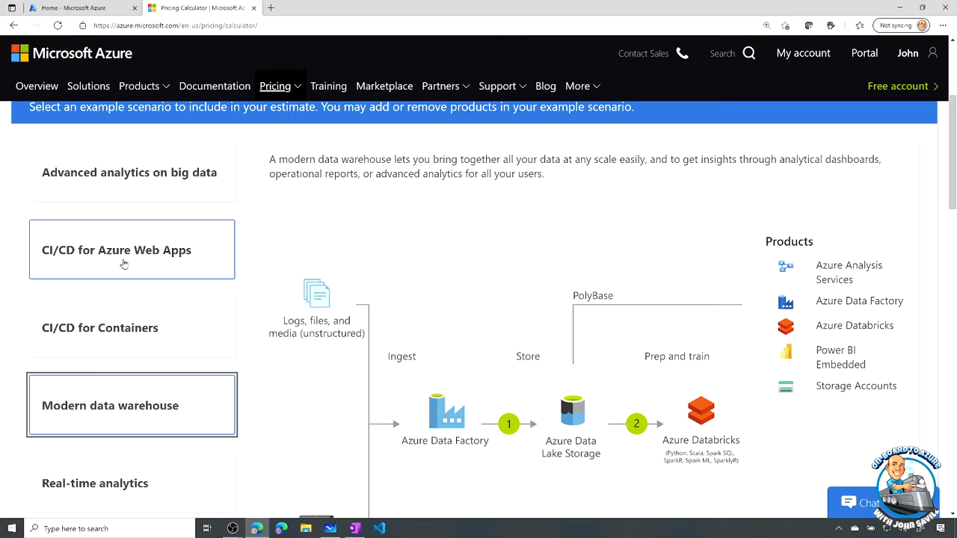
{"action": "scroll", "scroll_direction": "down", "scroll_amount": 3}
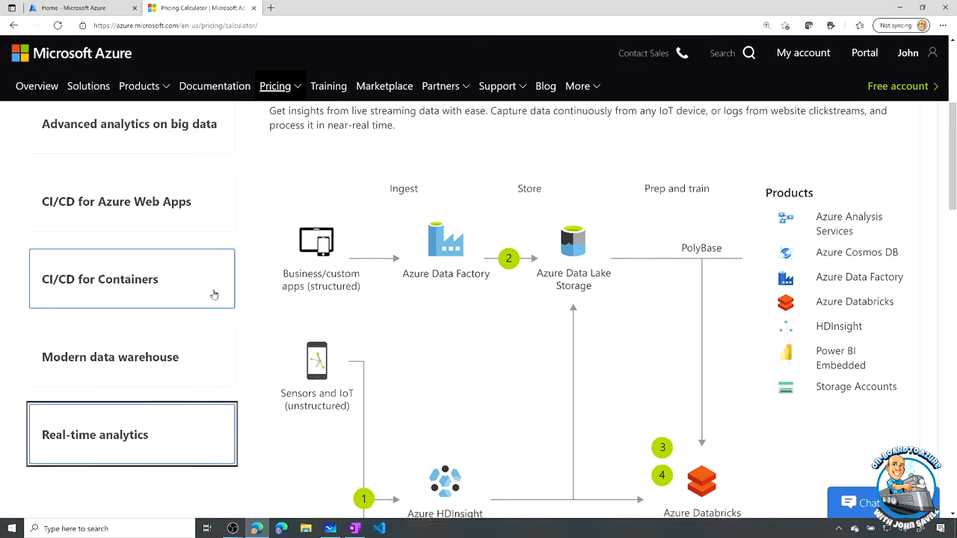
{"action": "scroll", "scroll_direction": "up", "scroll_amount": 3}
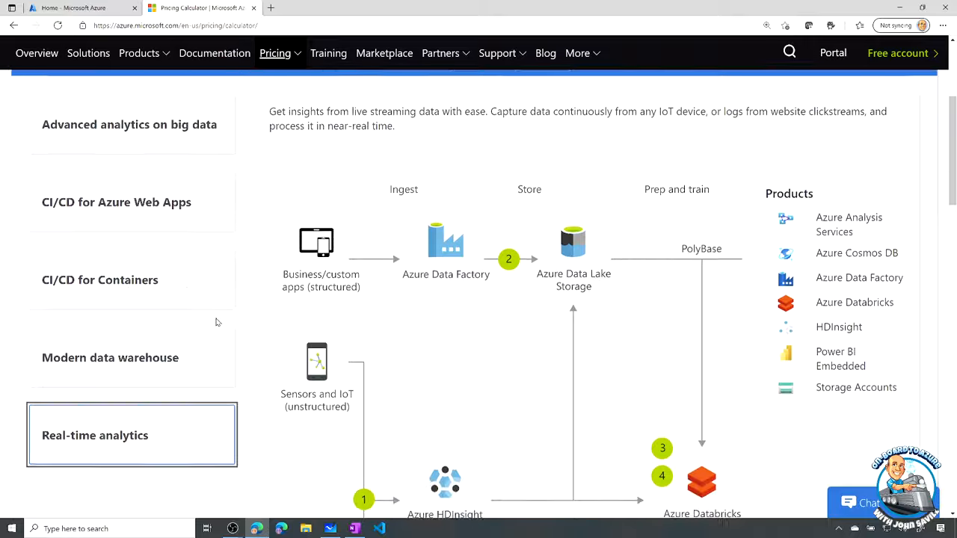
{"action": "scroll", "scroll_direction": "down", "scroll_amount": 3}
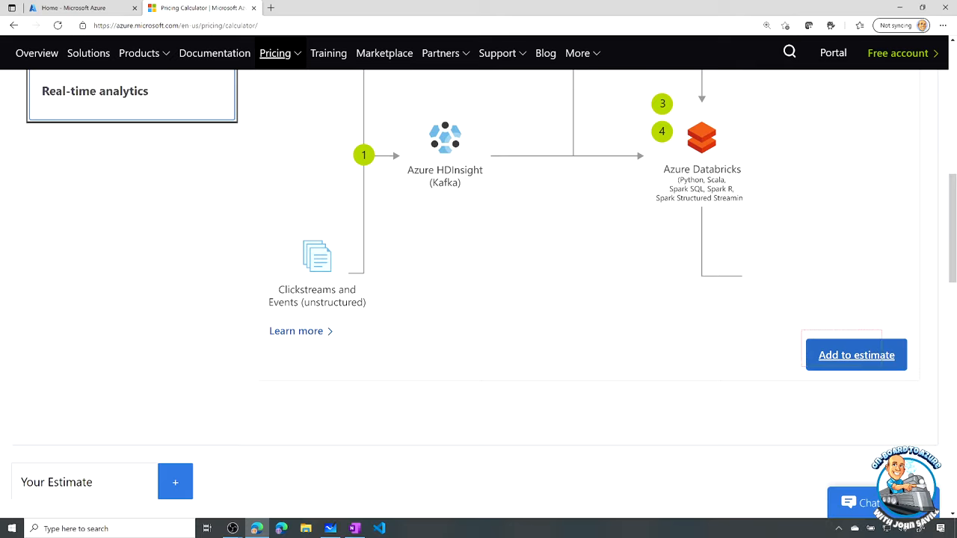
{"action": "mouse_move", "coordinate": [916, 383]}
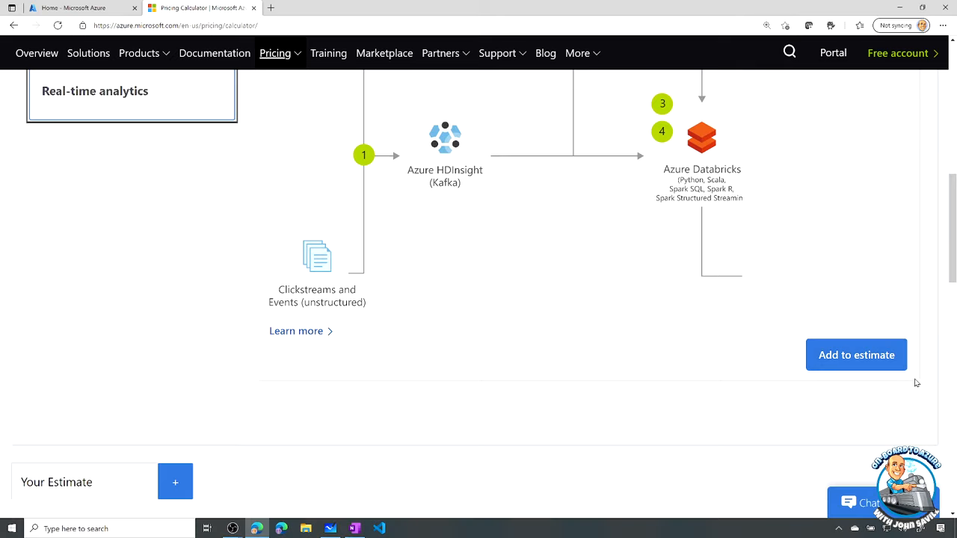
{"action": "mouse_move", "coordinate": [729, 326]}
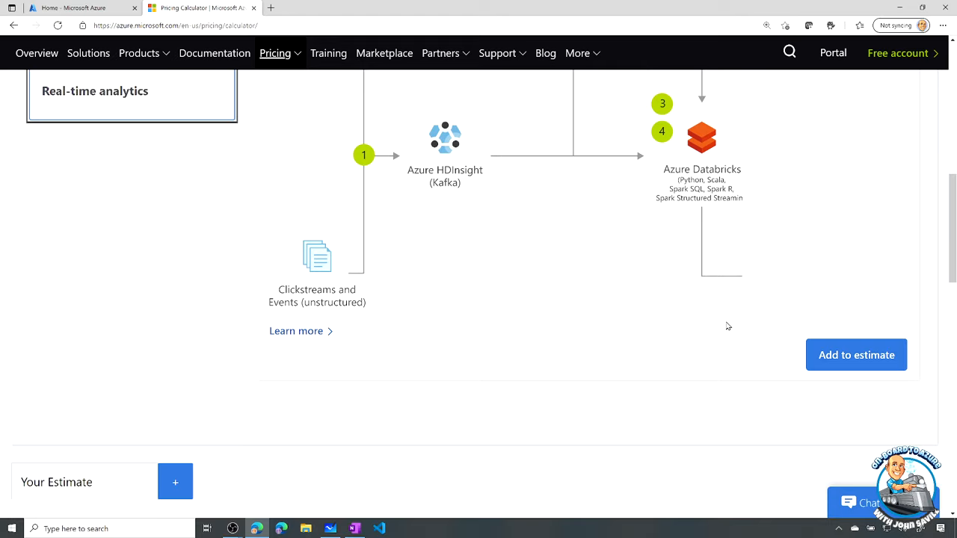
{"action": "mouse_move", "coordinate": [357, 245]}
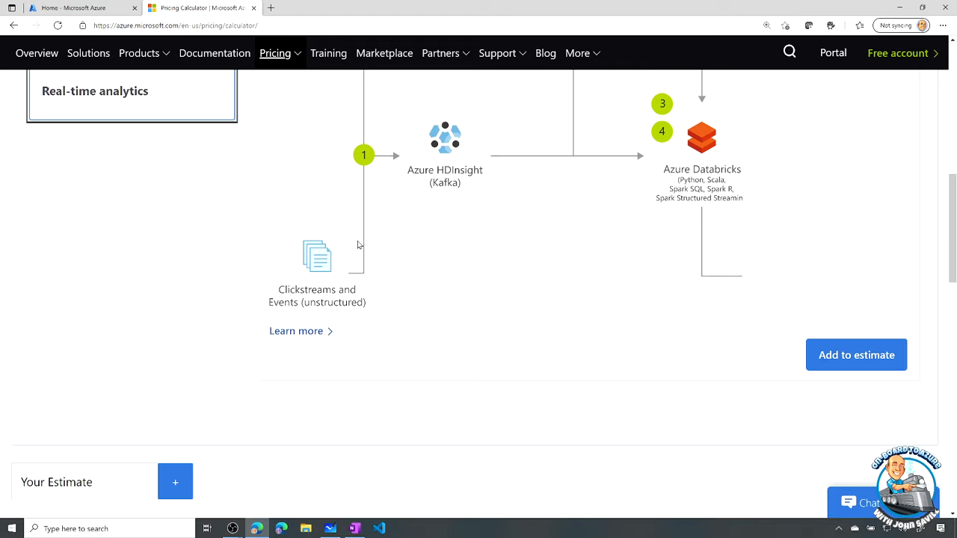
{"action": "mouse_move", "coordinate": [353, 255]}
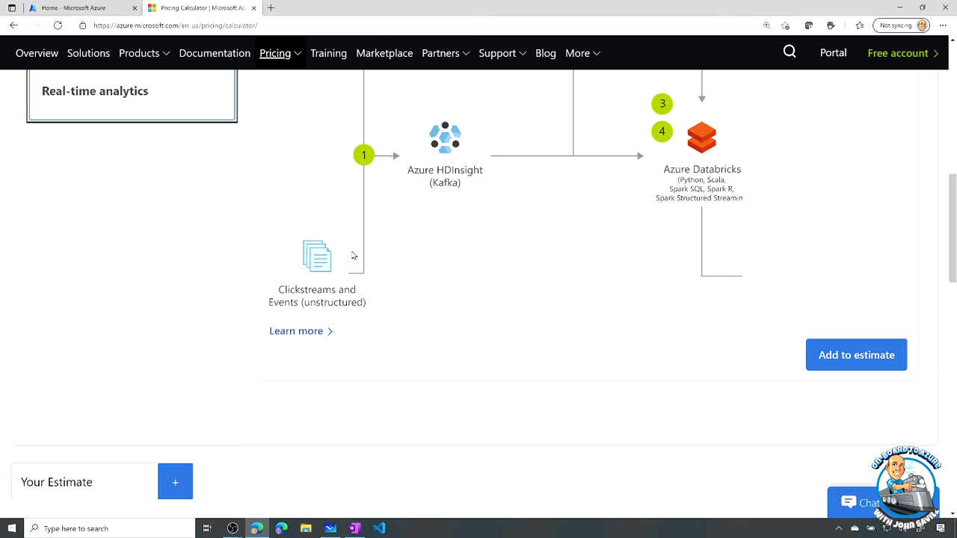
{"action": "left_click", "coordinate": [288, 287]}
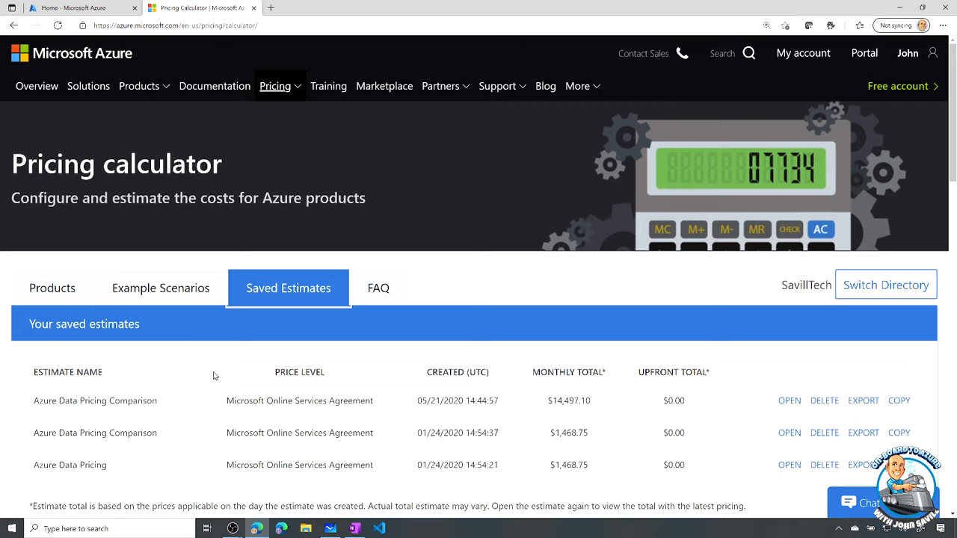
{"action": "mouse_move", "coordinate": [423, 454]}
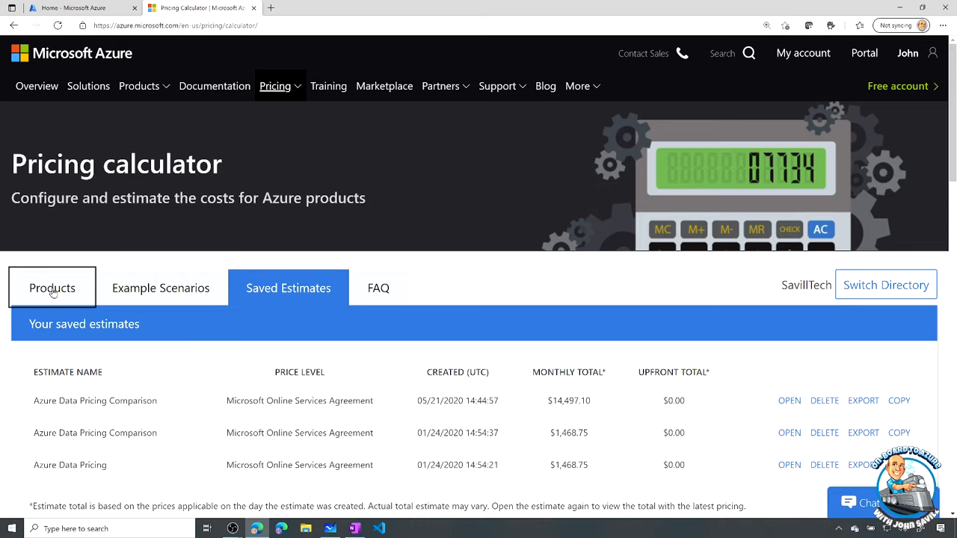
Step: Return to the Products catalogue and add Virtual Machines to the estimate
{"action": "left_click", "coordinate": [51, 288]}
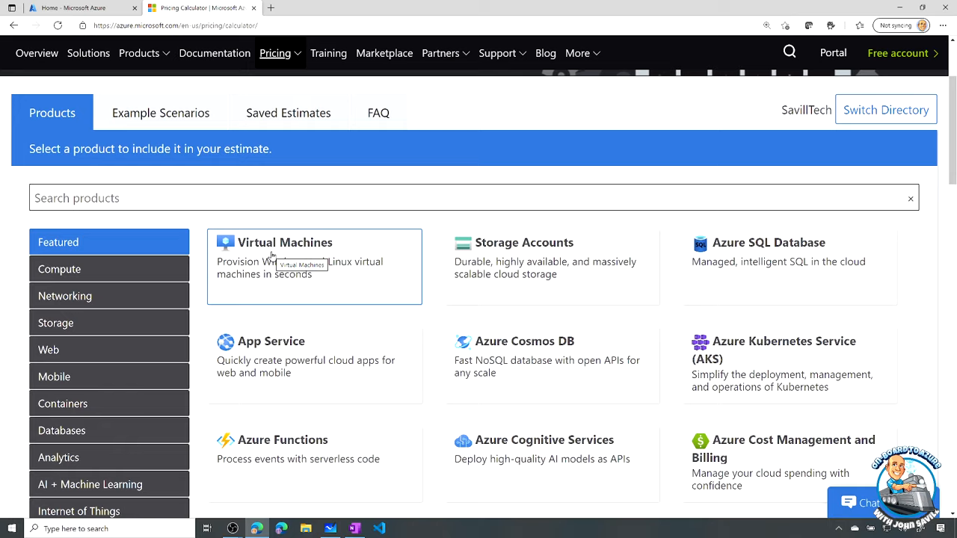
{"action": "mouse_move", "coordinate": [272, 250]}
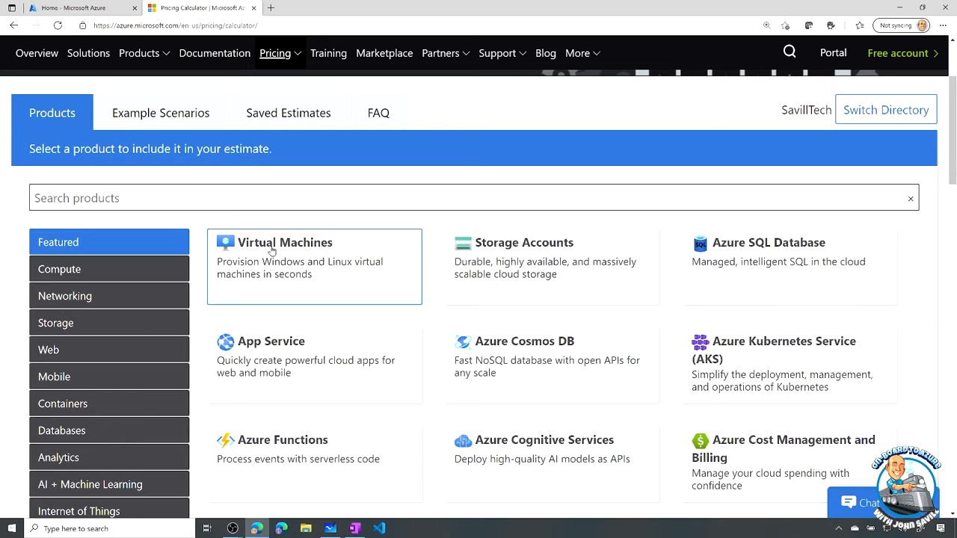
{"action": "left_click", "coordinate": [314, 266]}
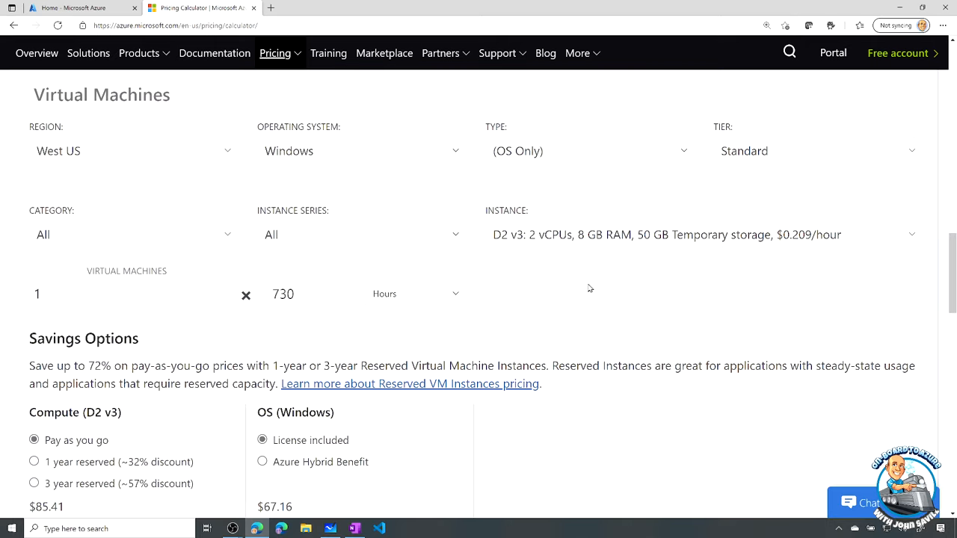
{"action": "mouse_move", "coordinate": [85, 152]}
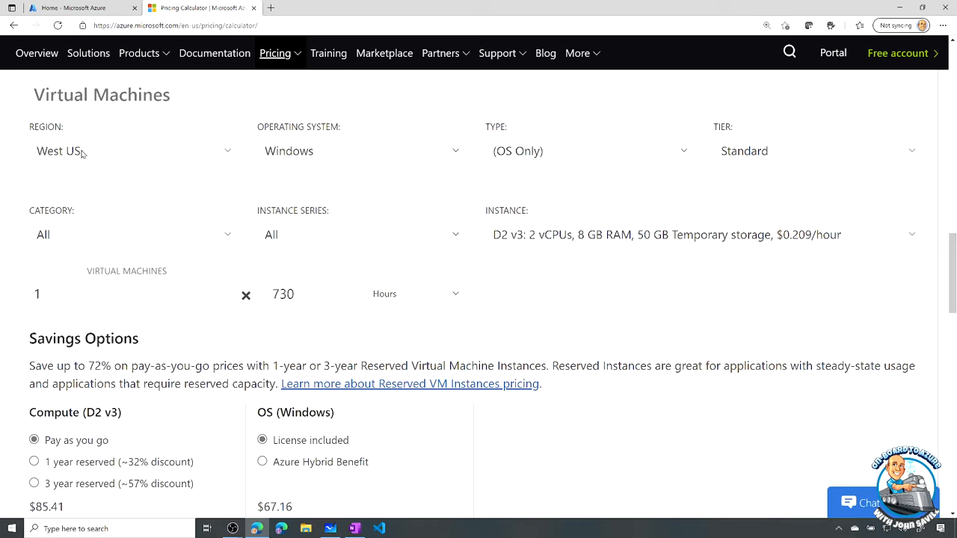
{"action": "mouse_move", "coordinate": [231, 154]}
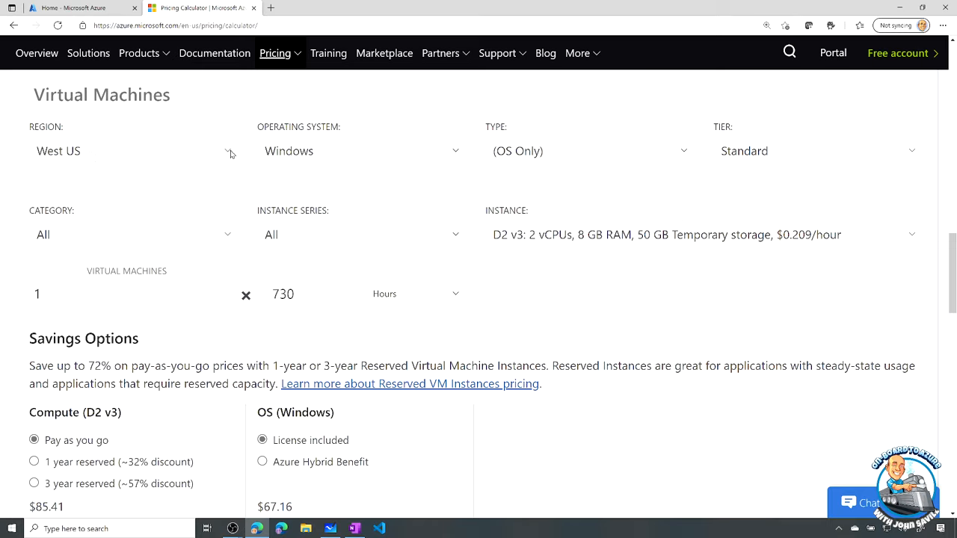
Step: Review the VM region, software and tier options, keeping the Standard tier
{"action": "left_click", "coordinate": [360, 150]}
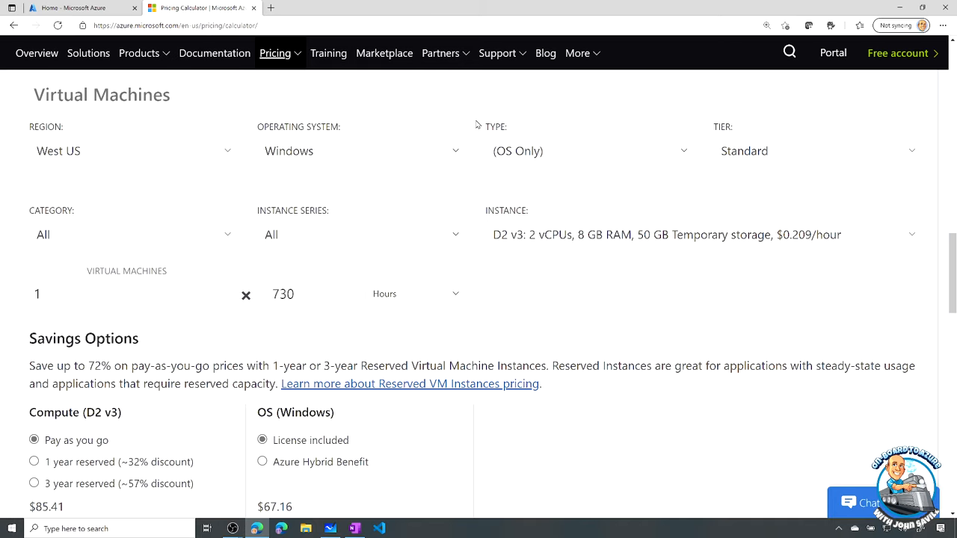
{"action": "left_click", "coordinate": [587, 151]}
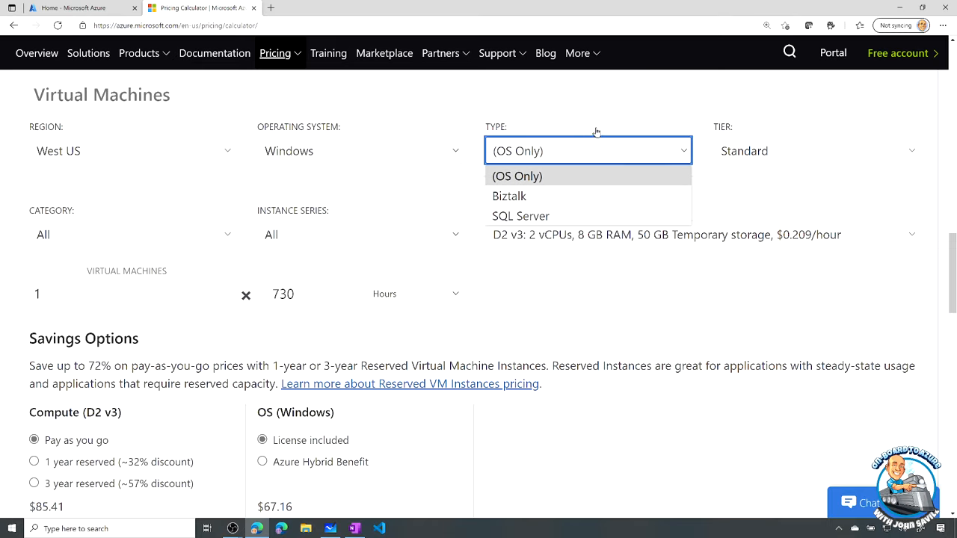
{"action": "left_click", "coordinate": [815, 150]}
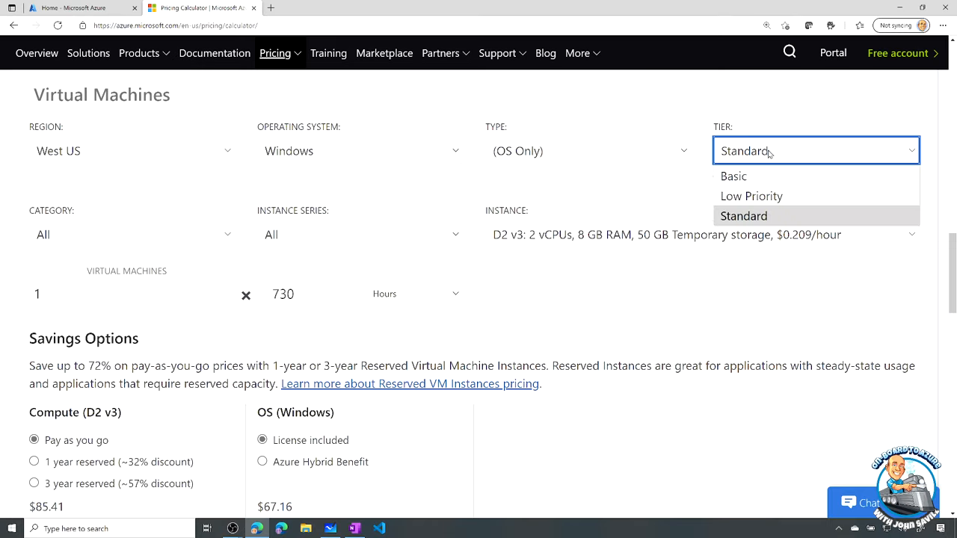
{"action": "mouse_move", "coordinate": [746, 219]}
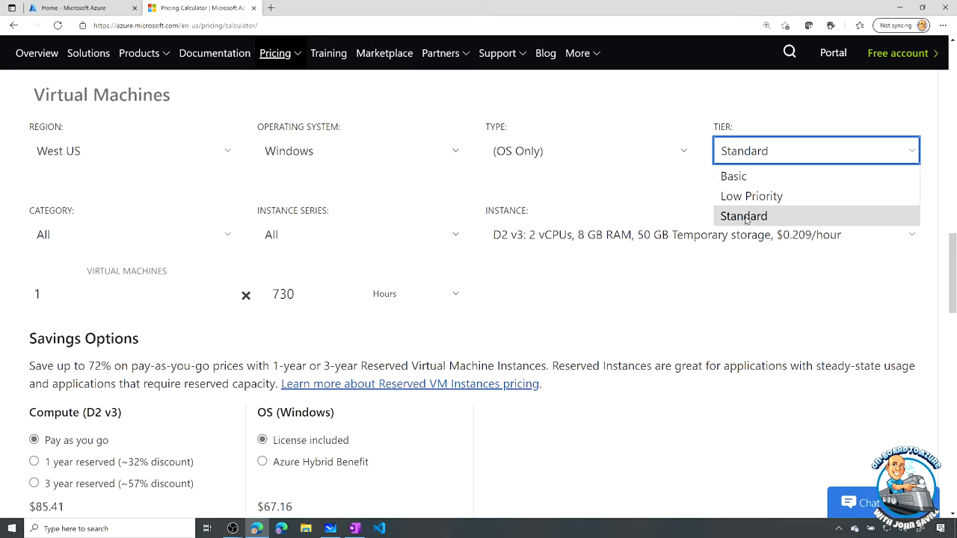
{"action": "left_click", "coordinate": [743, 215]}
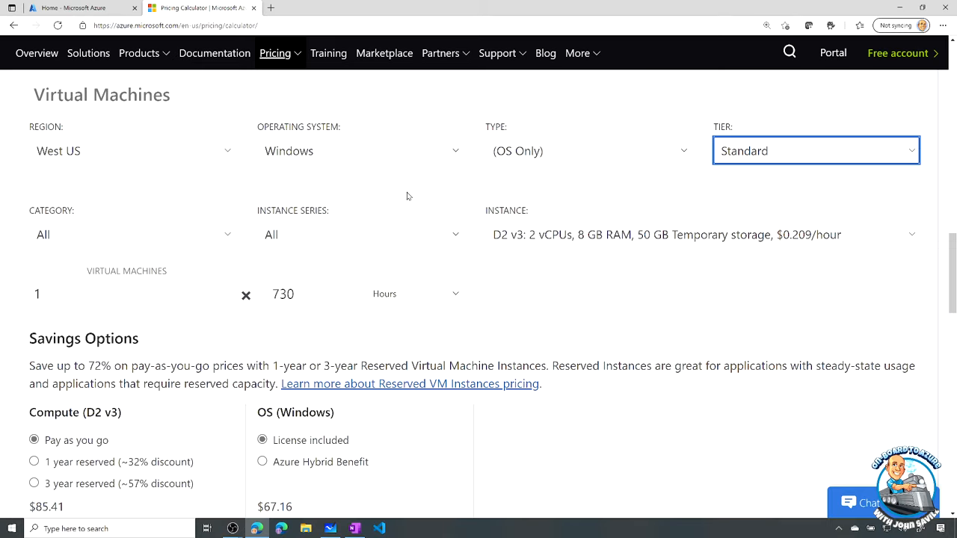
Step: Choose the D4s v3 instance (4 vCPUs, 16 GB RAM) and set 6 machines
{"action": "left_click", "coordinate": [359, 234]}
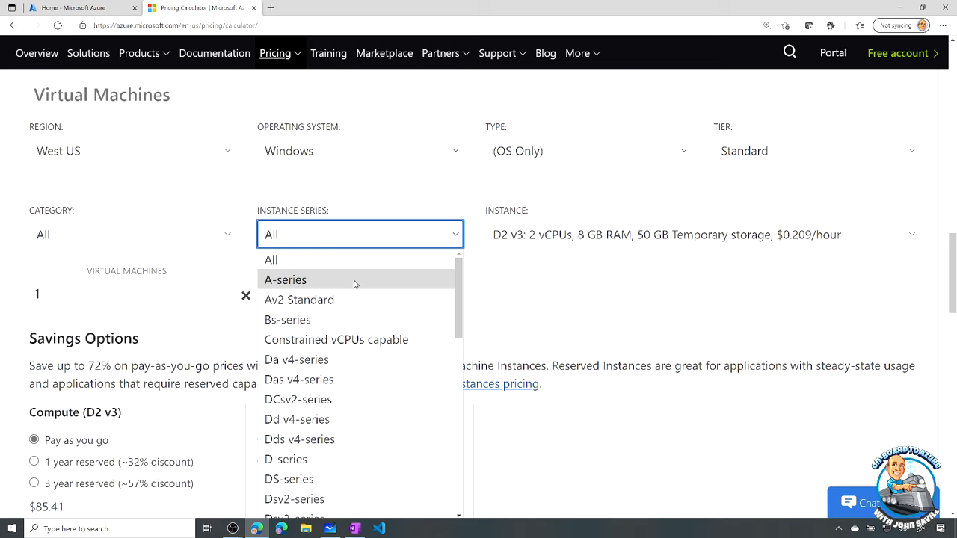
{"action": "scroll", "scroll_direction": "down", "scroll_amount": 3}
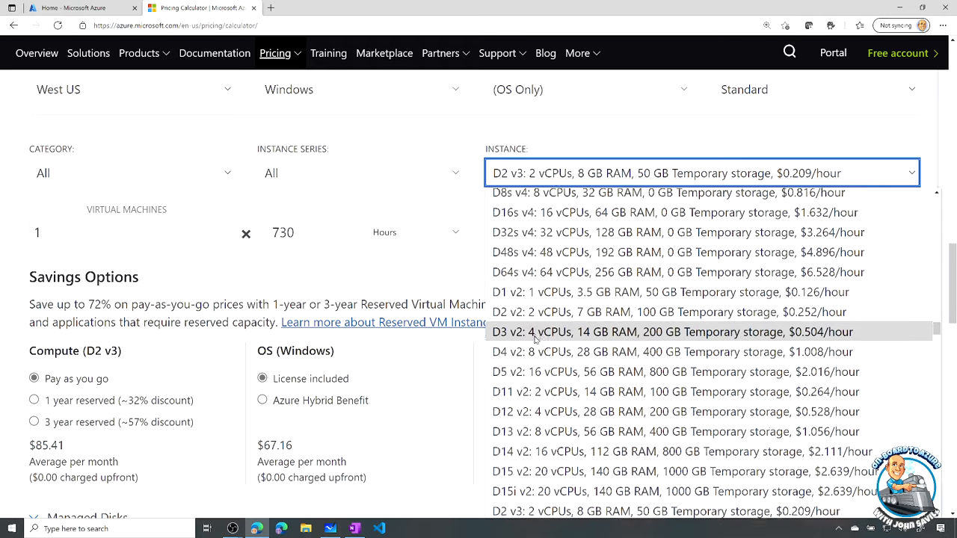
{"action": "scroll", "scroll_direction": "down", "scroll_amount": 3}
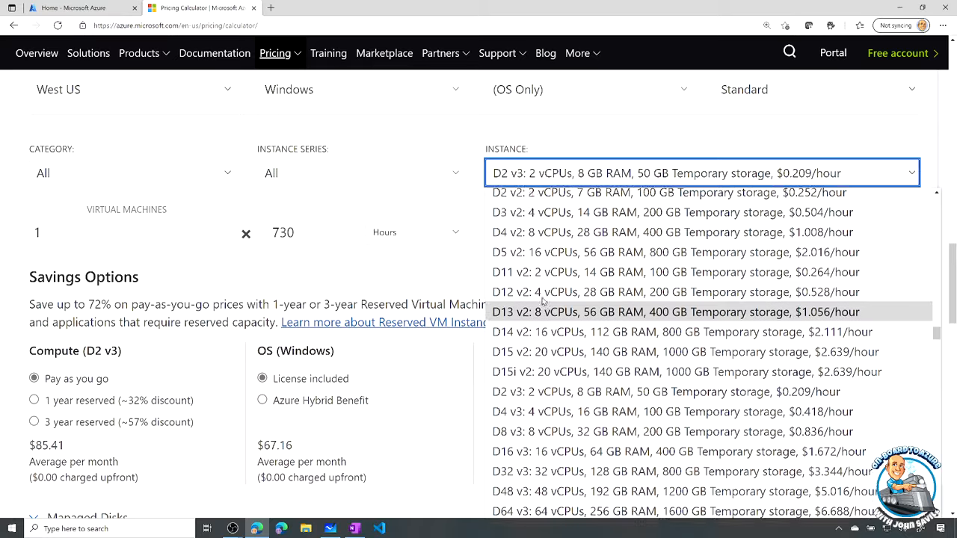
{"action": "scroll", "scroll_direction": "down", "scroll_amount": 3}
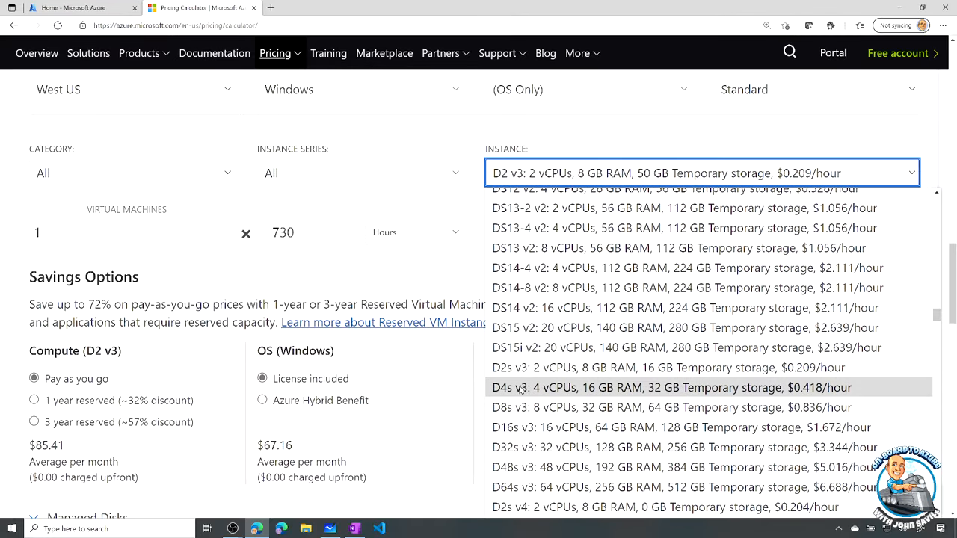
{"action": "left_click", "coordinate": [671, 388]}
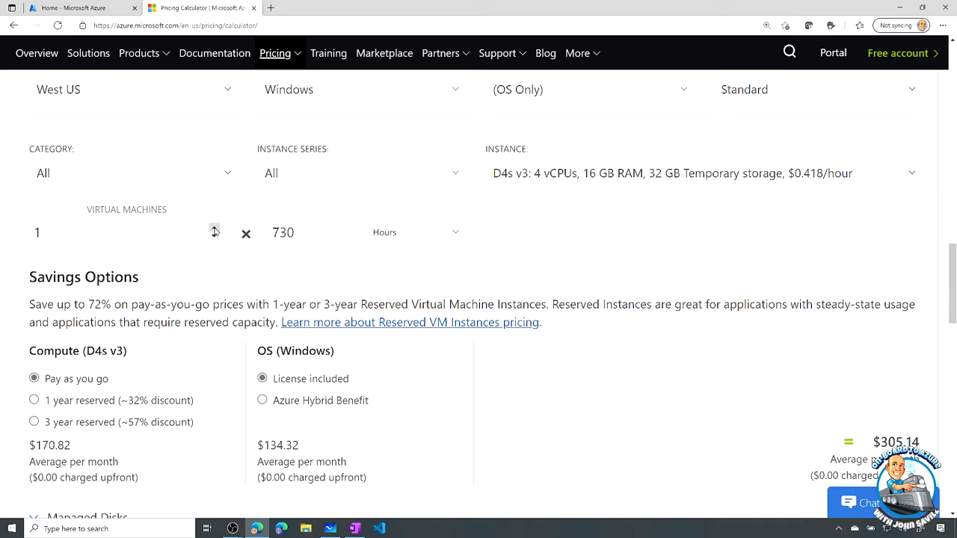
{"action": "type", "text": "6"}
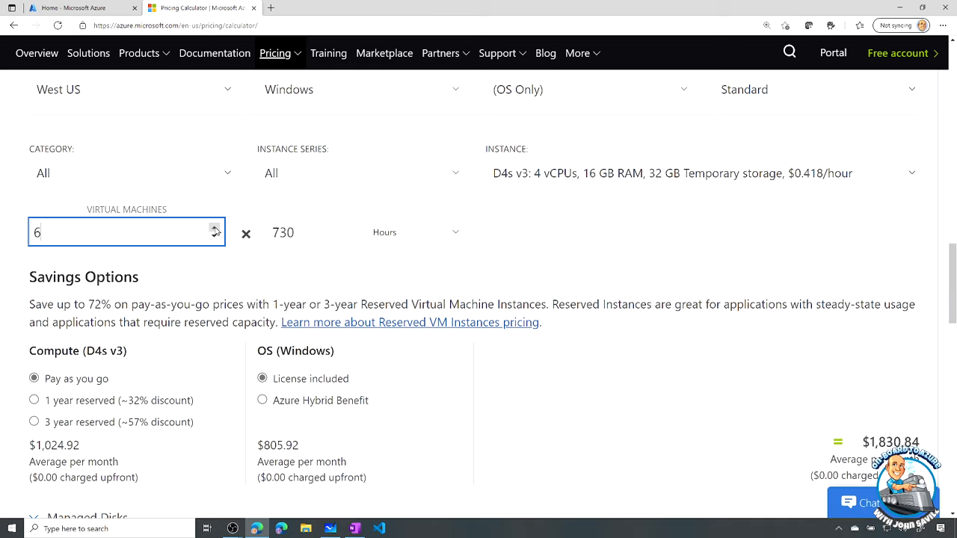
{"action": "mouse_move", "coordinate": [302, 237]}
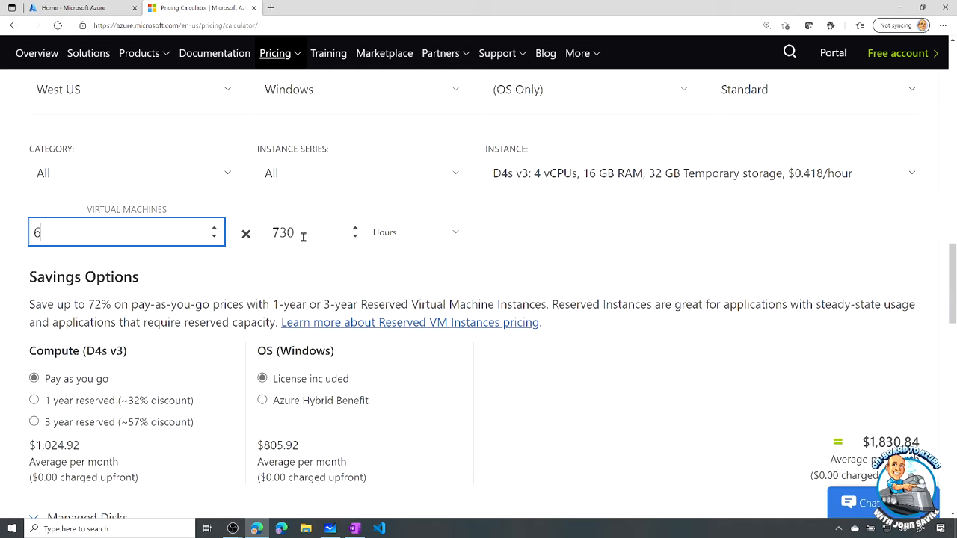
{"action": "mouse_move", "coordinate": [300, 233]}
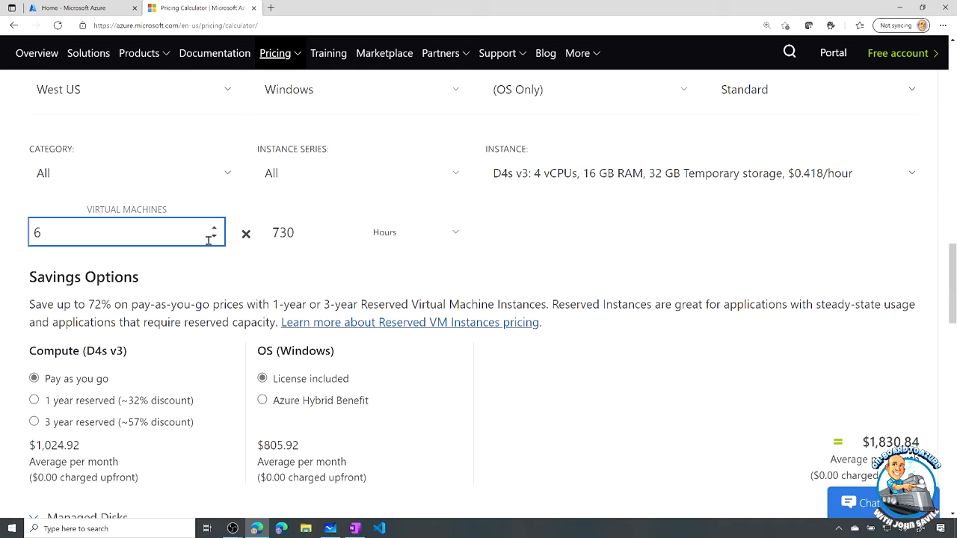
{"action": "mouse_move", "coordinate": [228, 235]}
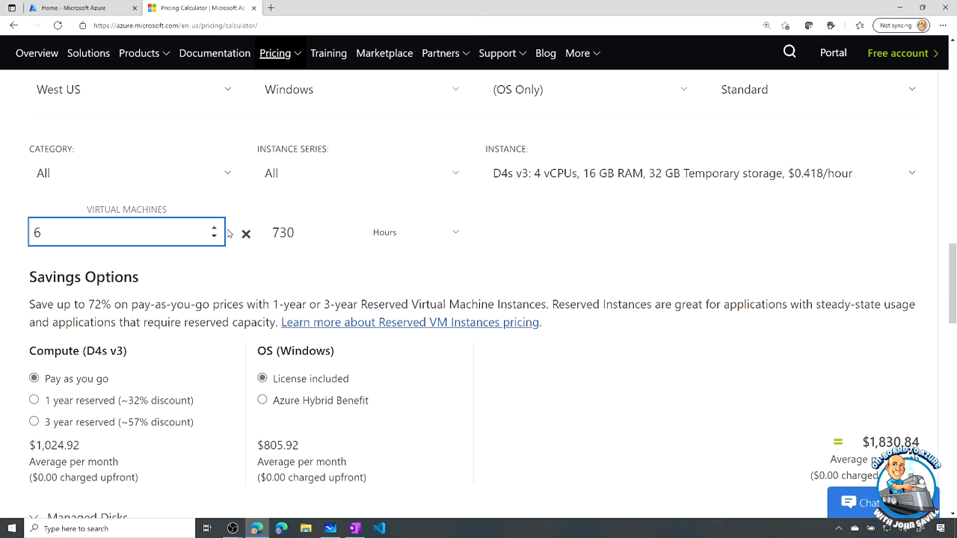
{"action": "scroll", "scroll_direction": "down", "scroll_amount": 3}
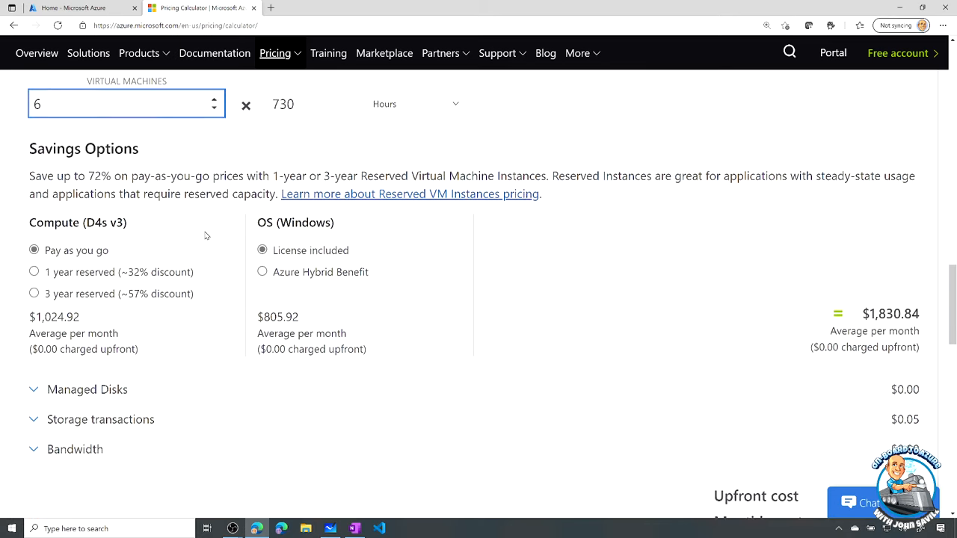
{"action": "scroll", "scroll_direction": "down", "scroll_amount": 3}
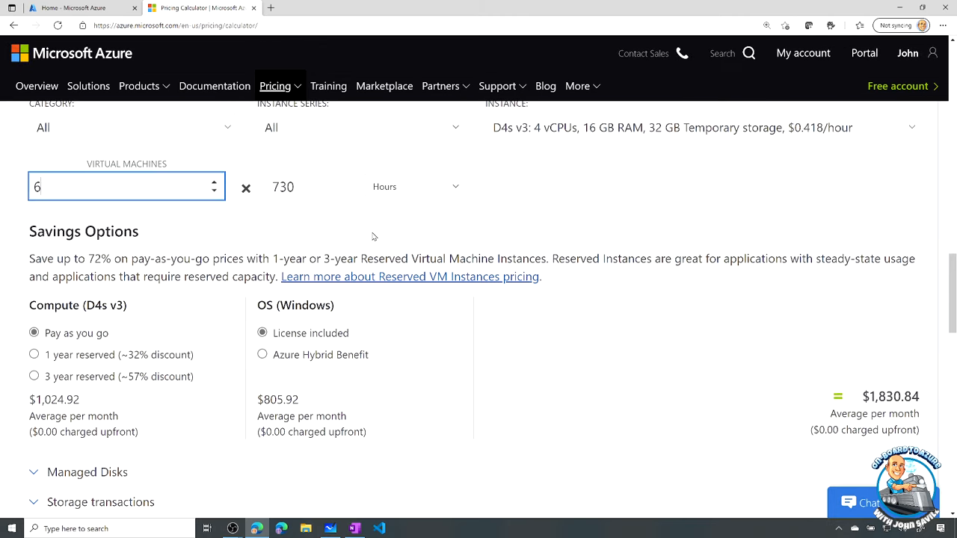
{"action": "scroll", "scroll_direction": "down", "scroll_amount": 3}
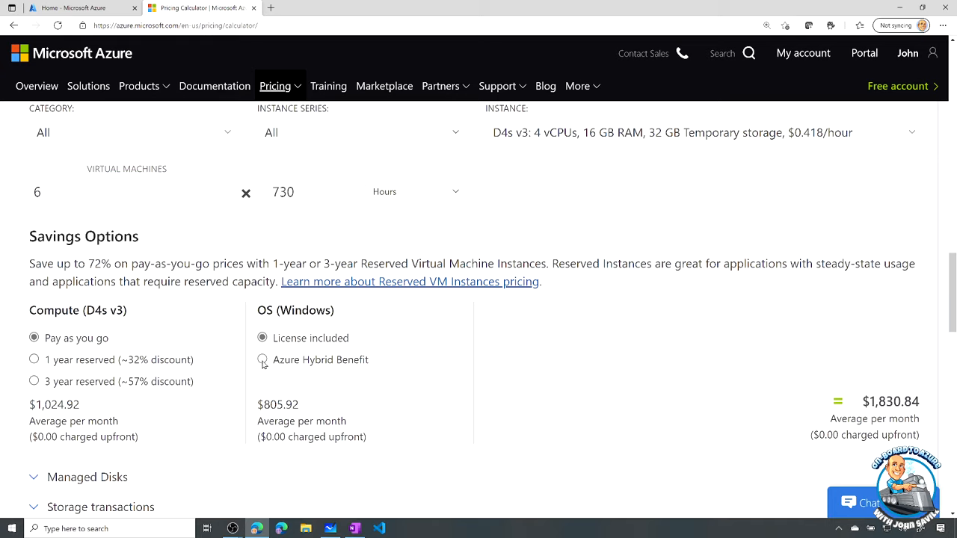
{"action": "left_click", "coordinate": [262, 360]}
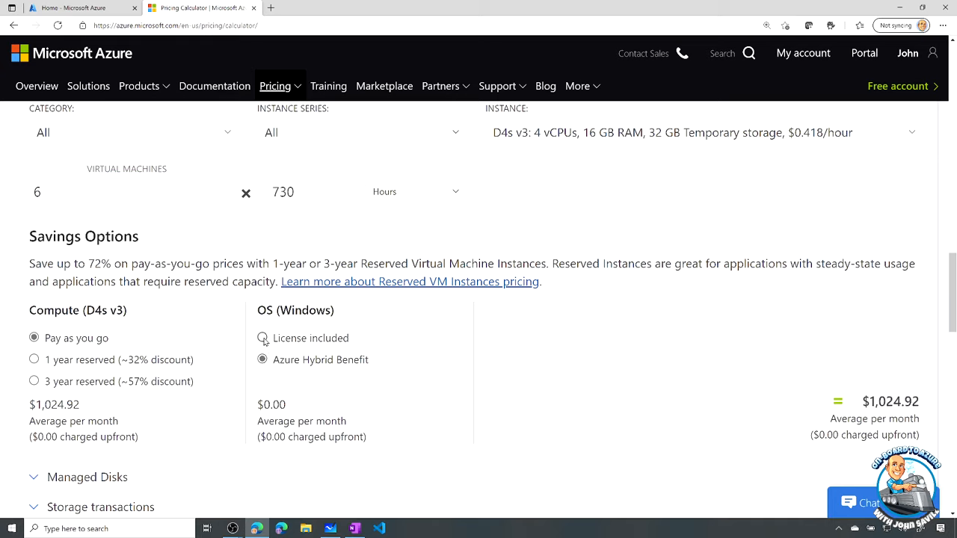
{"action": "scroll", "scroll_direction": "down", "scroll_amount": 3}
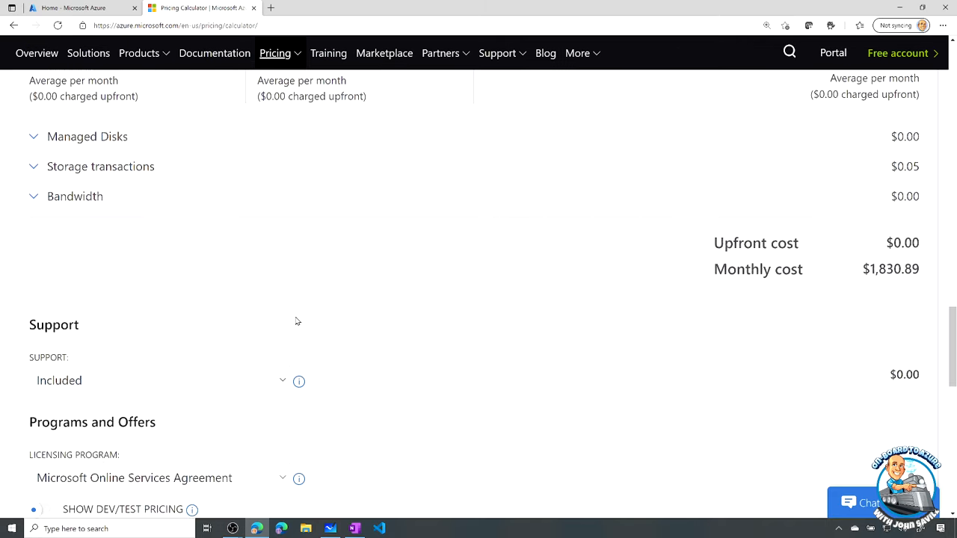
{"action": "scroll", "scroll_direction": "down", "scroll_amount": 3}
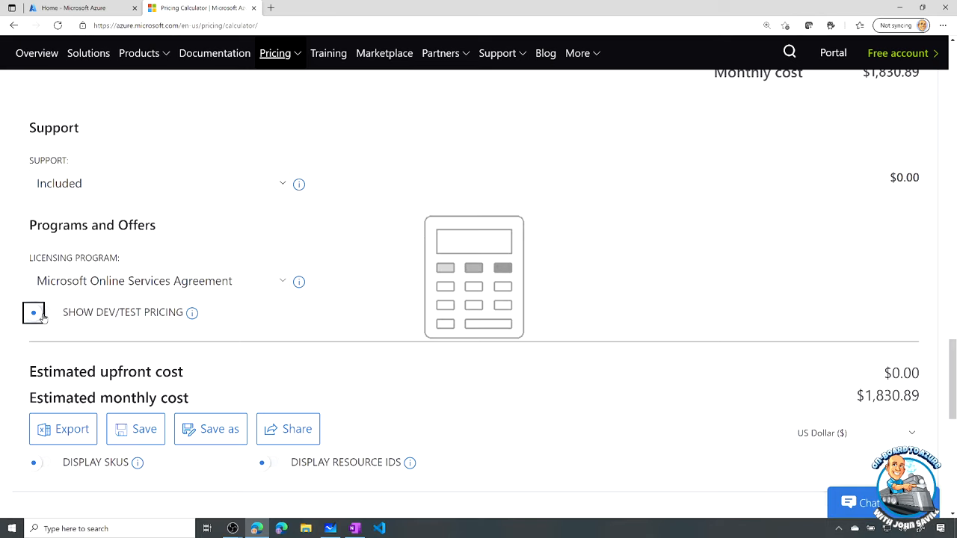
{"action": "left_click", "coordinate": [34, 313]}
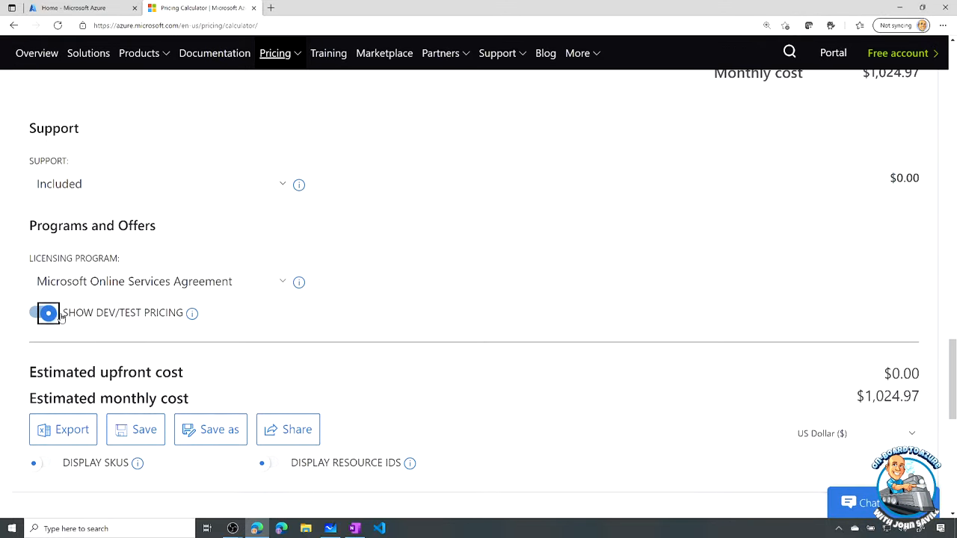
{"action": "left_click", "coordinate": [48, 313]}
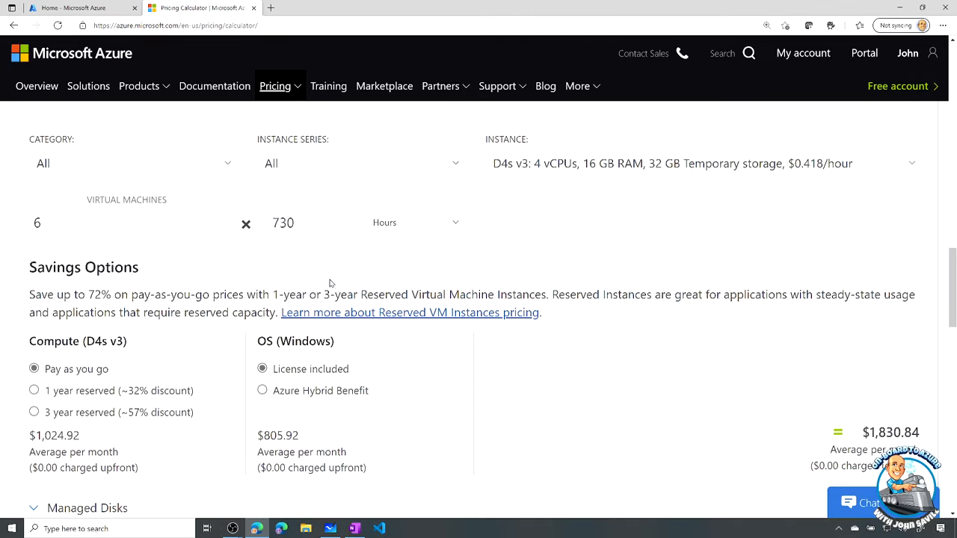
Step: Set the managed disk to Premium SSD, size P10 128 GiB
{"action": "scroll", "scroll_direction": "down", "scroll_amount": 3}
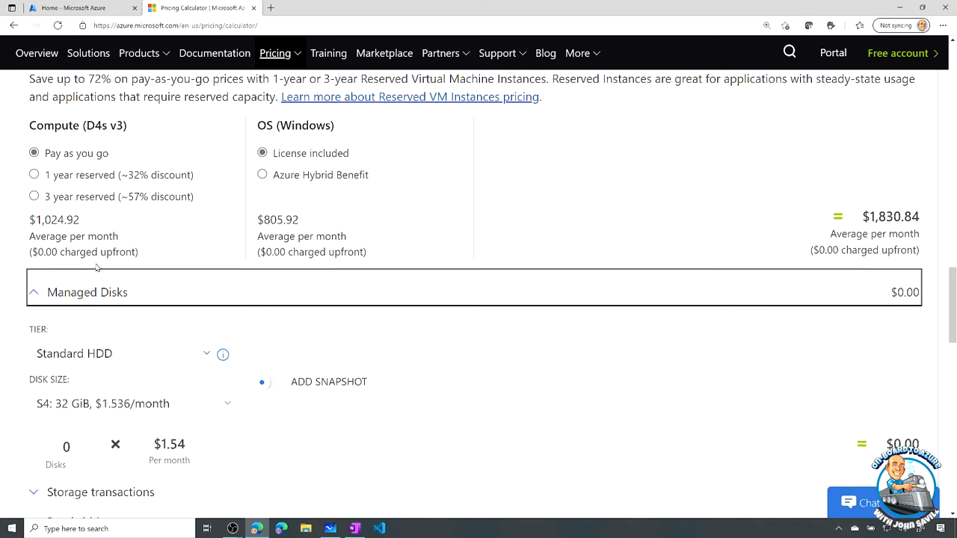
{"action": "scroll", "scroll_direction": "down", "scroll_amount": 3}
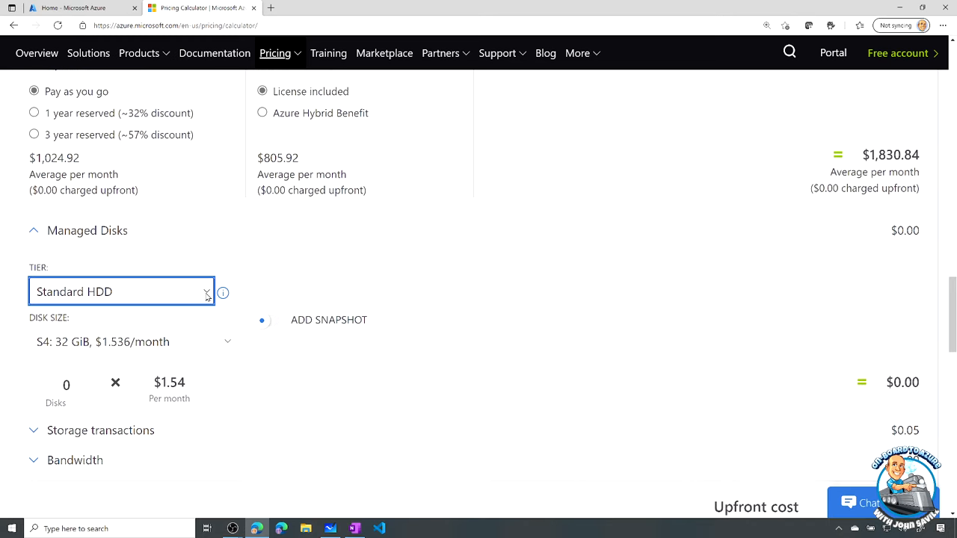
{"action": "left_click", "coordinate": [122, 291]}
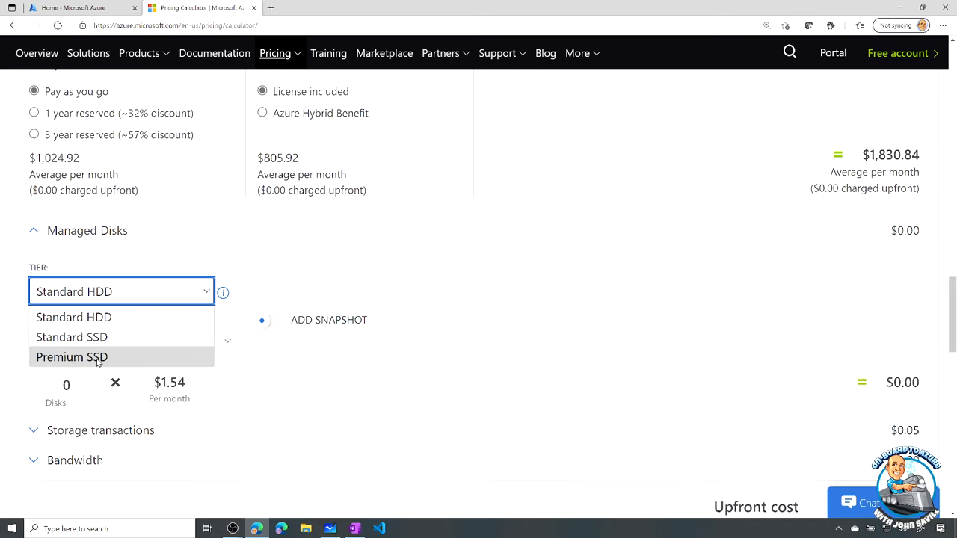
{"action": "left_click", "coordinate": [72, 356]}
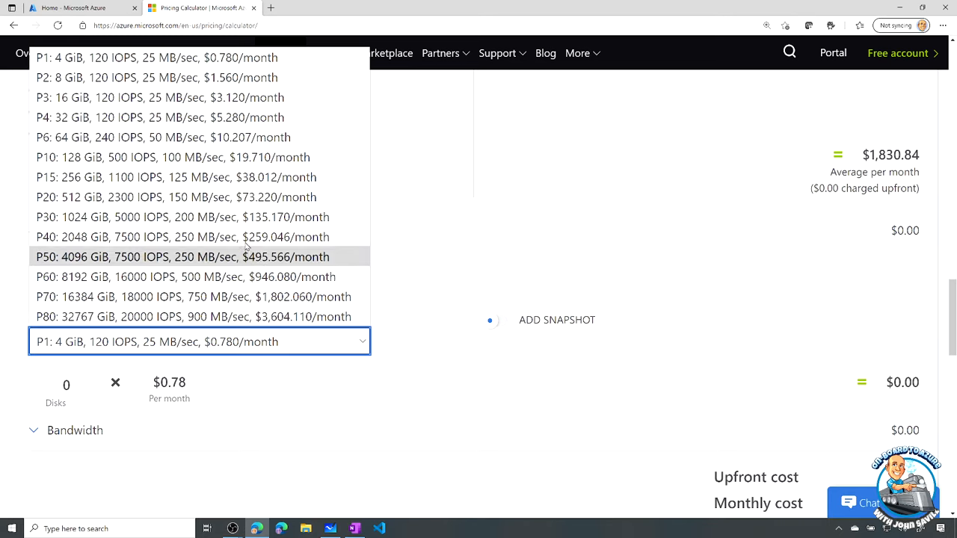
{"action": "mouse_move", "coordinate": [101, 158]}
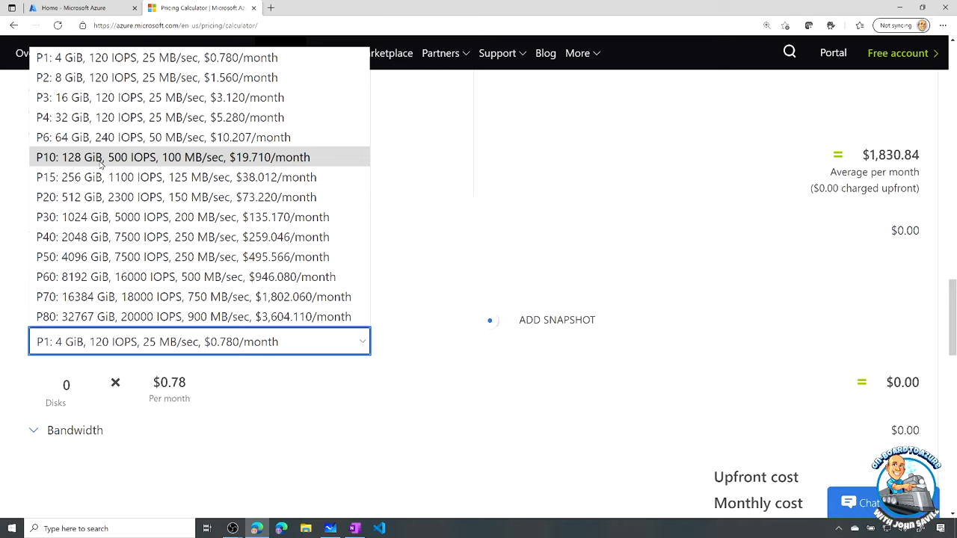
{"action": "left_click", "coordinate": [172, 157]}
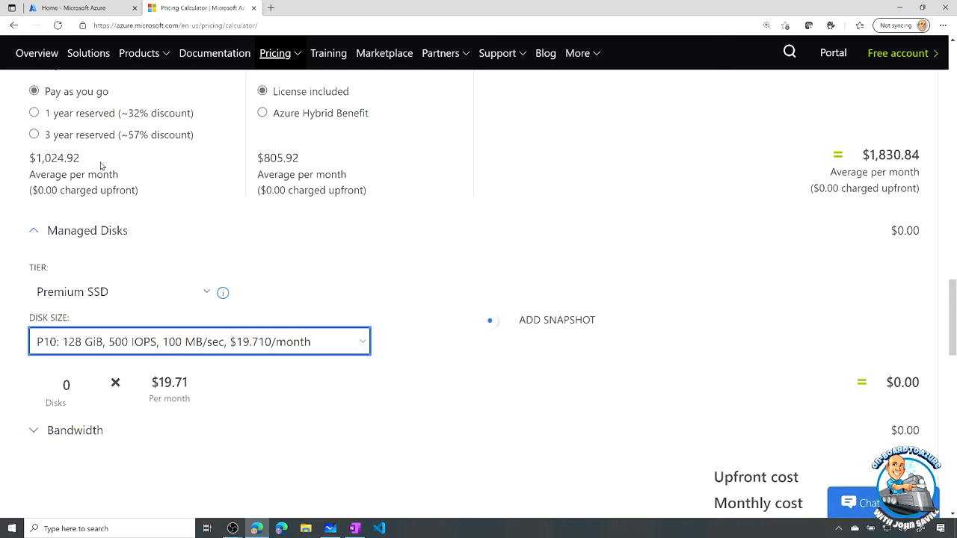
{"action": "mouse_move", "coordinate": [67, 384]}
{"action": "type", "text": "1"}
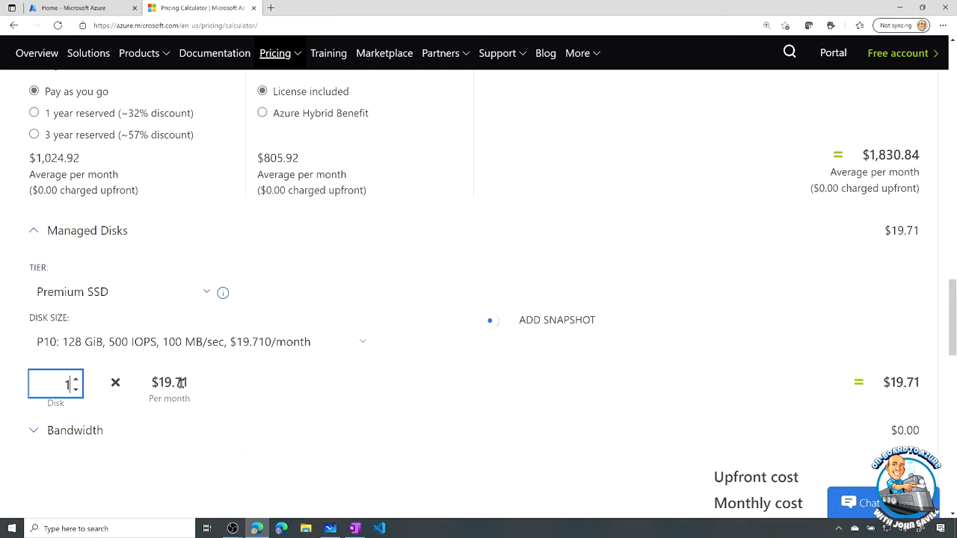
{"action": "mouse_move", "coordinate": [211, 286]}
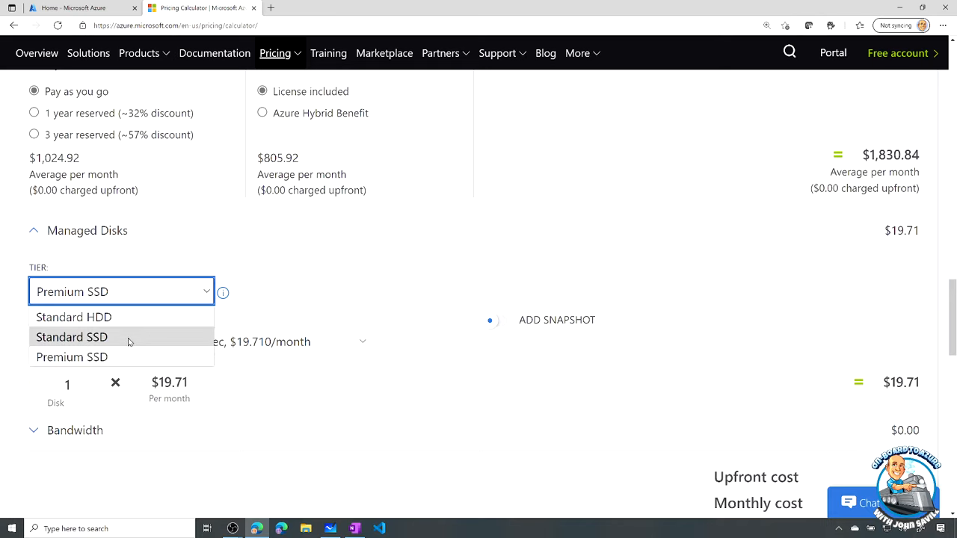
{"action": "mouse_move", "coordinate": [108, 337]}
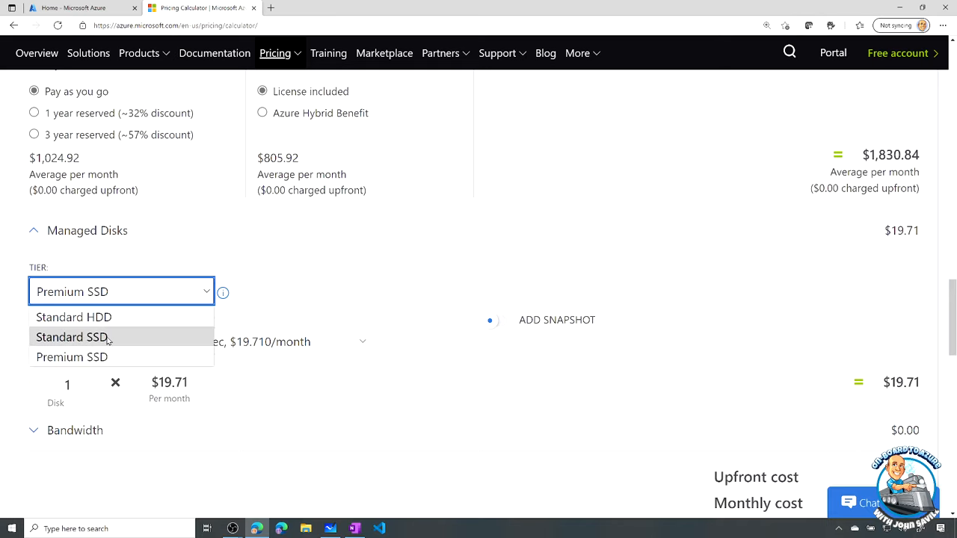
Step: Compare Standard SSD and its transaction details, then return to a Premium SSD size
{"action": "left_click", "coordinate": [72, 337]}
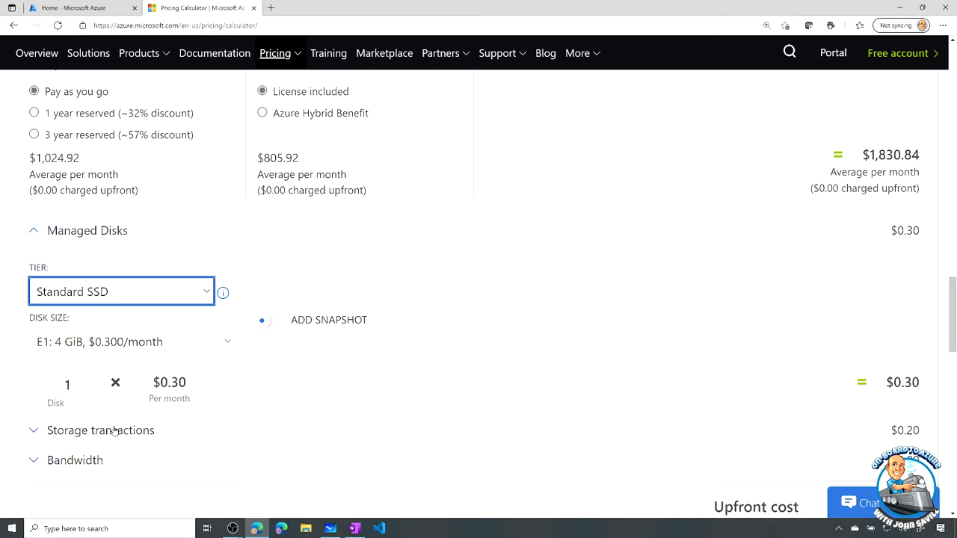
{"action": "left_click", "coordinate": [33, 430]}
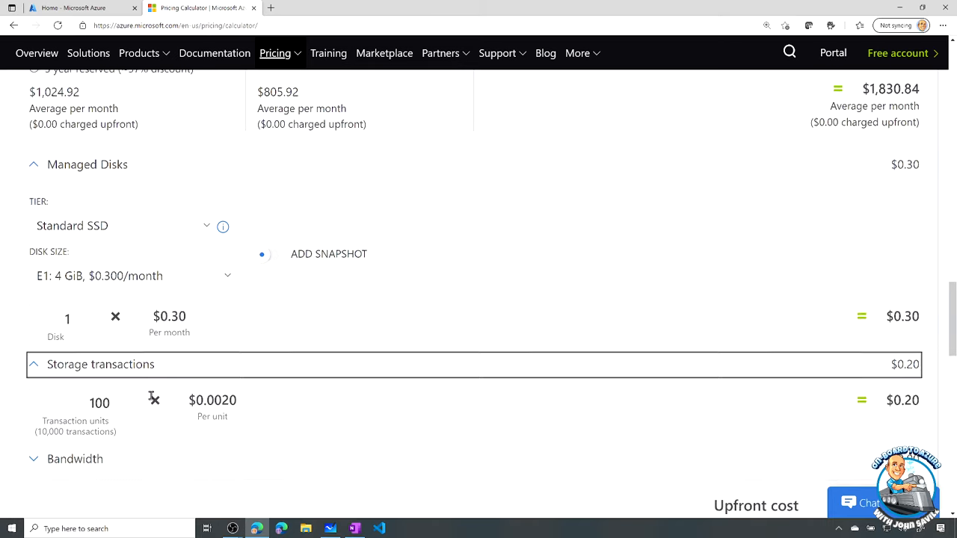
{"action": "scroll", "scroll_direction": "down", "scroll_amount": 3}
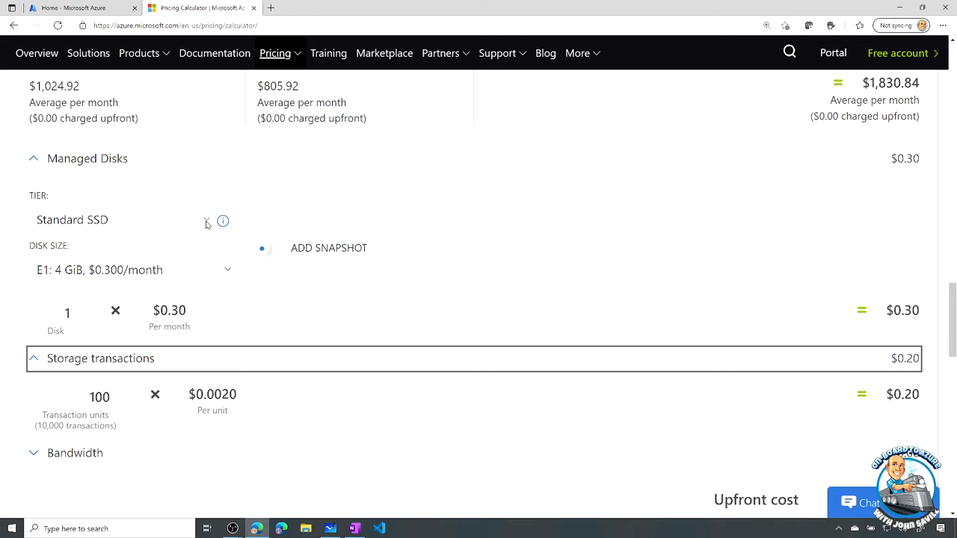
{"action": "left_click", "coordinate": [120, 219]}
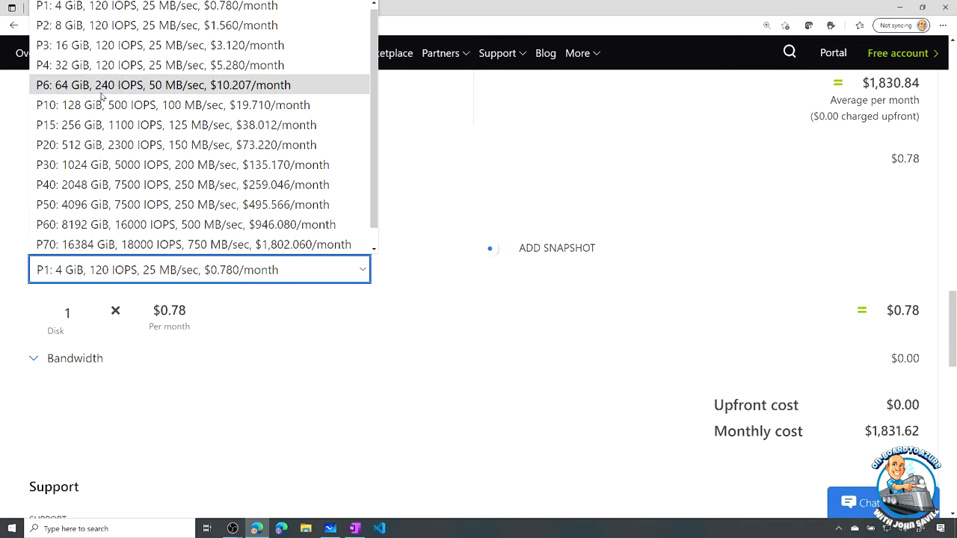
{"action": "left_click", "coordinate": [172, 104]}
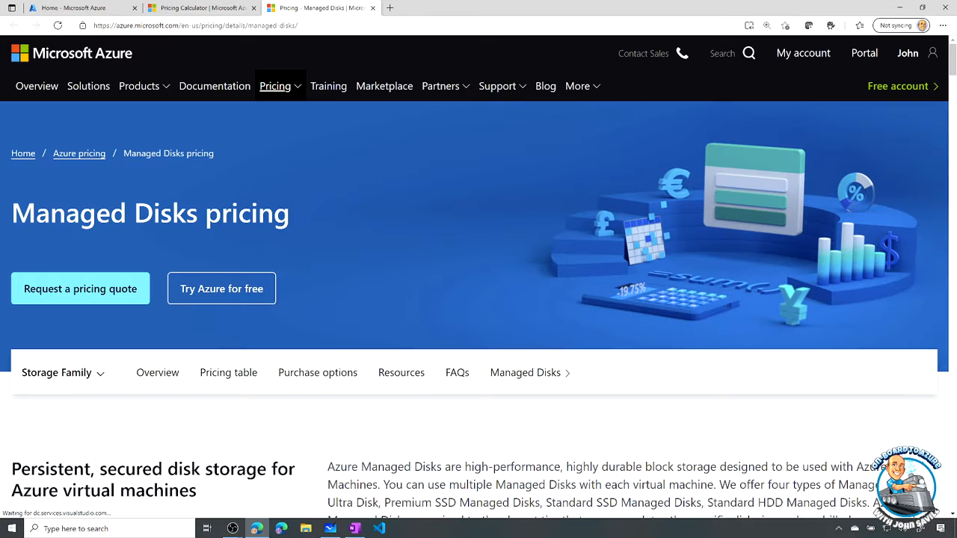
{"action": "scroll", "scroll_direction": "down", "scroll_amount": 3}
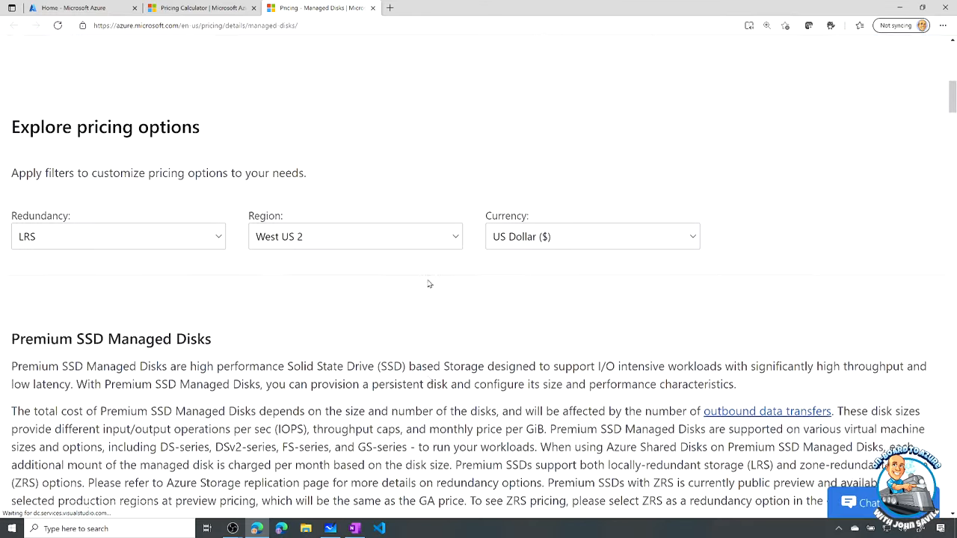
{"action": "scroll", "scroll_direction": "down", "scroll_amount": 3}
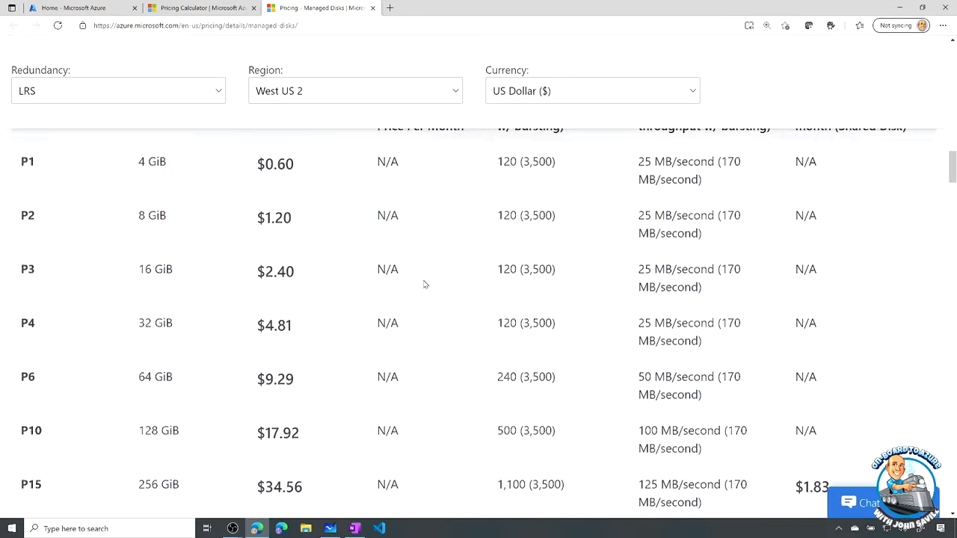
{"action": "scroll", "scroll_direction": "down", "scroll_amount": 3}
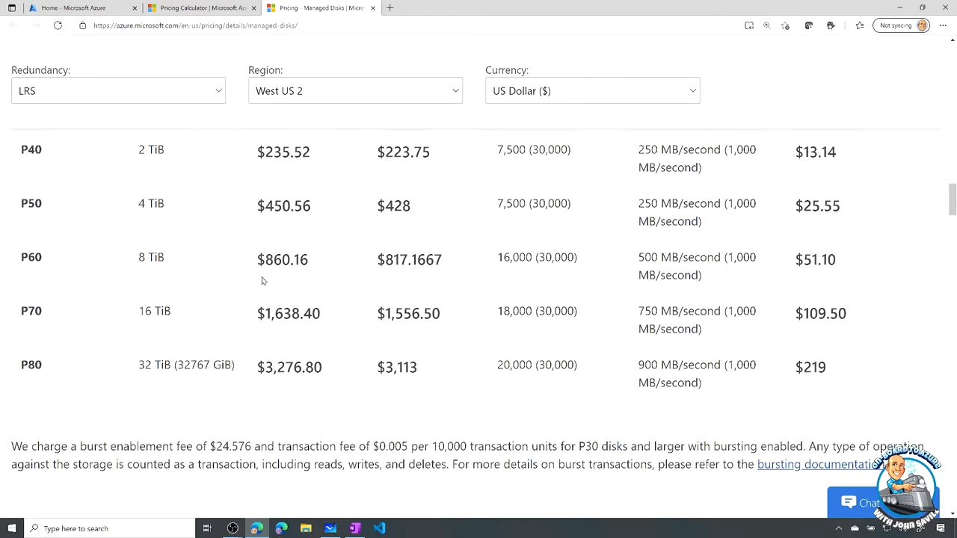
{"action": "scroll", "scroll_direction": "down", "scroll_amount": 3}
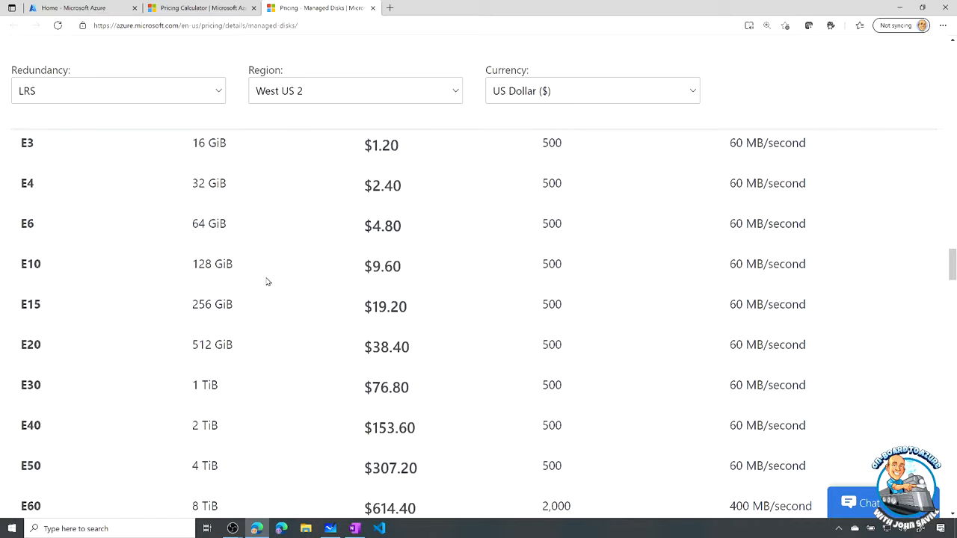
{"action": "scroll", "scroll_direction": "down", "scroll_amount": 3}
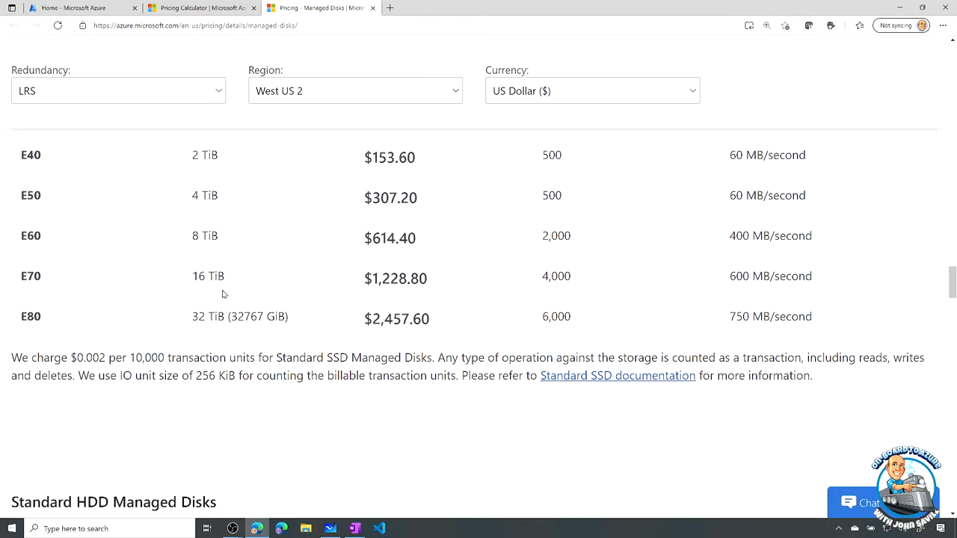
{"action": "mouse_move", "coordinate": [55, 359]}
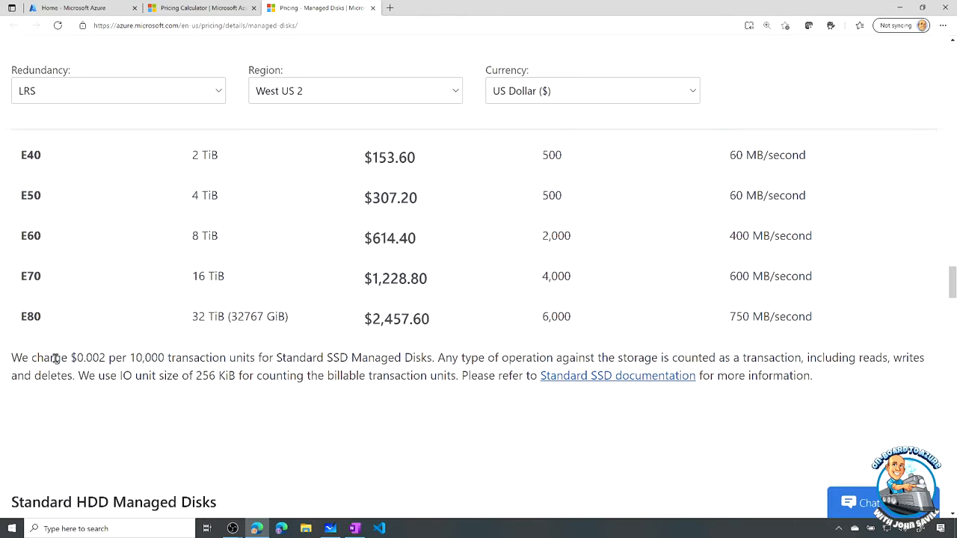
{"action": "mouse_move", "coordinate": [41, 357]}
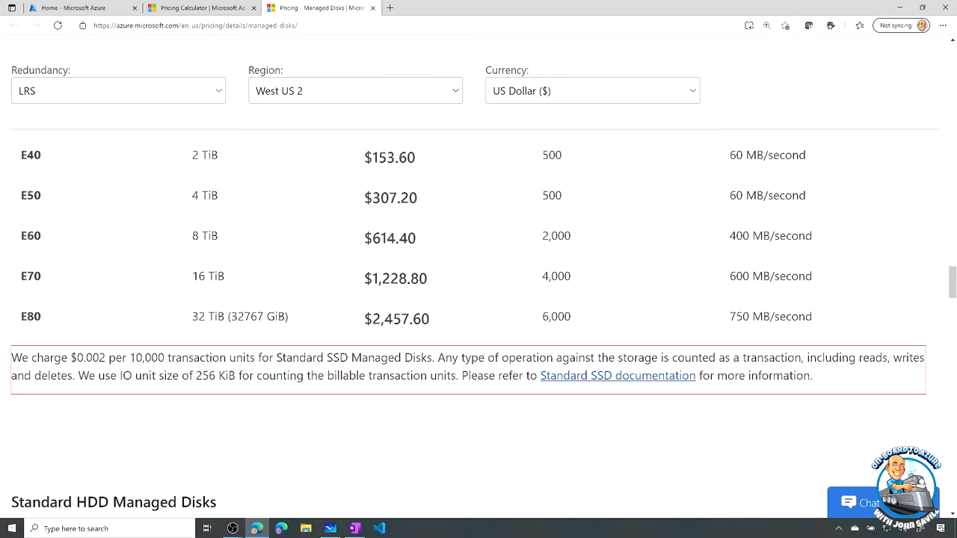
{"action": "scroll", "scroll_direction": "down", "scroll_amount": 3}
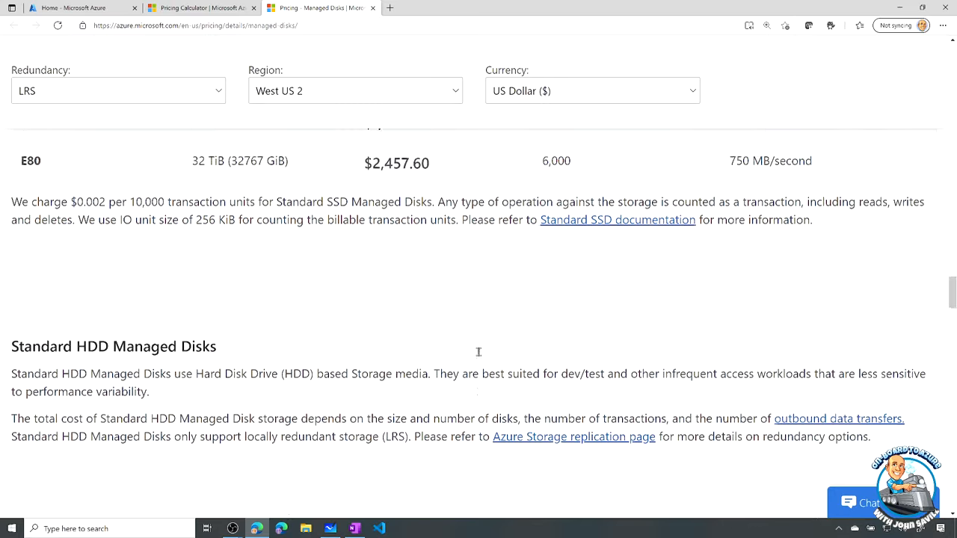
{"action": "scroll", "scroll_direction": "down", "scroll_amount": 3}
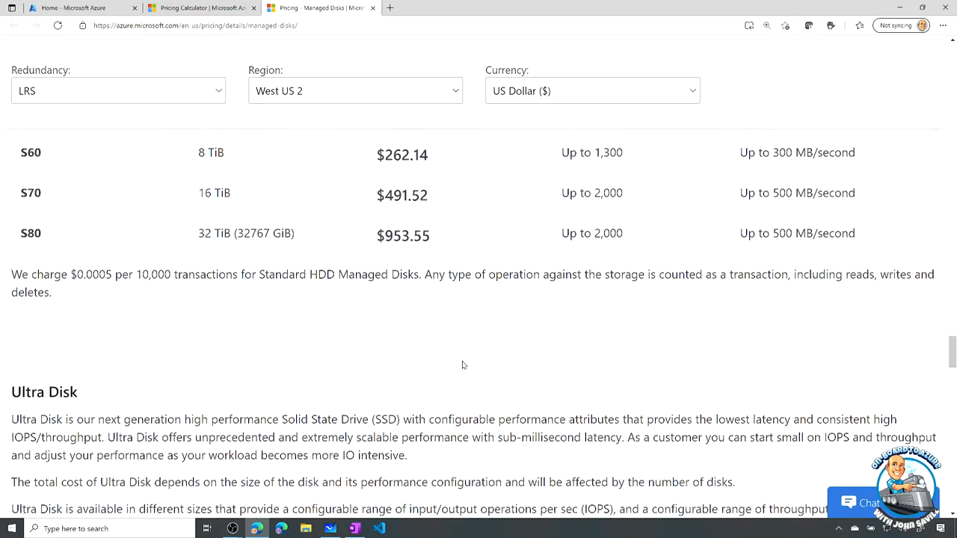
{"action": "scroll", "scroll_direction": "up", "scroll_amount": 3}
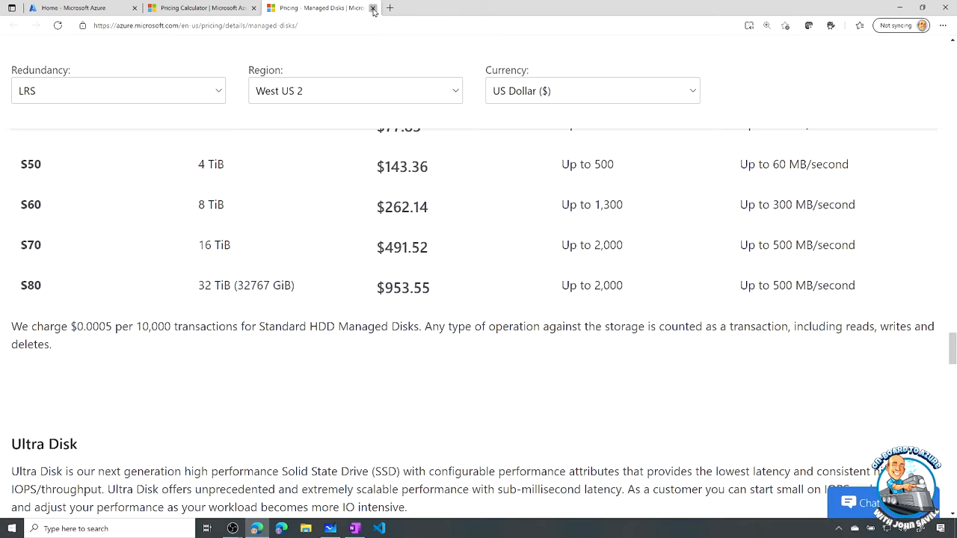
Step: Close the pricing page, add a 3 GB snapshot, and expand the disk's bandwidth settings
{"action": "left_click", "coordinate": [373, 8]}
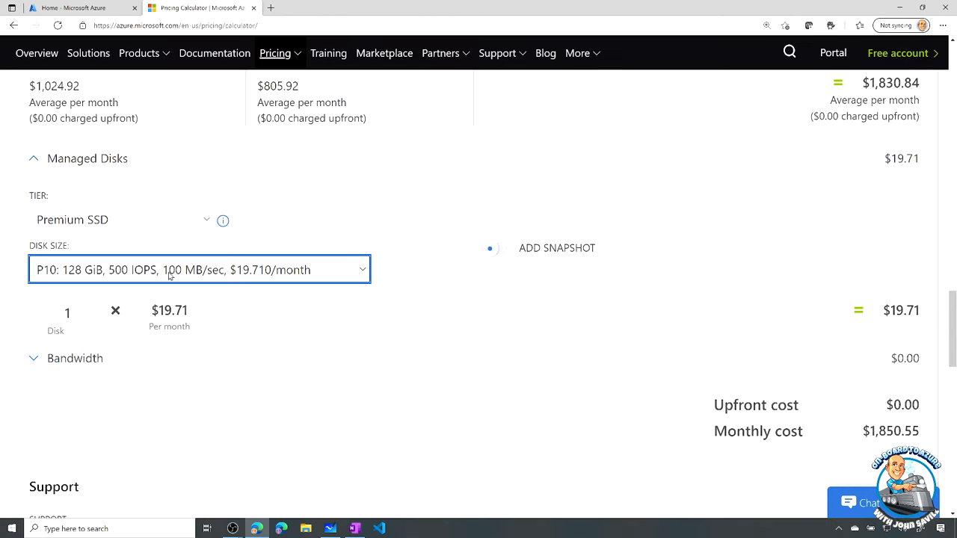
{"action": "left_click", "coordinate": [497, 248]}
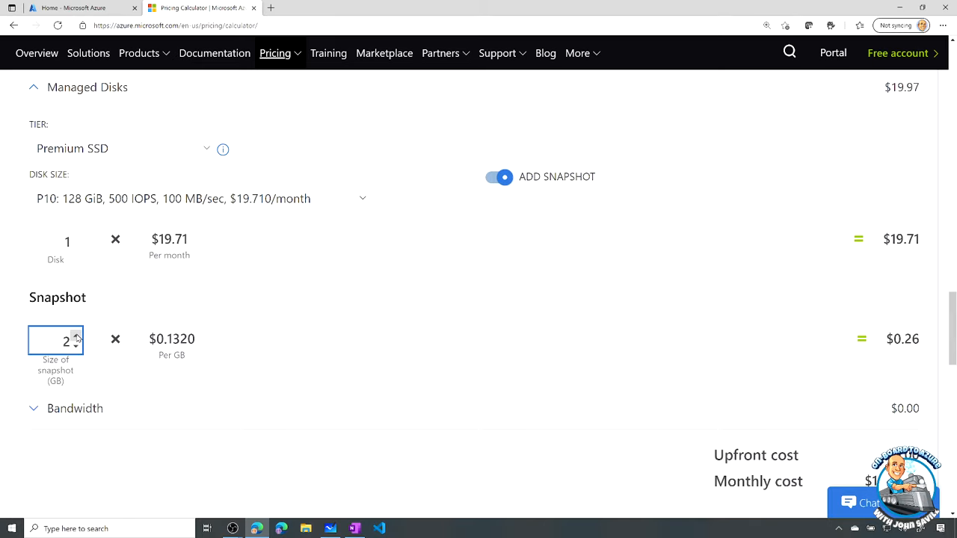
{"action": "left_click", "coordinate": [75, 335]}
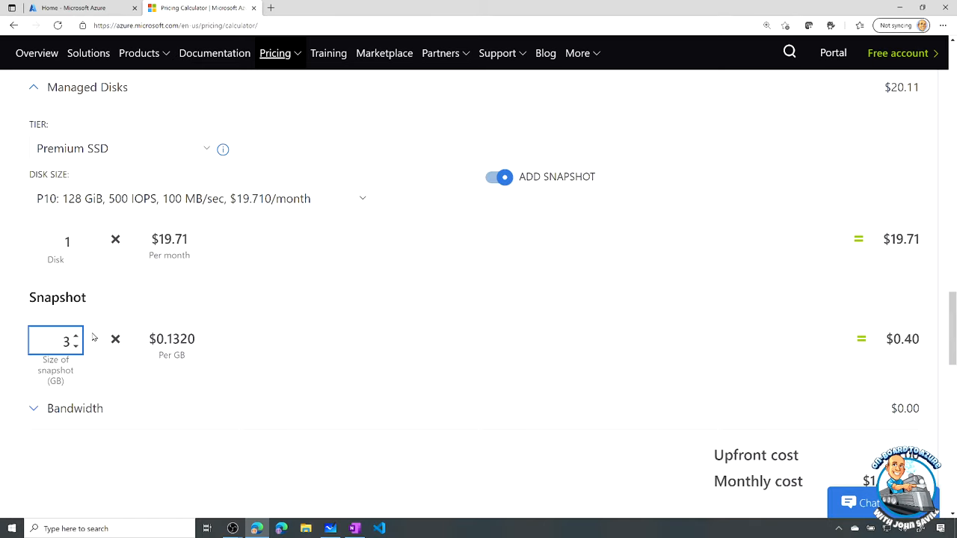
{"action": "left_click", "coordinate": [75, 408]}
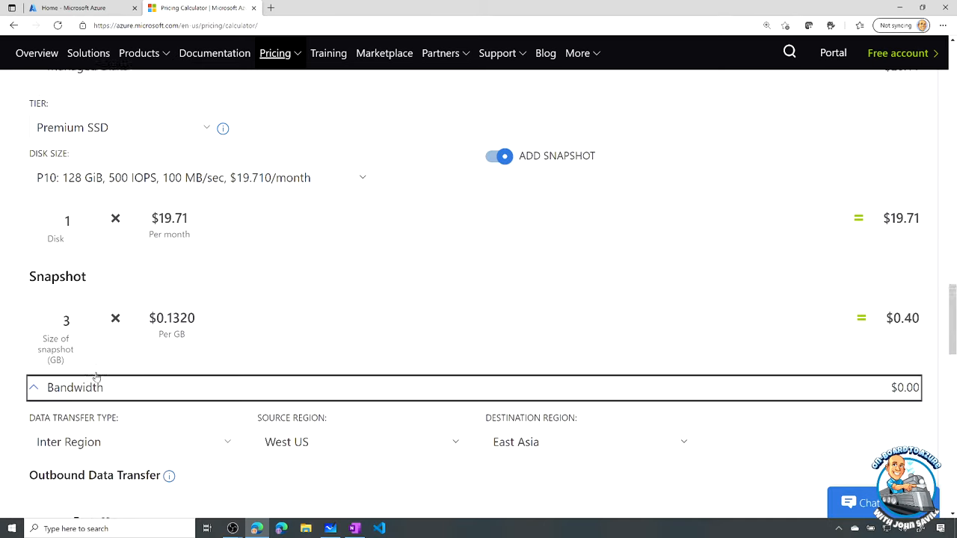
Step: Set bandwidth to 10 GB Internet Egress routed via Microsoft Global Network
{"action": "scroll", "scroll_direction": "down", "scroll_amount": 3}
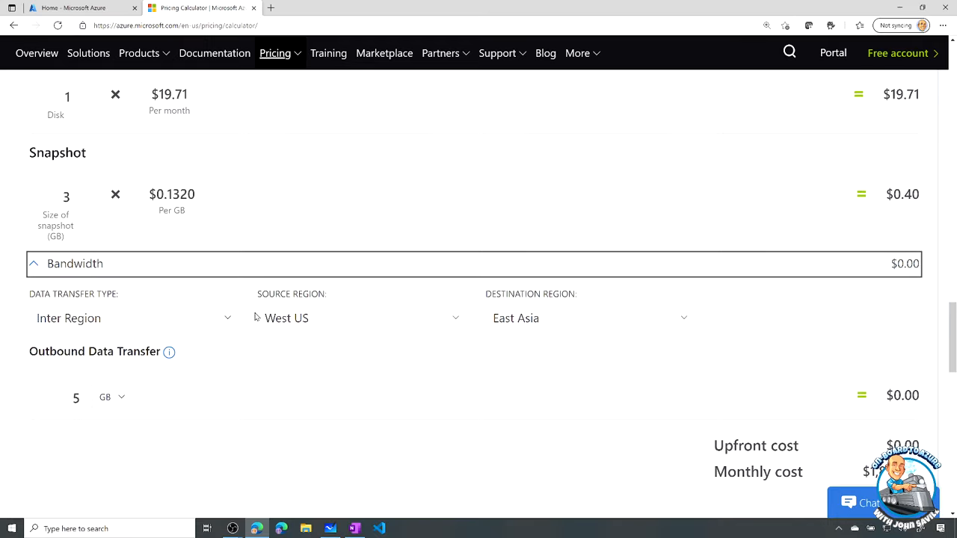
{"action": "mouse_move", "coordinate": [231, 326]}
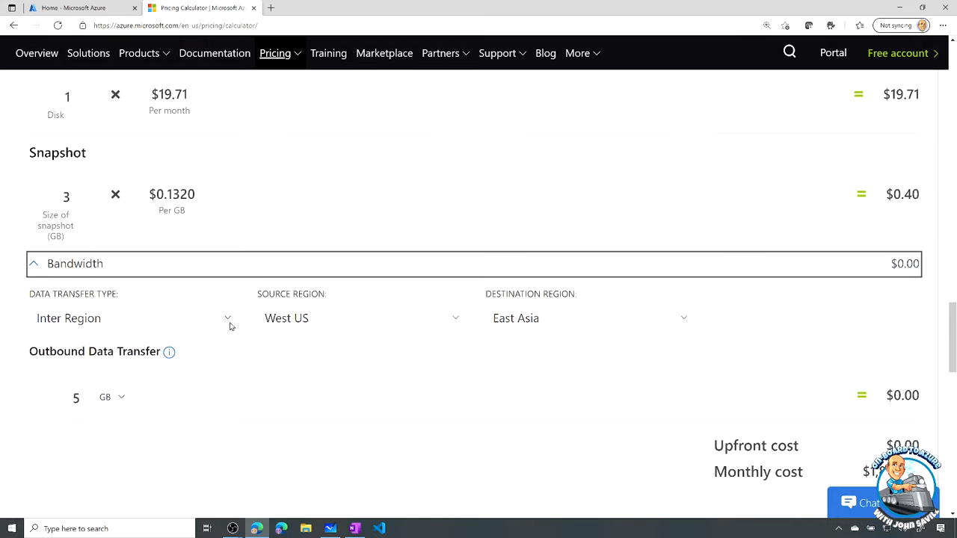
{"action": "mouse_move", "coordinate": [235, 325]}
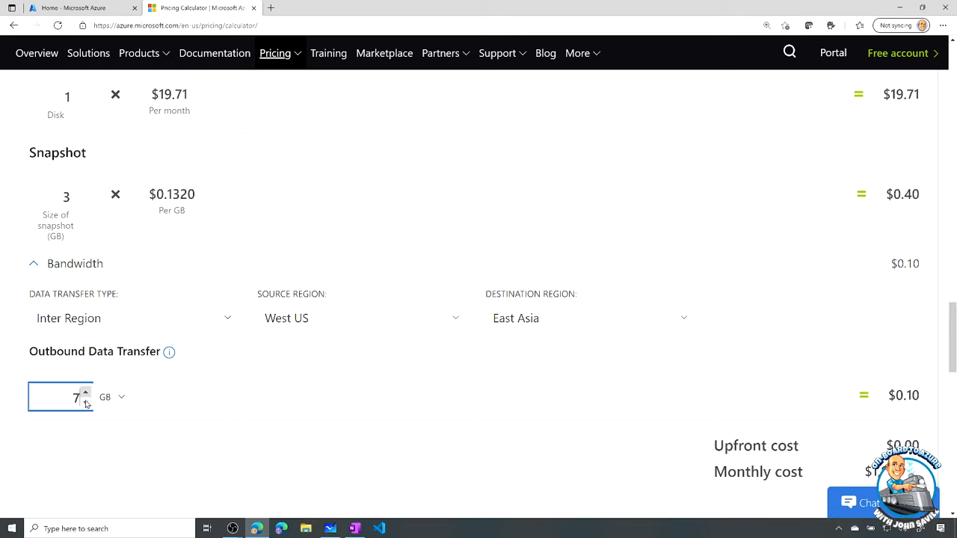
{"action": "left_click", "coordinate": [132, 317]}
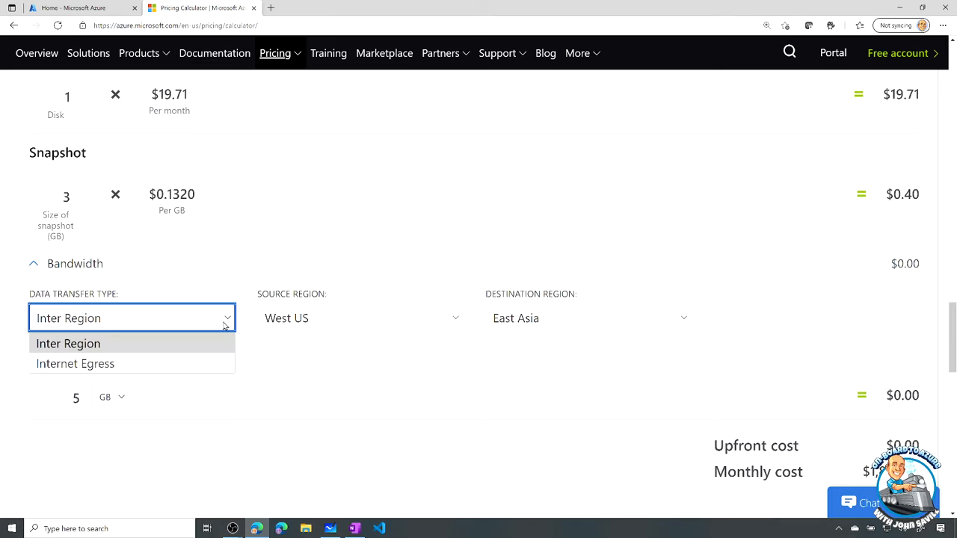
{"action": "left_click", "coordinate": [75, 363]}
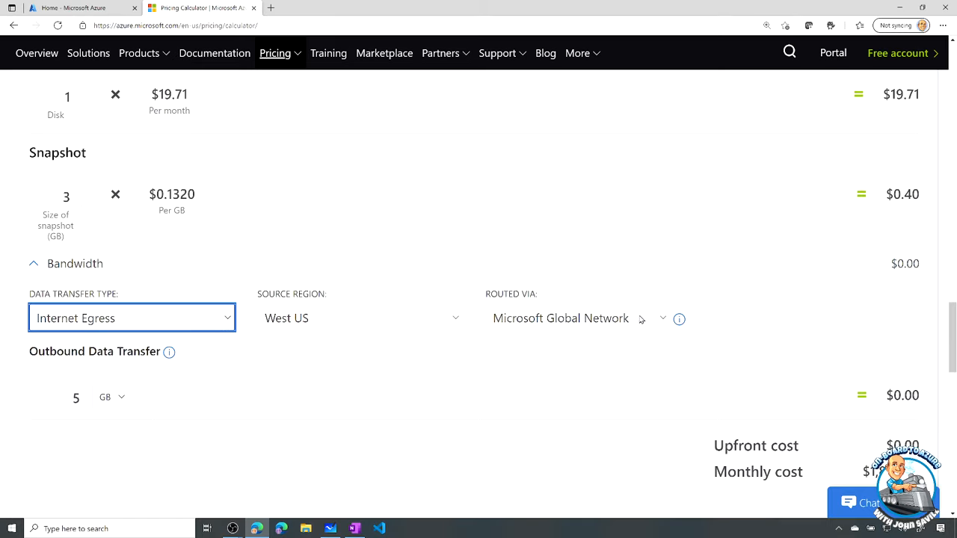
{"action": "mouse_move", "coordinate": [666, 320]}
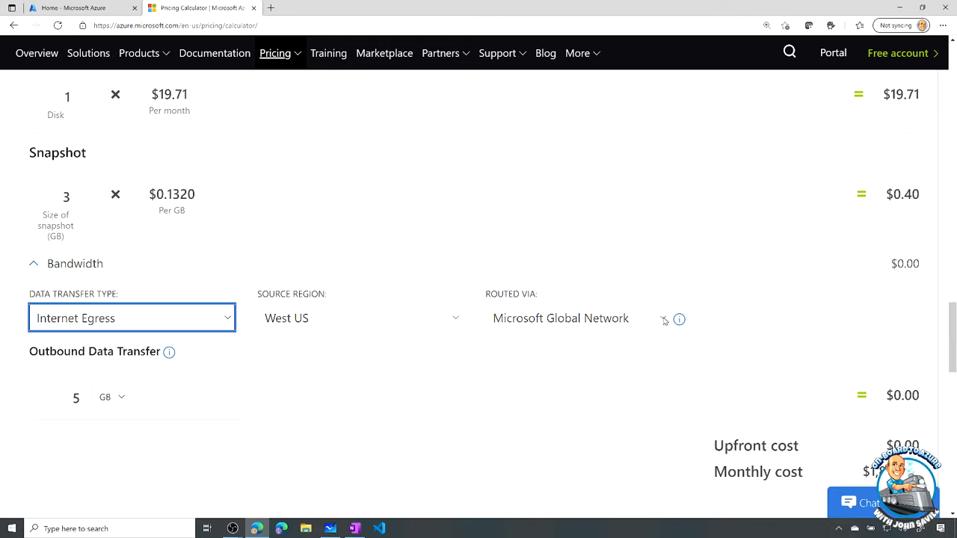
{"action": "left_click", "coordinate": [576, 318]}
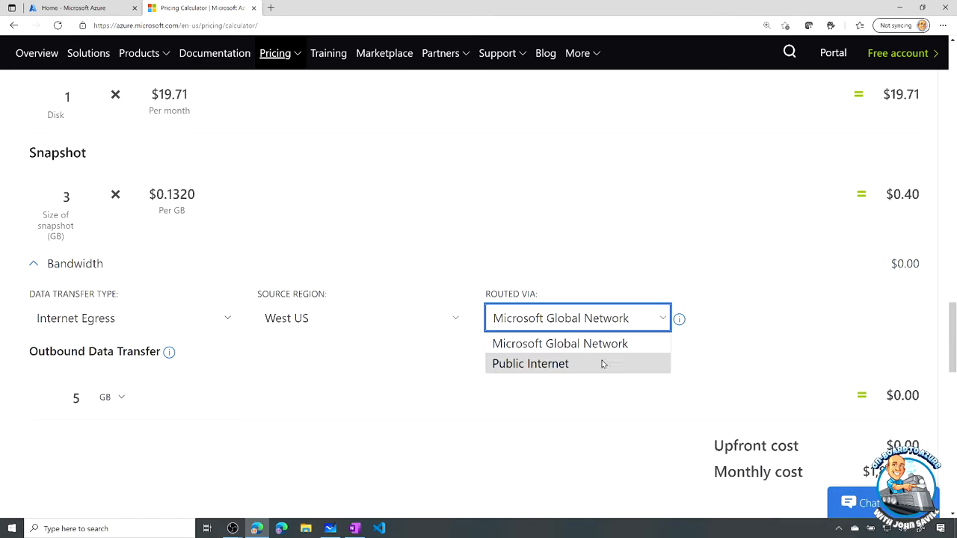
{"action": "left_click", "coordinate": [531, 364]}
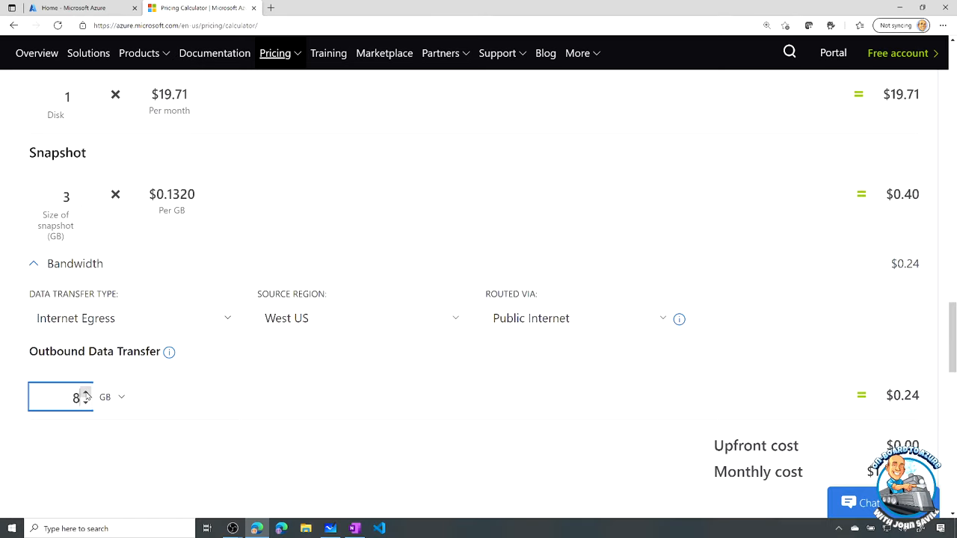
{"action": "left_click", "coordinate": [86, 393]}
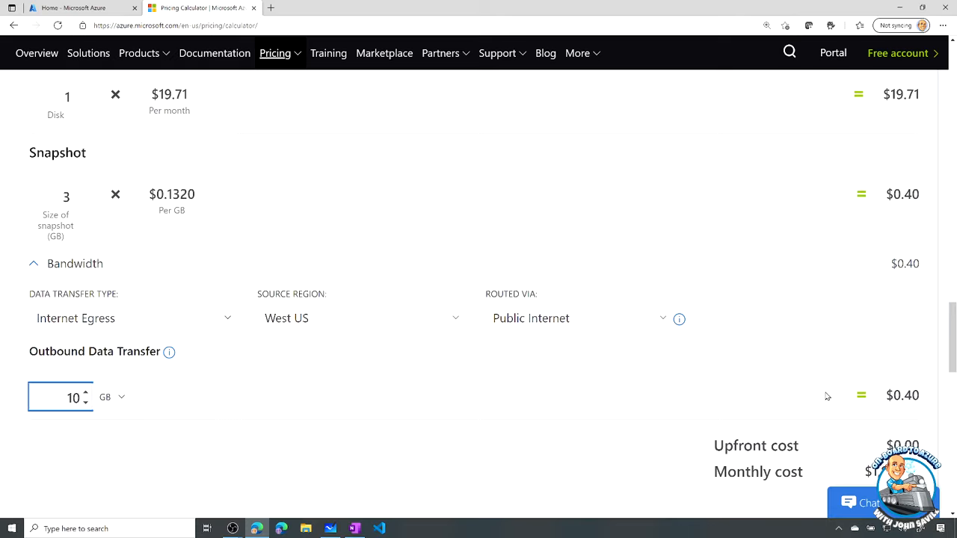
{"action": "left_click", "coordinate": [576, 318]}
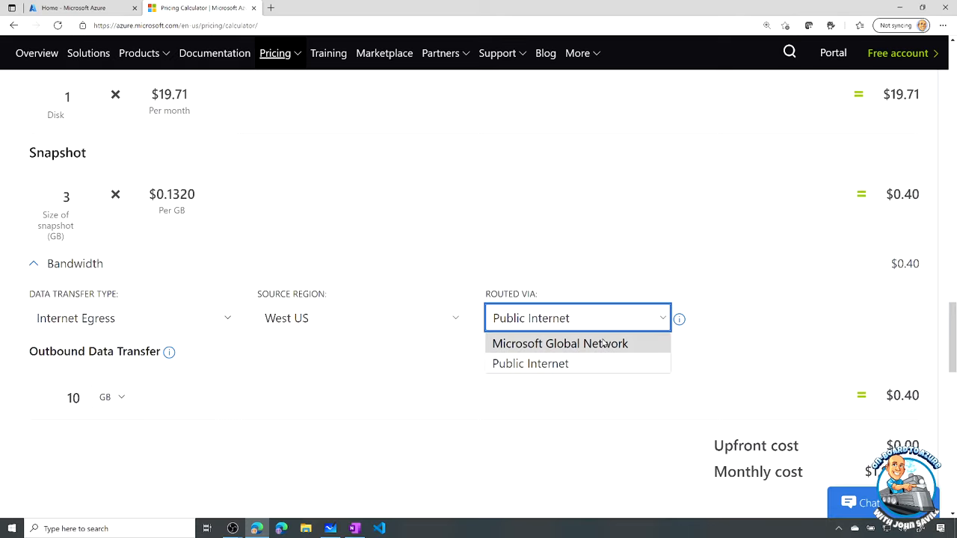
{"action": "left_click", "coordinate": [559, 343]}
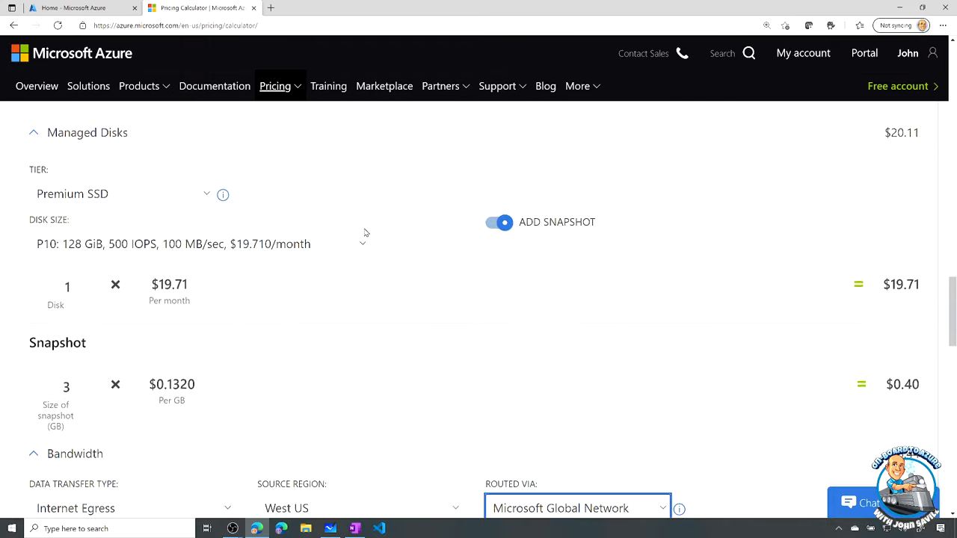
{"action": "scroll", "scroll_direction": "up", "scroll_amount": 3}
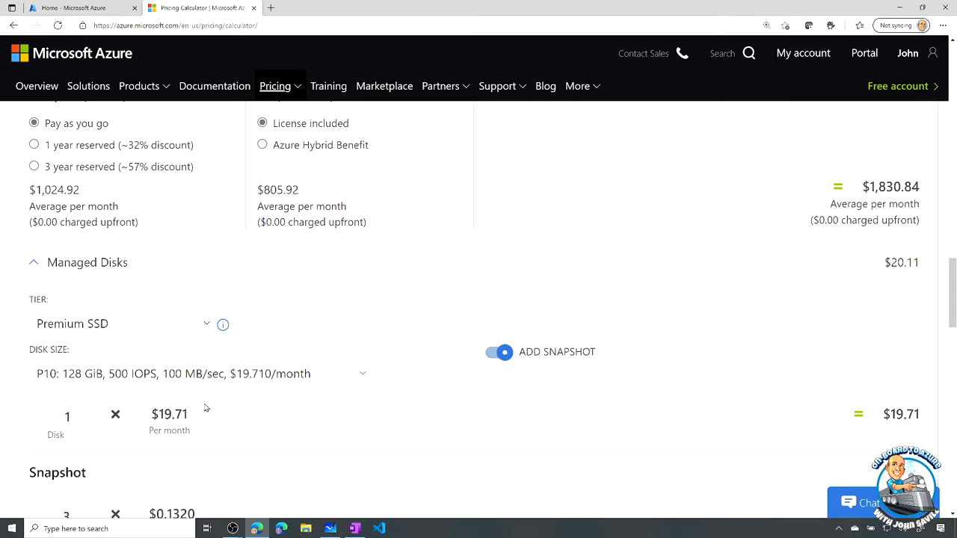
{"action": "mouse_move", "coordinate": [217, 406]}
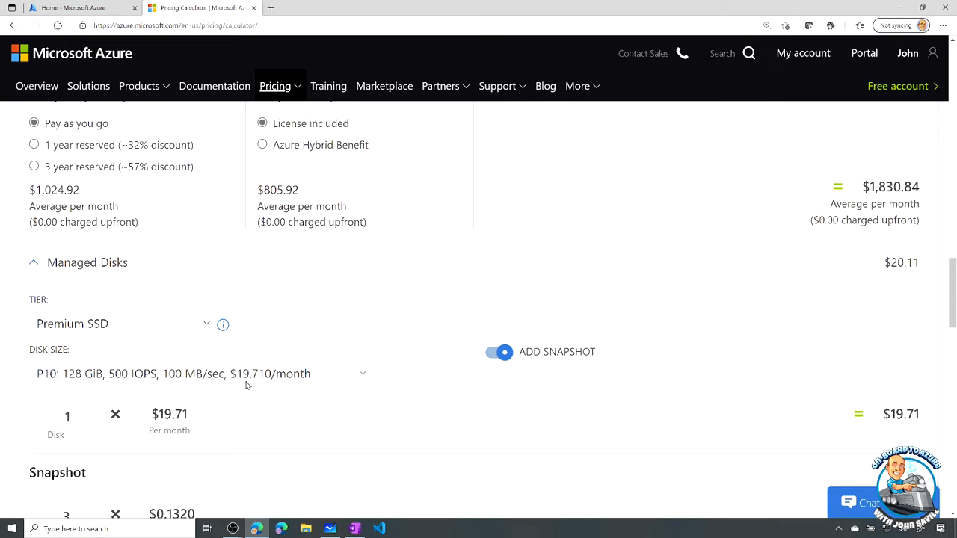
{"action": "scroll", "scroll_direction": "up", "scroll_amount": 3}
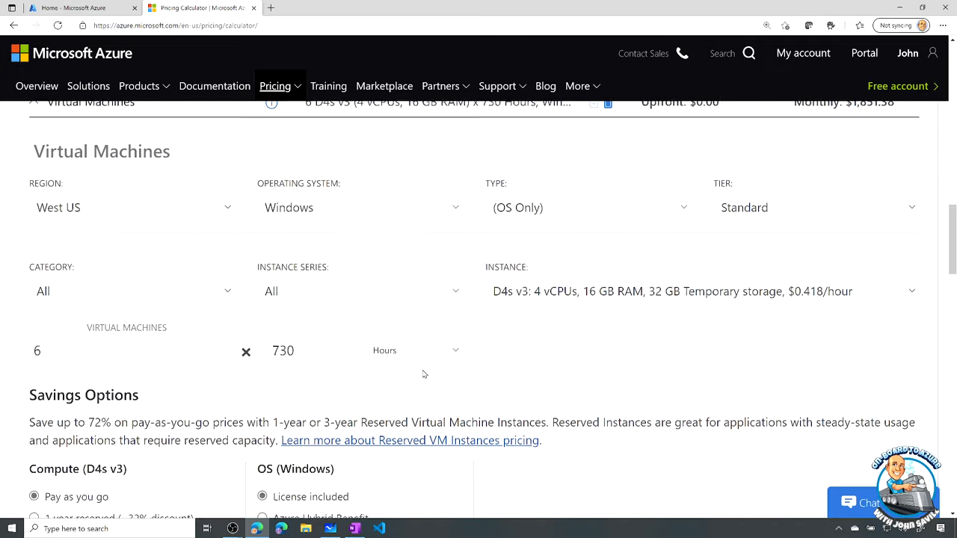
{"action": "scroll", "scroll_direction": "up", "scroll_amount": 3}
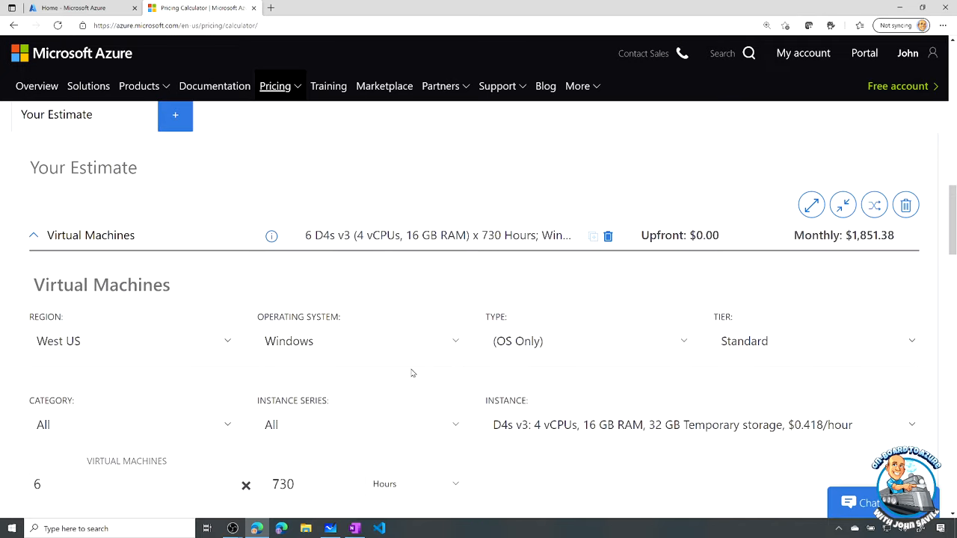
{"action": "scroll", "scroll_direction": "down", "scroll_amount": 3}
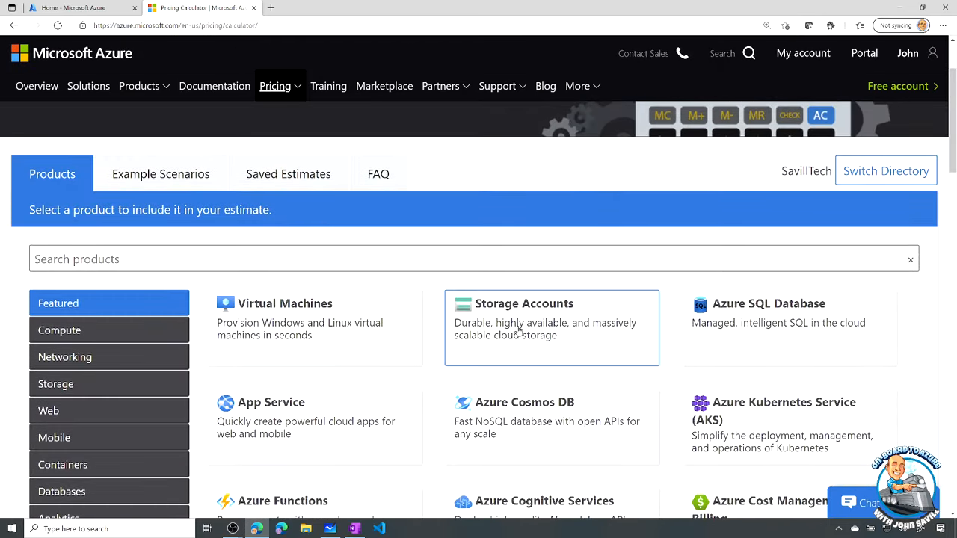
{"action": "mouse_move", "coordinate": [520, 332]}
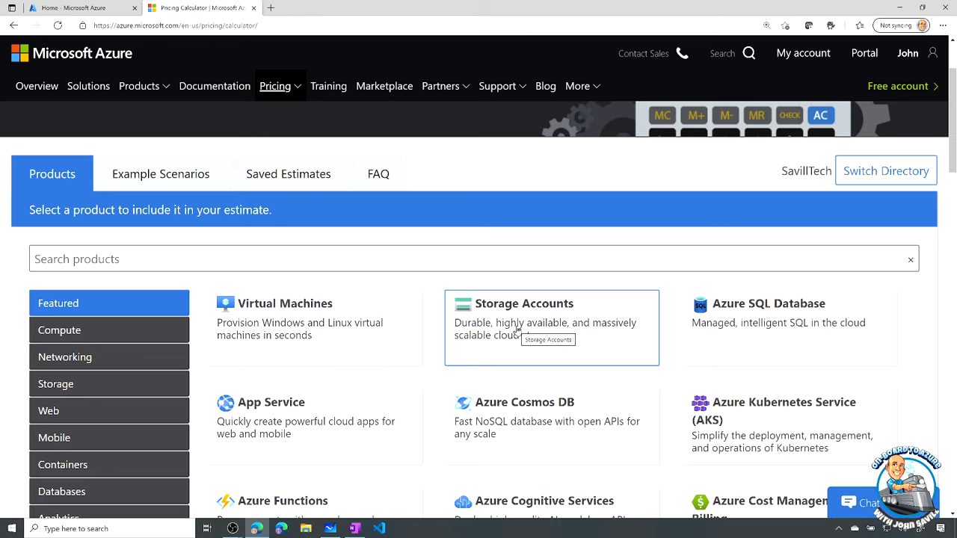
Step: Add a Storage Accounts entry of six Premium SSD P60 managed disks ($5,676.48 monthly)
{"action": "left_click", "coordinate": [552, 329]}
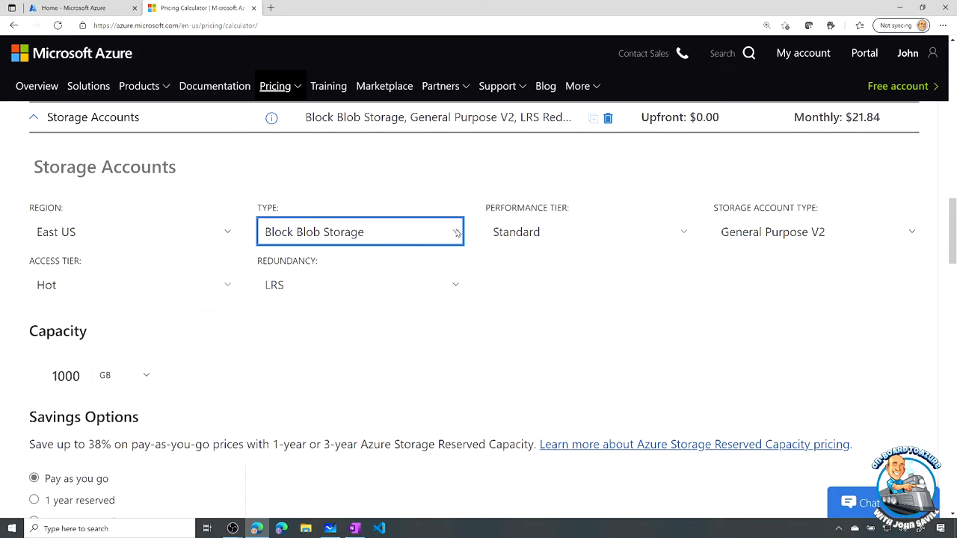
{"action": "left_click", "coordinate": [361, 232]}
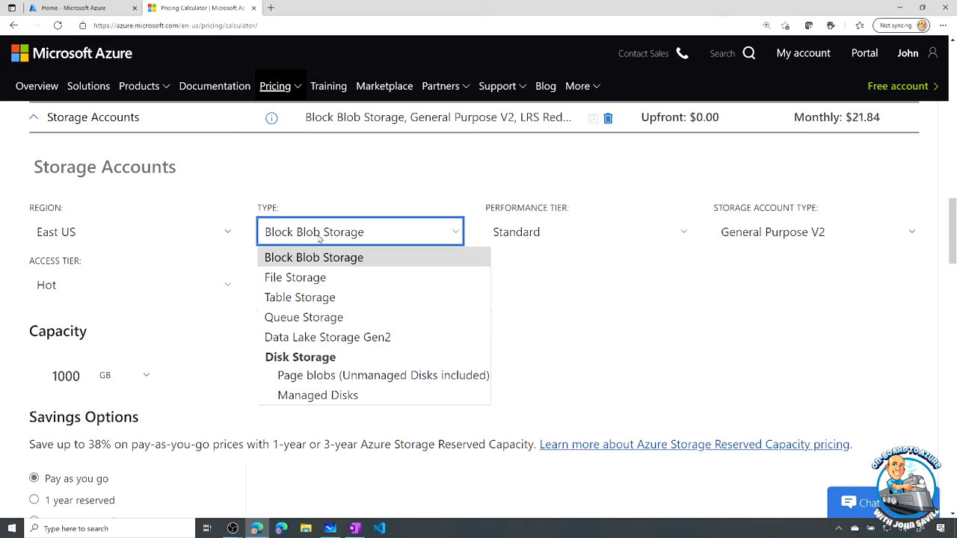
{"action": "left_click", "coordinate": [317, 395]}
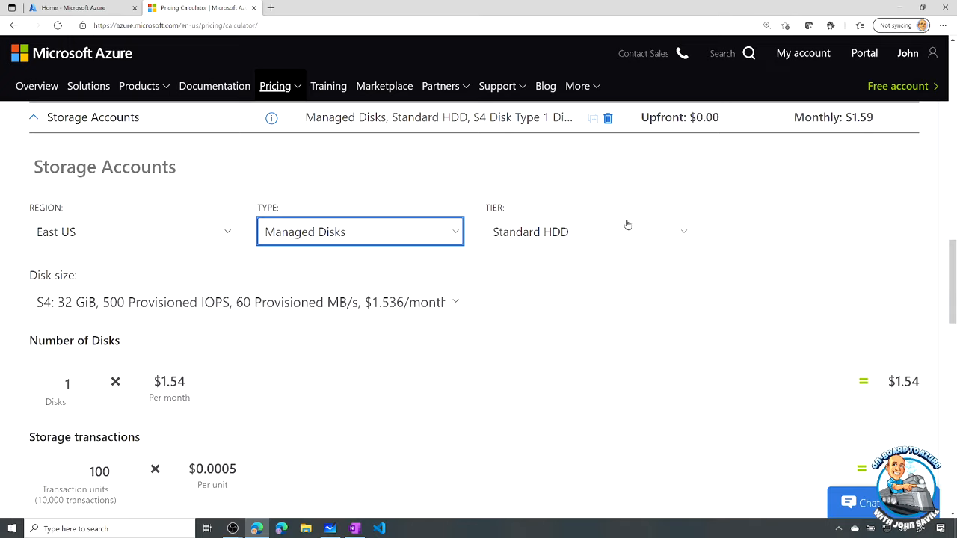
{"action": "left_click", "coordinate": [588, 231]}
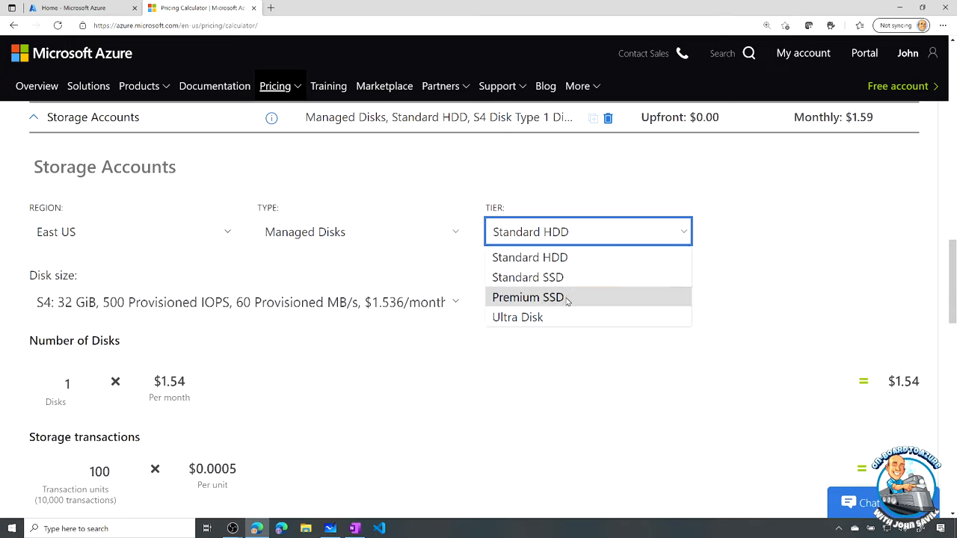
{"action": "mouse_move", "coordinate": [518, 317]}
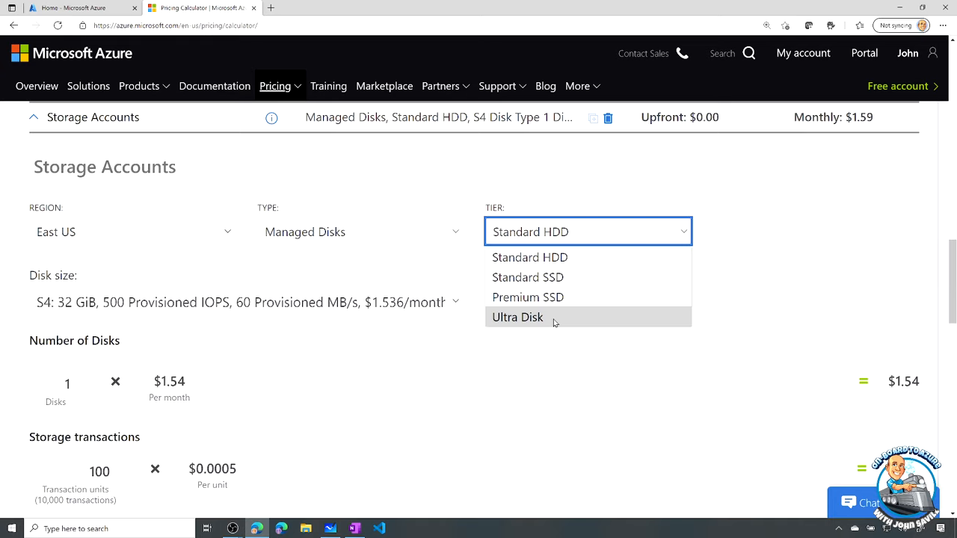
{"action": "left_click", "coordinate": [528, 297]}
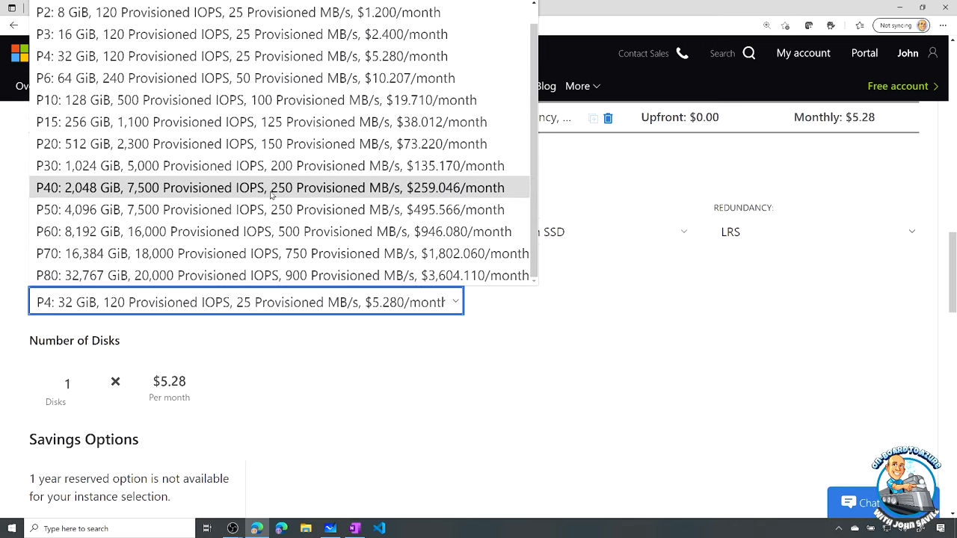
{"action": "mouse_move", "coordinate": [270, 210]}
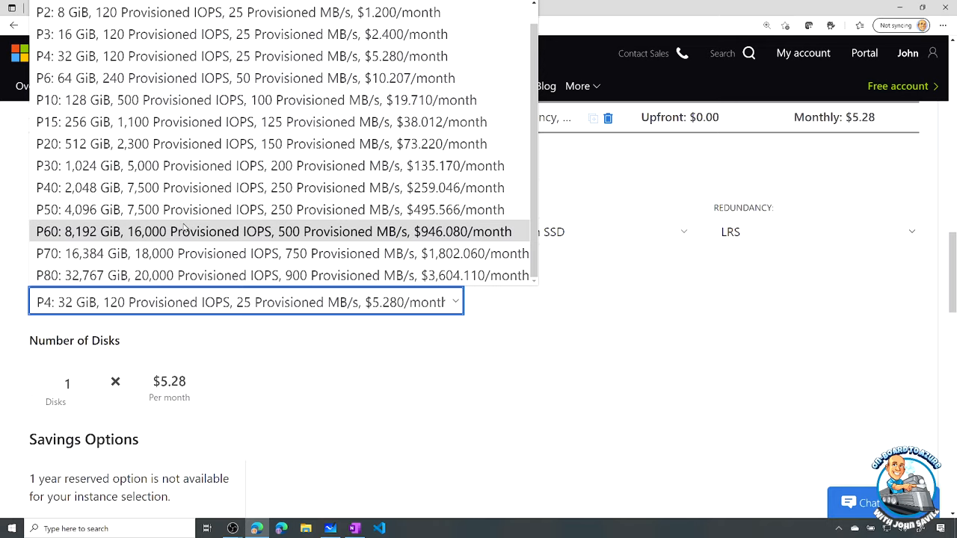
{"action": "left_click", "coordinate": [275, 231]}
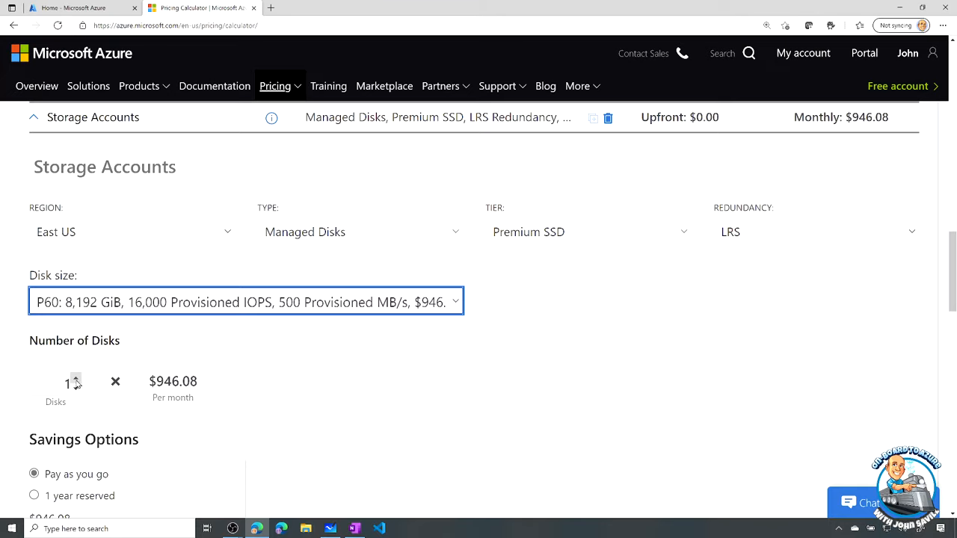
{"action": "type", "text": "6"}
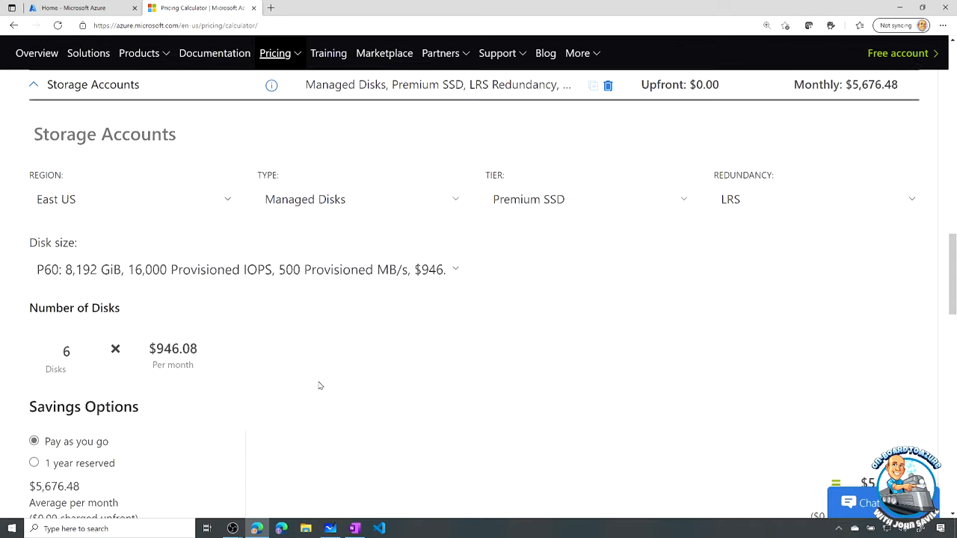
{"action": "scroll", "scroll_direction": "down", "scroll_amount": 3}
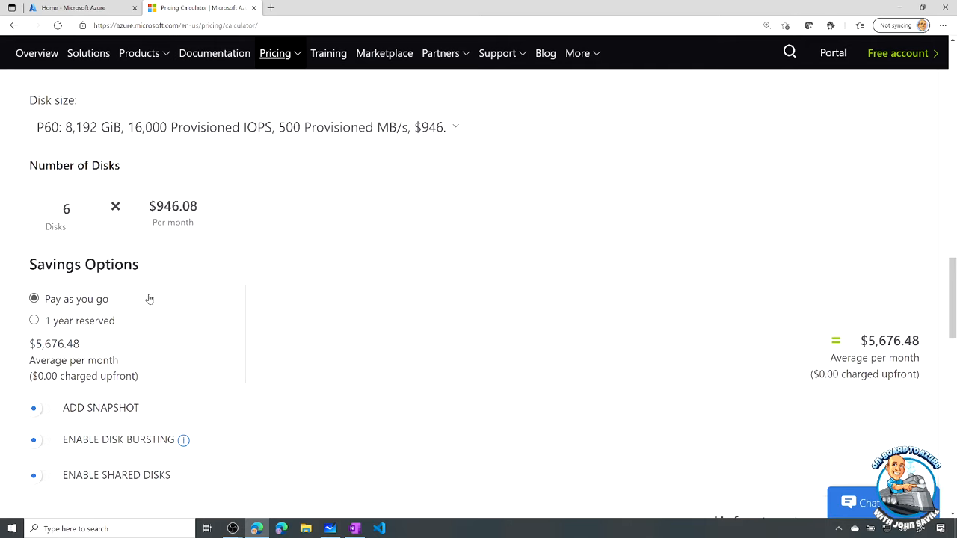
{"action": "scroll", "scroll_direction": "down", "scroll_amount": 3}
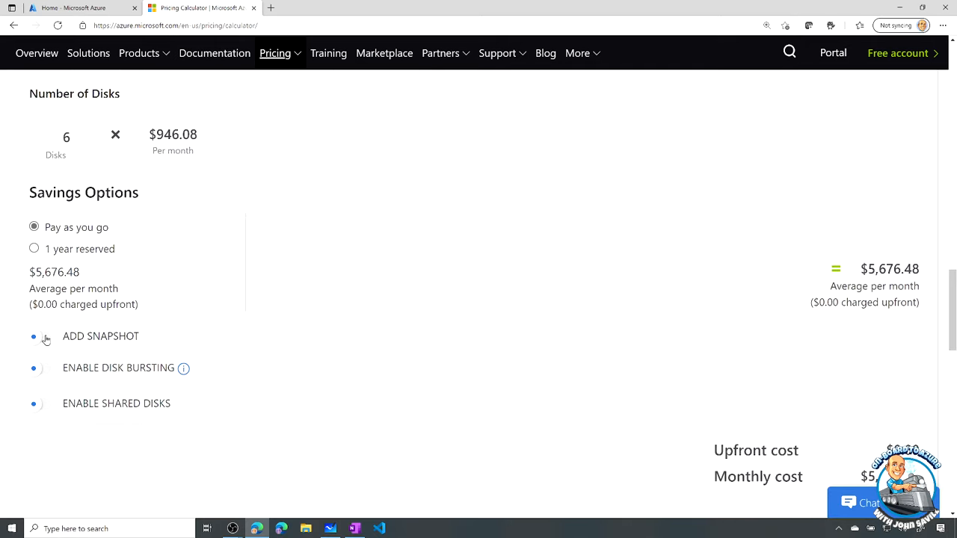
{"action": "mouse_move", "coordinate": [67, 341]}
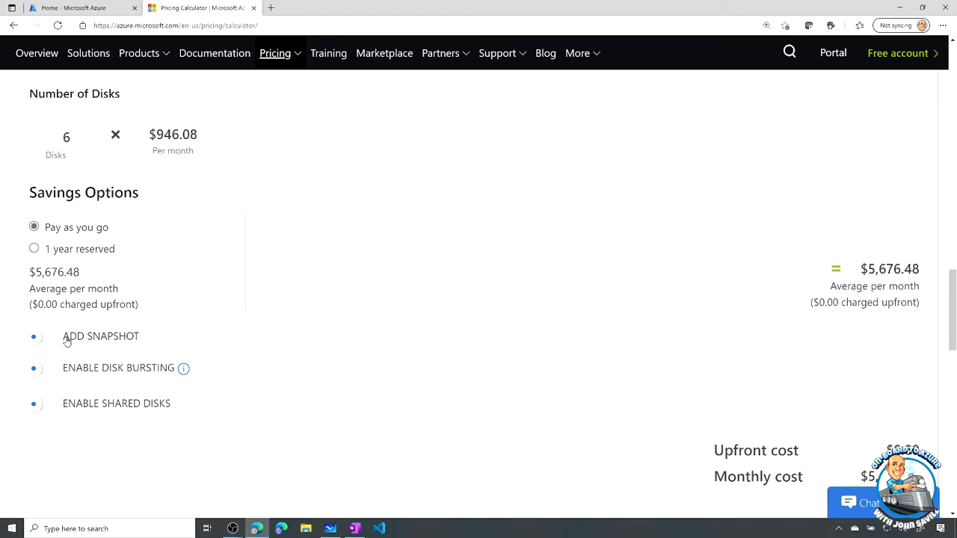
{"action": "mouse_move", "coordinate": [81, 372]}
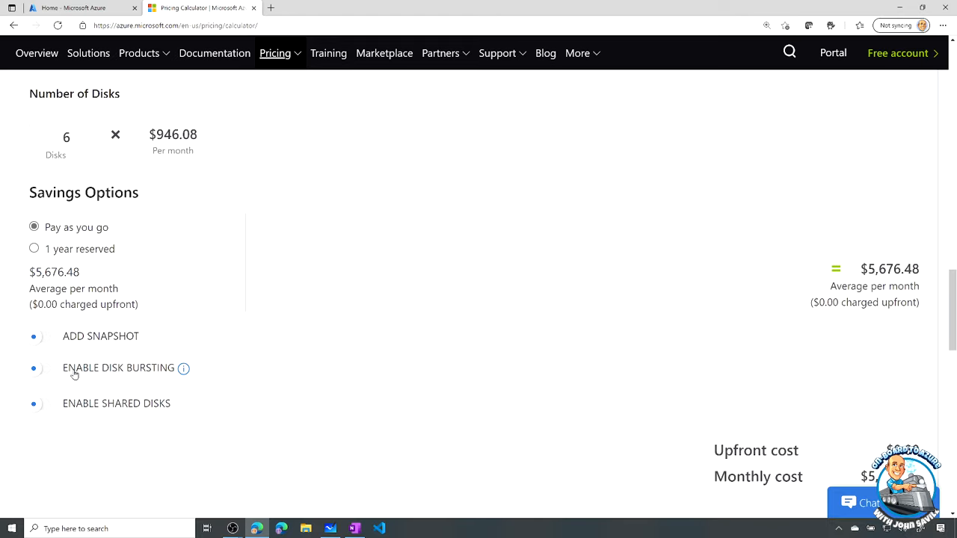
{"action": "mouse_move", "coordinate": [84, 387]}
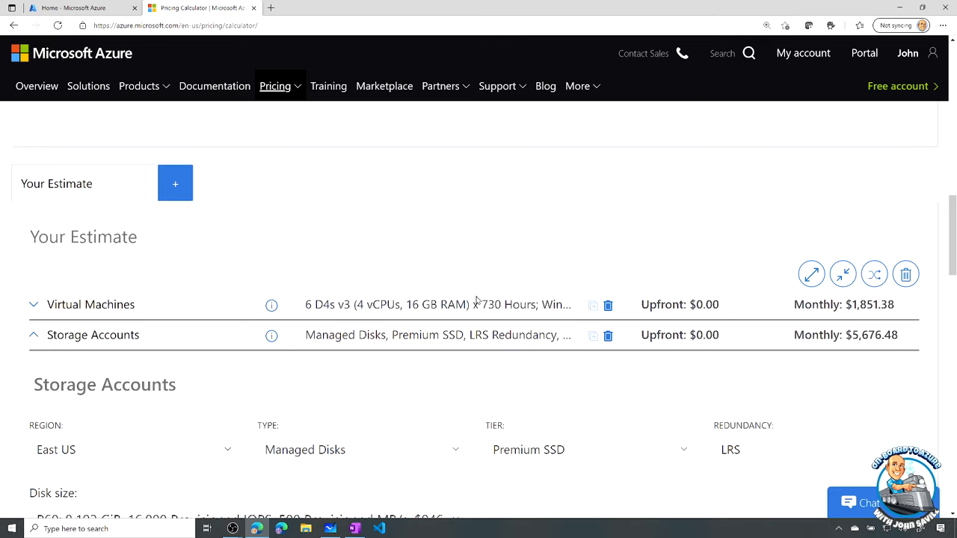
{"action": "mouse_move", "coordinate": [514, 358]}
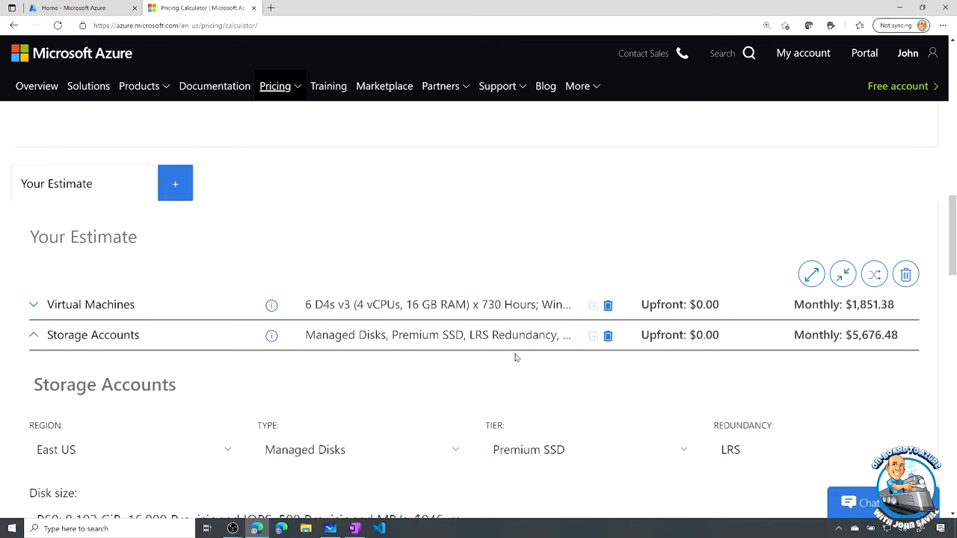
Step: Change the cloned storage entry's disk size to P30 ($811.02) and collapse it
{"action": "scroll", "scroll_direction": "down", "scroll_amount": 3}
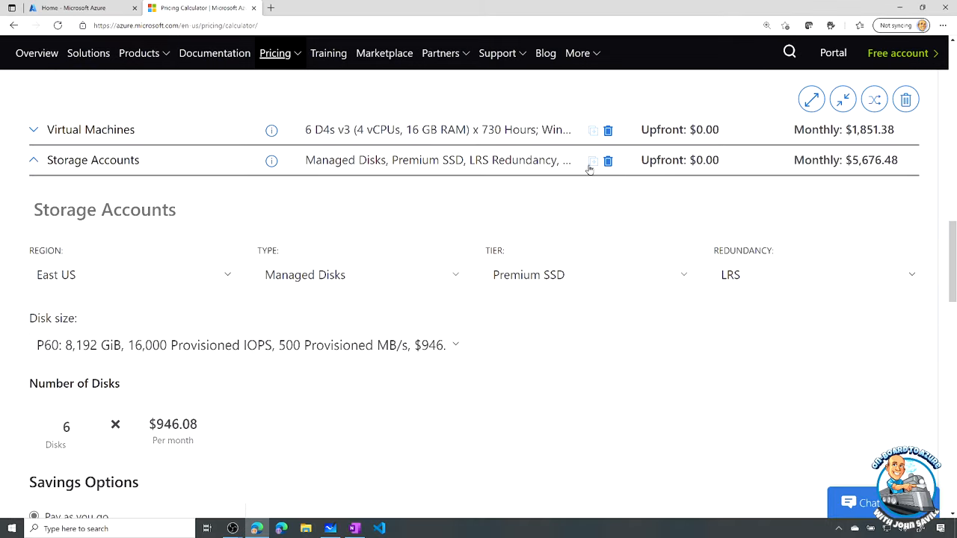
{"action": "mouse_move", "coordinate": [591, 171]}
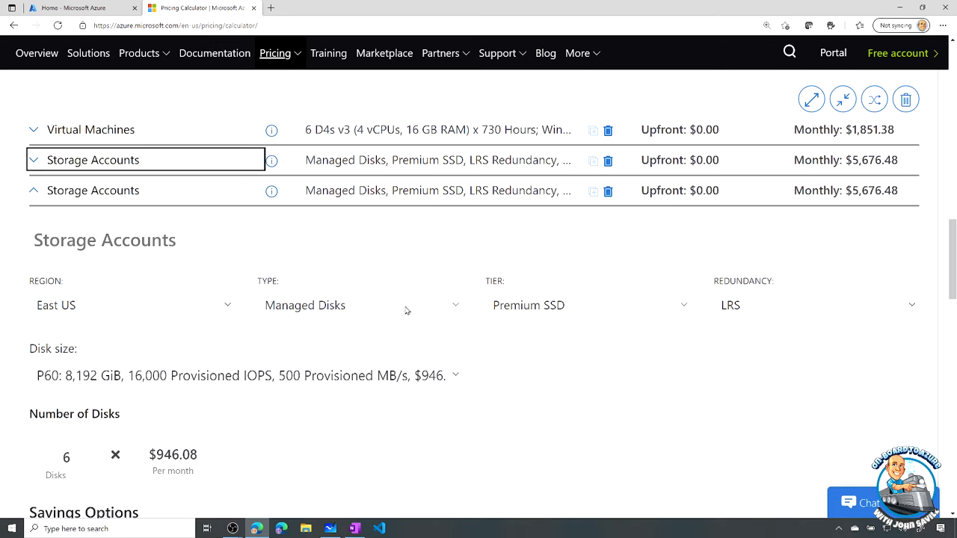
{"action": "mouse_move", "coordinate": [456, 376]}
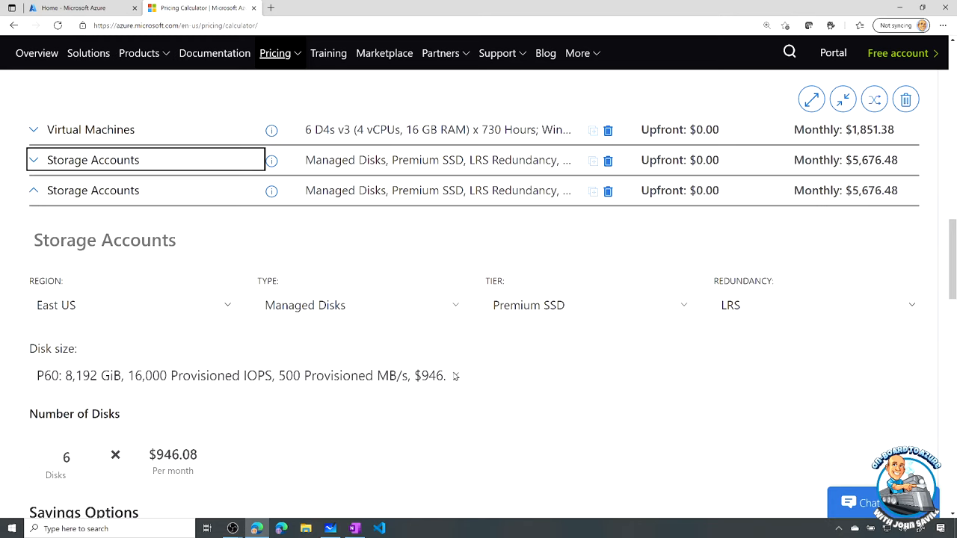
{"action": "left_click", "coordinate": [246, 375]}
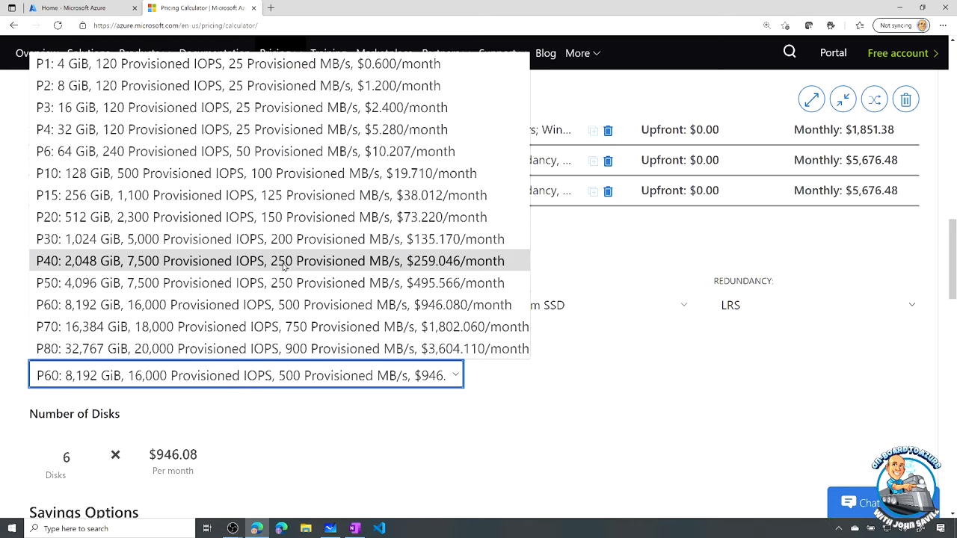
{"action": "left_click", "coordinate": [267, 239]}
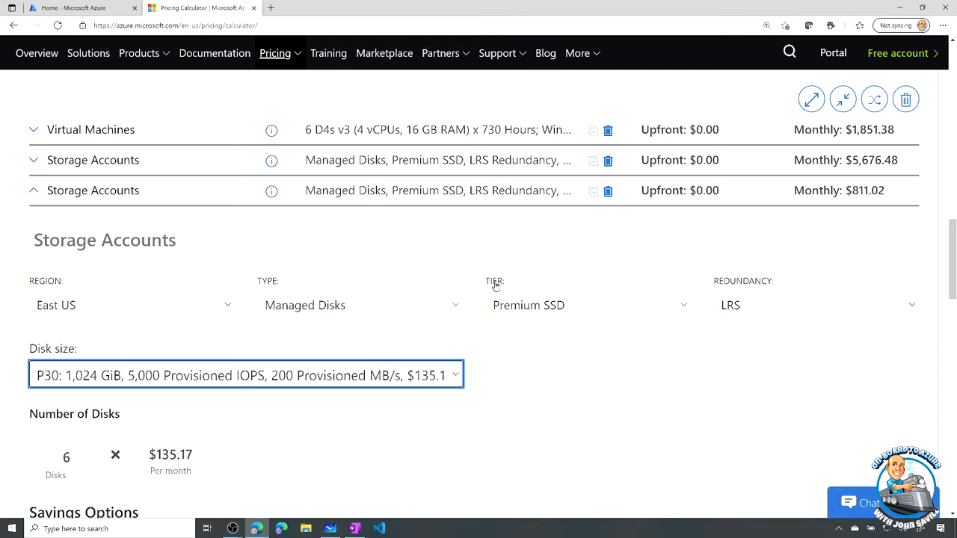
{"action": "scroll", "scroll_direction": "down", "scroll_amount": 3}
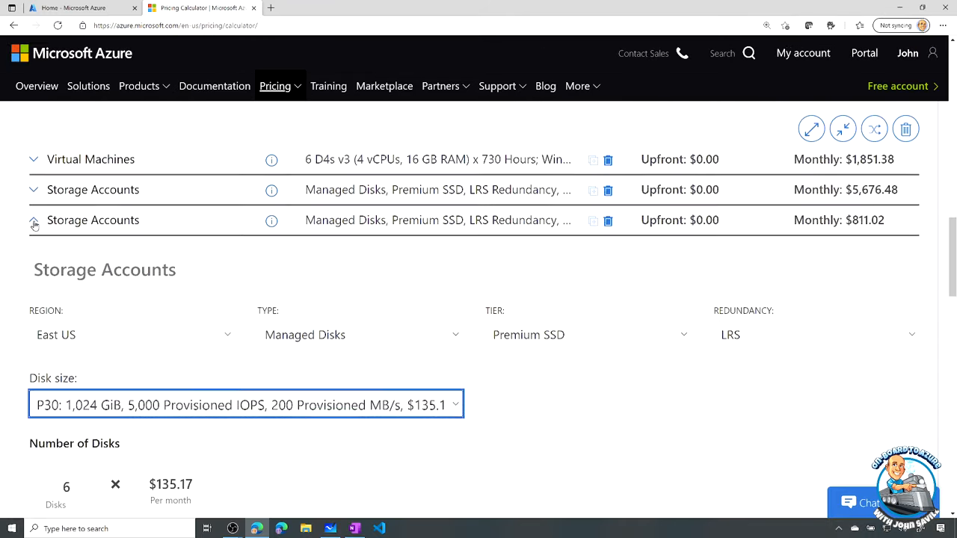
{"action": "left_click", "coordinate": [34, 220]}
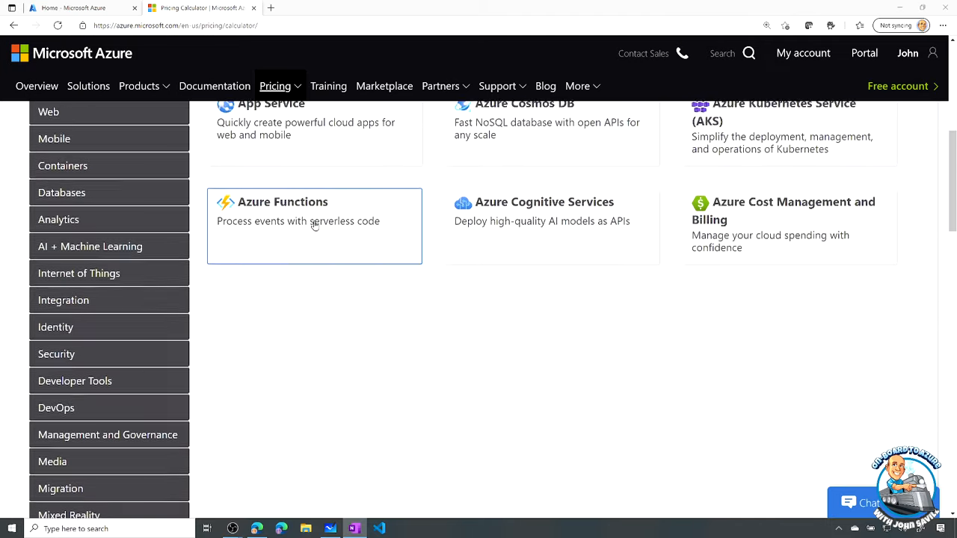
Step: Search 'defe' and add Azure Defender to the estimate
{"action": "scroll", "scroll_direction": "up", "scroll_amount": 3}
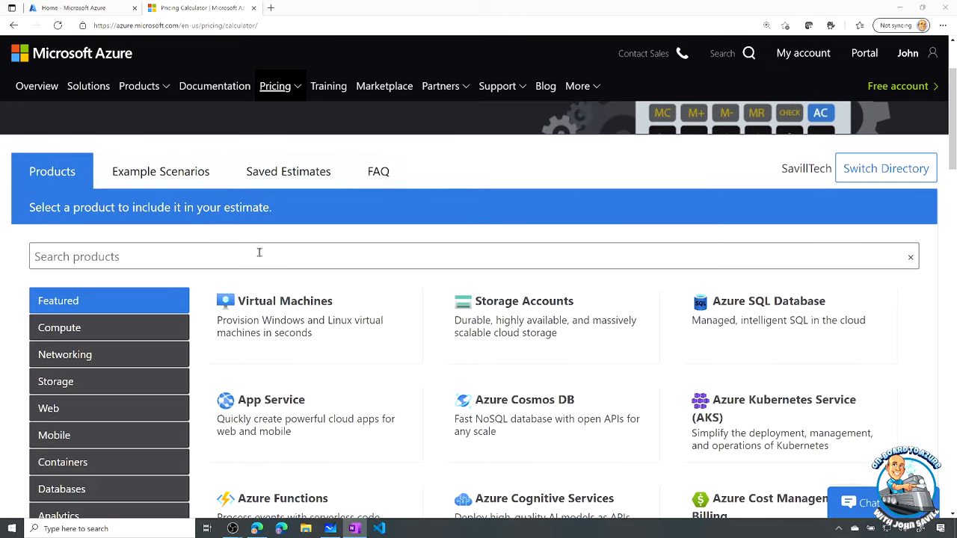
{"action": "type", "text": "d"}
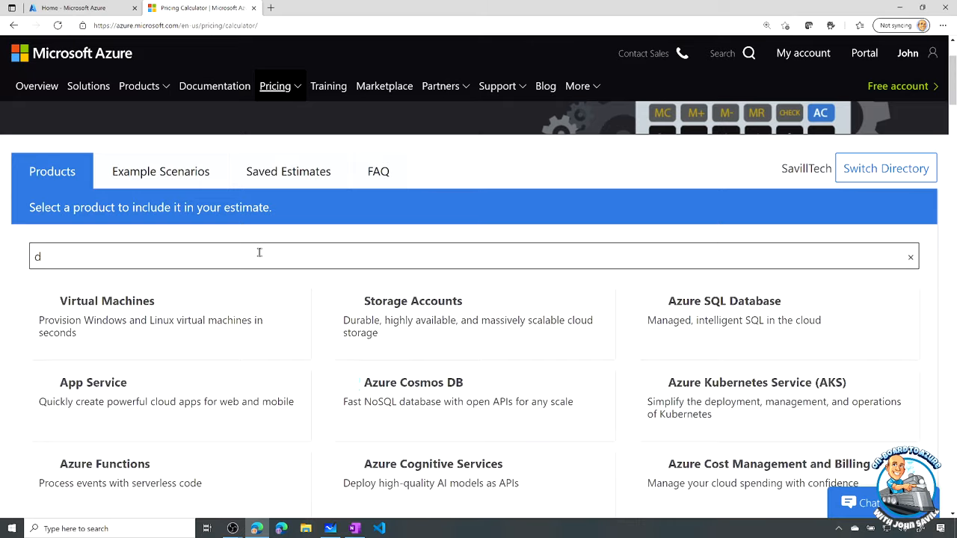
{"action": "type", "text": "efe"}
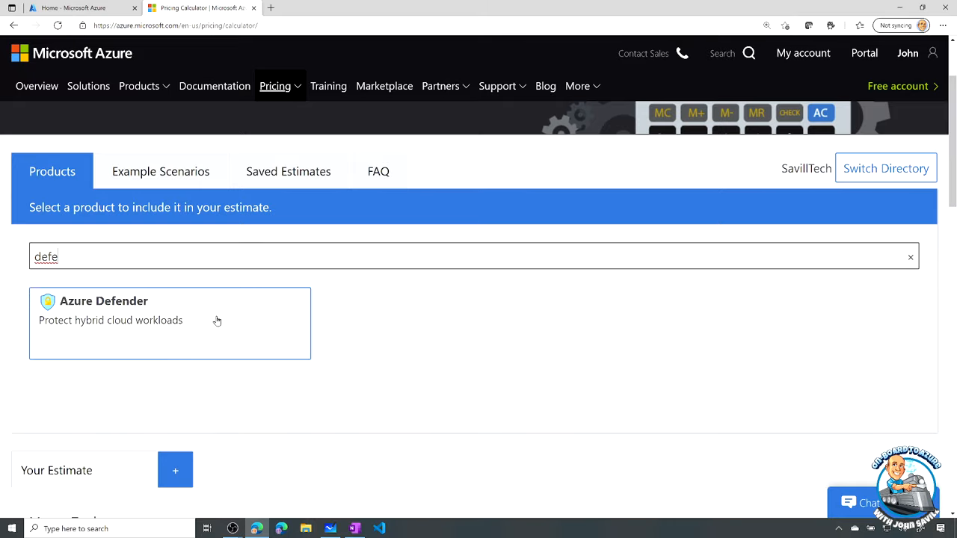
{"action": "left_click", "coordinate": [170, 310]}
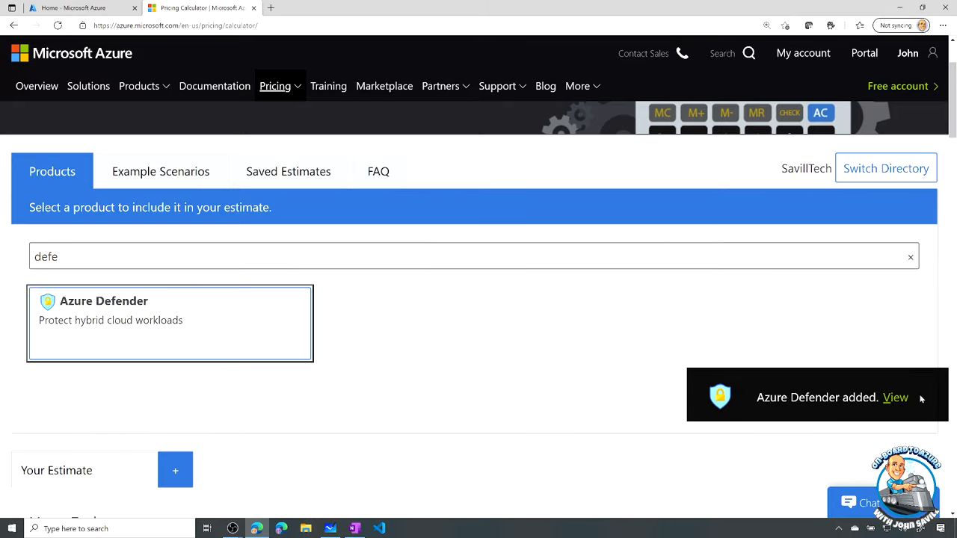
Step: Set Azure Defender to six servers ($87.60) and review its SQL, MySQL and Storage sections
{"action": "scroll", "scroll_direction": "down", "scroll_amount": 3}
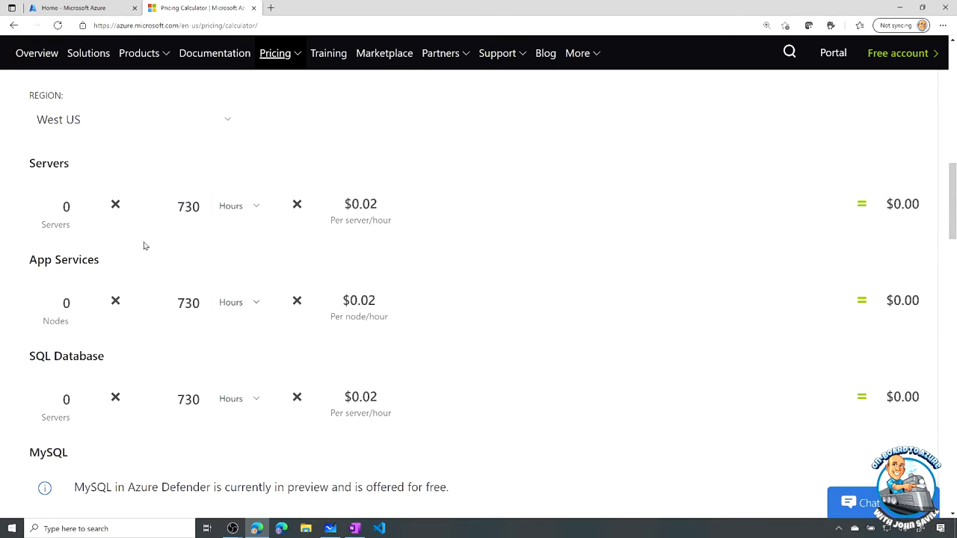
{"action": "type", "text": "2"}
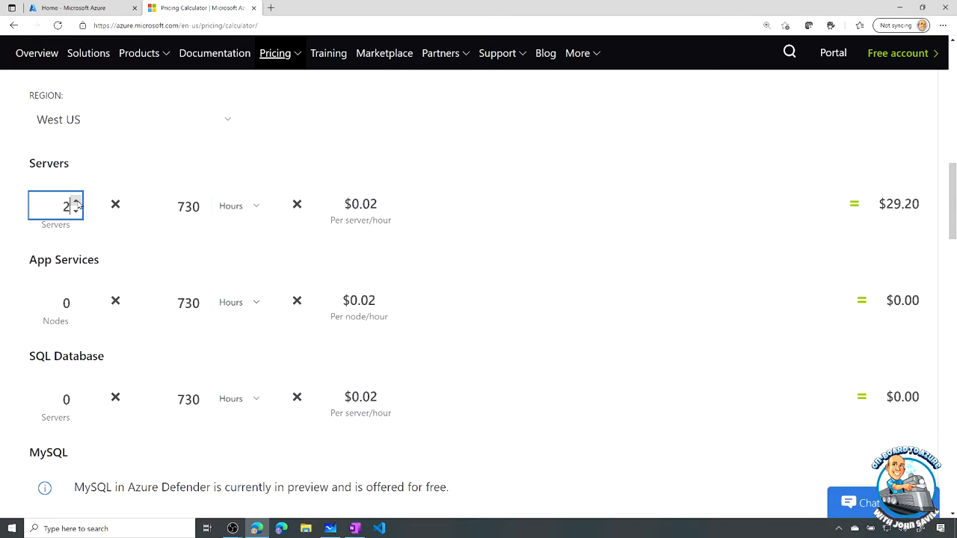
{"action": "type", "text": "6"}
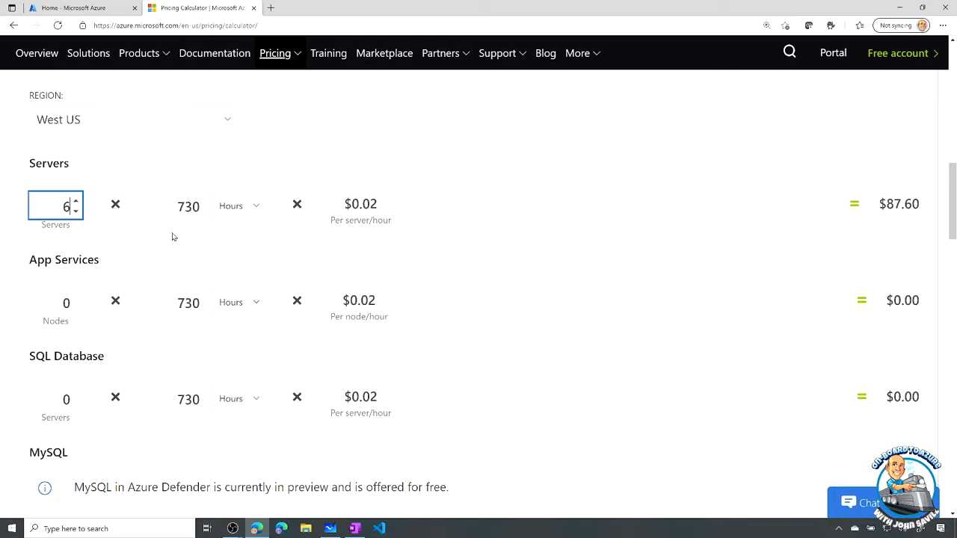
{"action": "scroll", "scroll_direction": "down", "scroll_amount": 3}
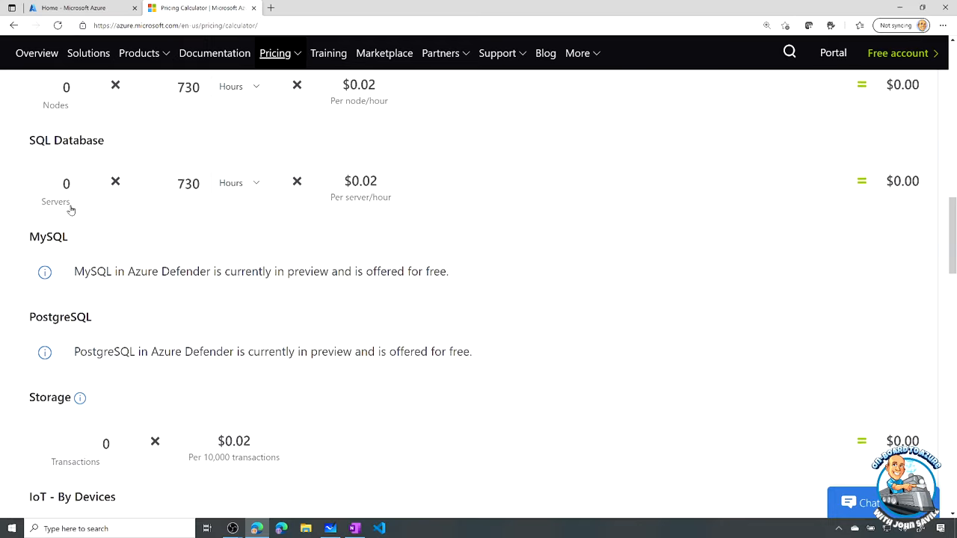
{"action": "scroll", "scroll_direction": "down", "scroll_amount": 3}
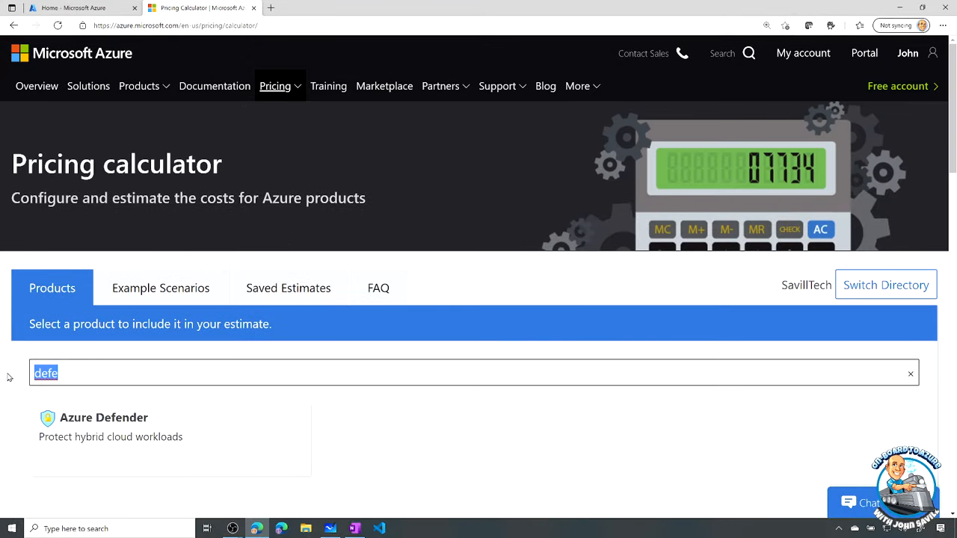
Step: Search 'back', add Azure Backup, and check its protected workload types
{"action": "type", "text": "back"}
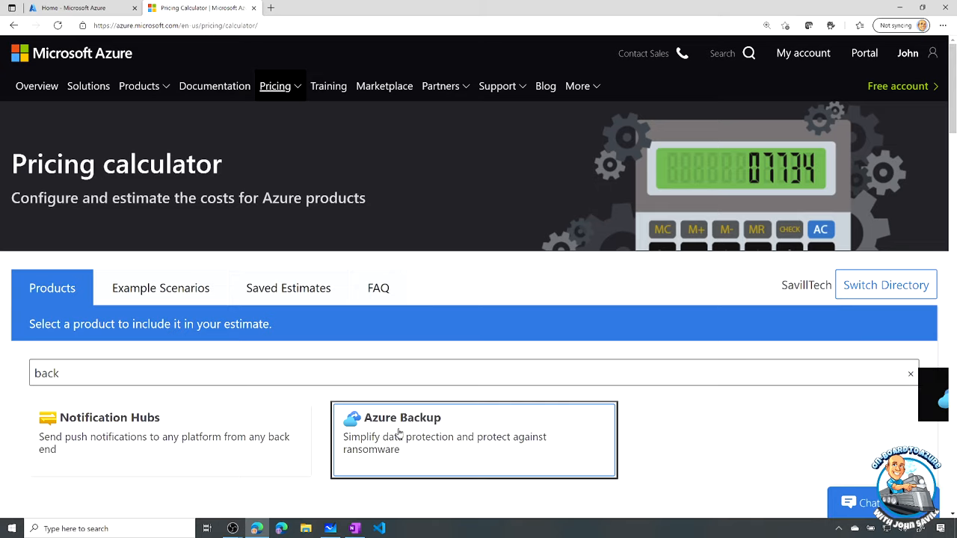
{"action": "left_click", "coordinate": [474, 440]}
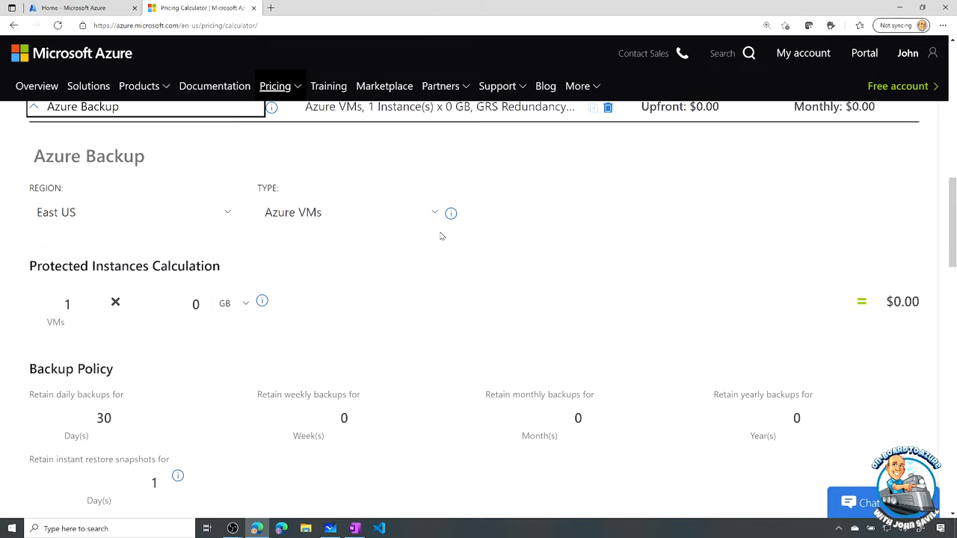
{"action": "left_click", "coordinate": [348, 213]}
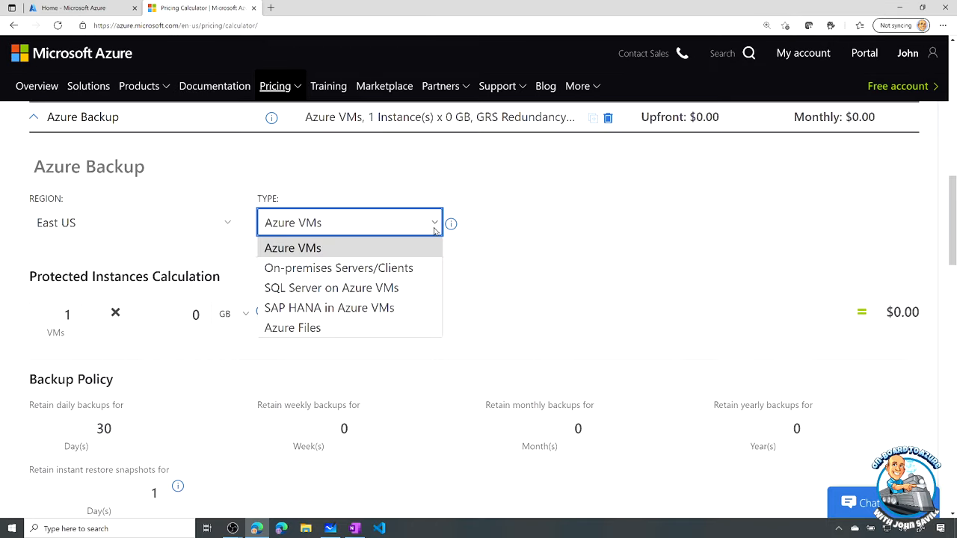
{"action": "mouse_move", "coordinate": [331, 288]}
{"action": "type", "text": "6"}
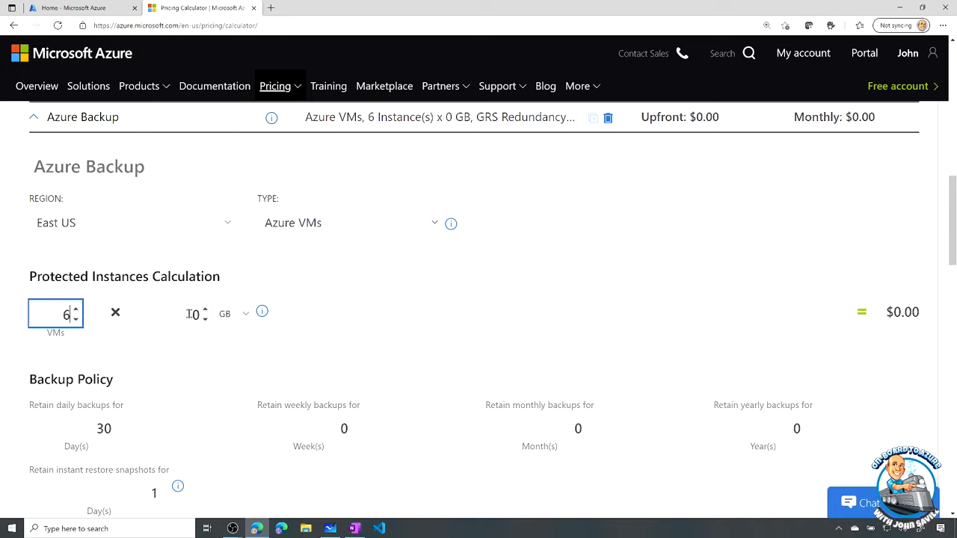
Step: Set protected data to 2 TB per VM and review churn and redundancy options
{"action": "left_click", "coordinate": [180, 312]}
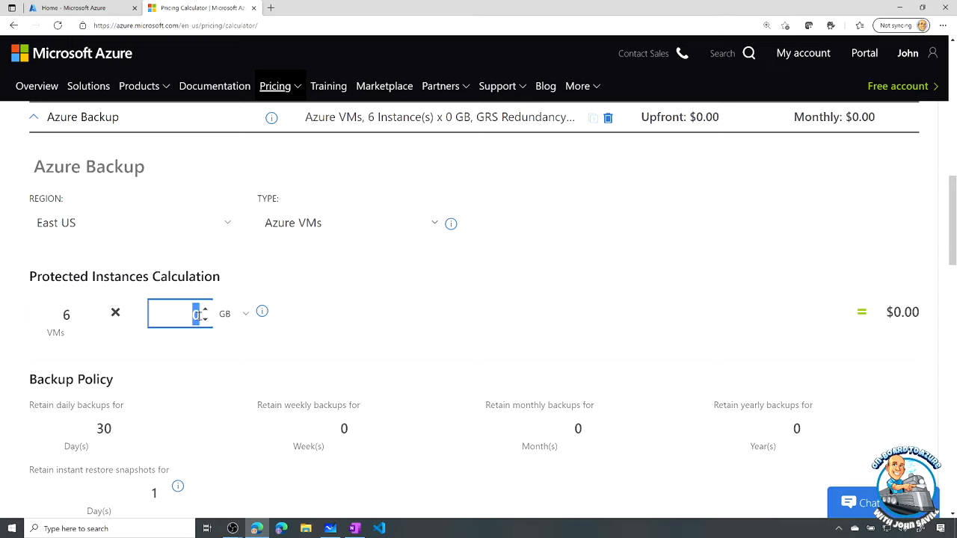
{"action": "left_click", "coordinate": [246, 313]}
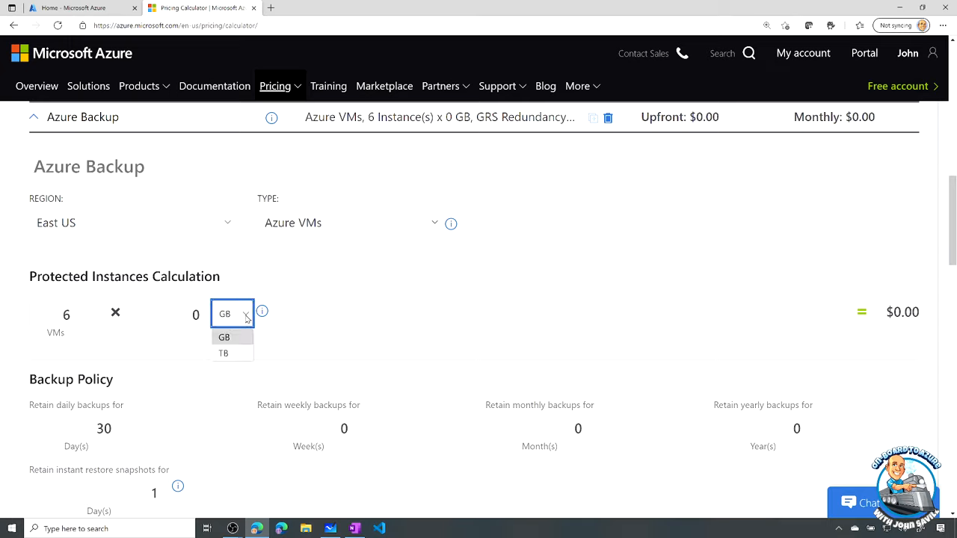
{"action": "left_click", "coordinate": [224, 353]}
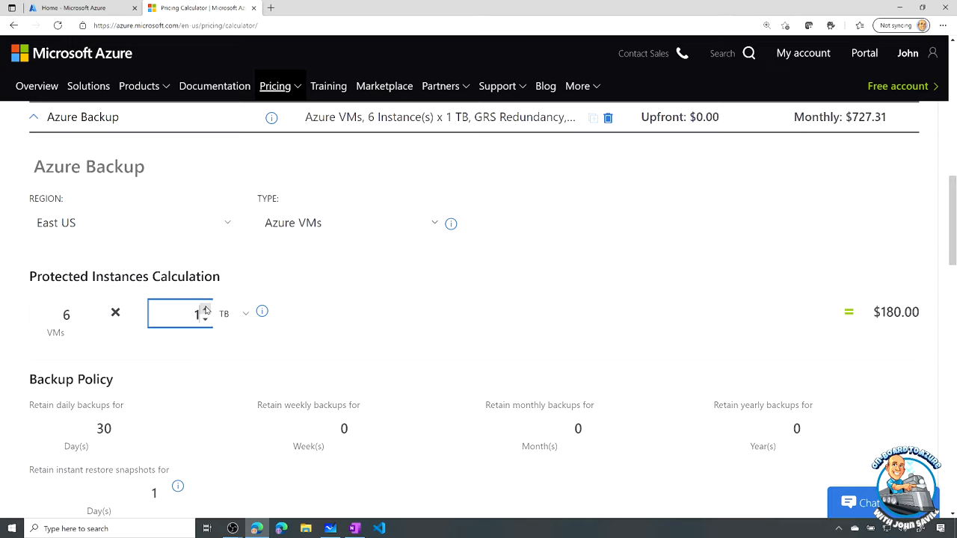
{"action": "left_click", "coordinate": [205, 309]}
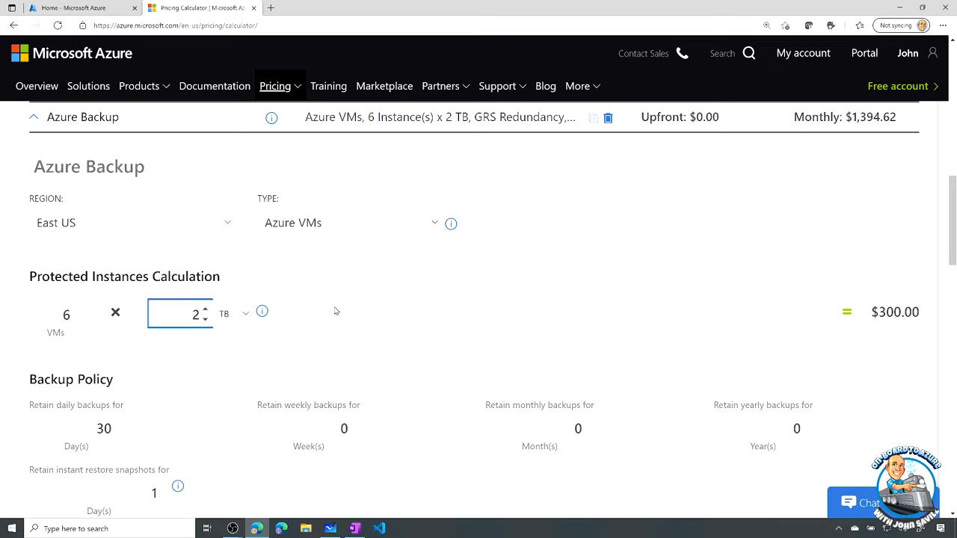
{"action": "scroll", "scroll_direction": "down", "scroll_amount": 3}
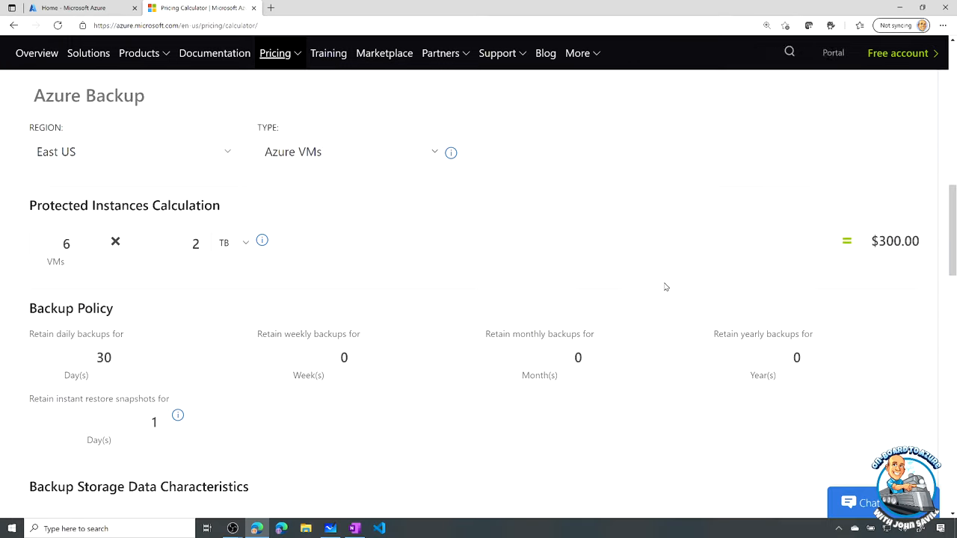
{"action": "scroll", "scroll_direction": "down", "scroll_amount": 3}
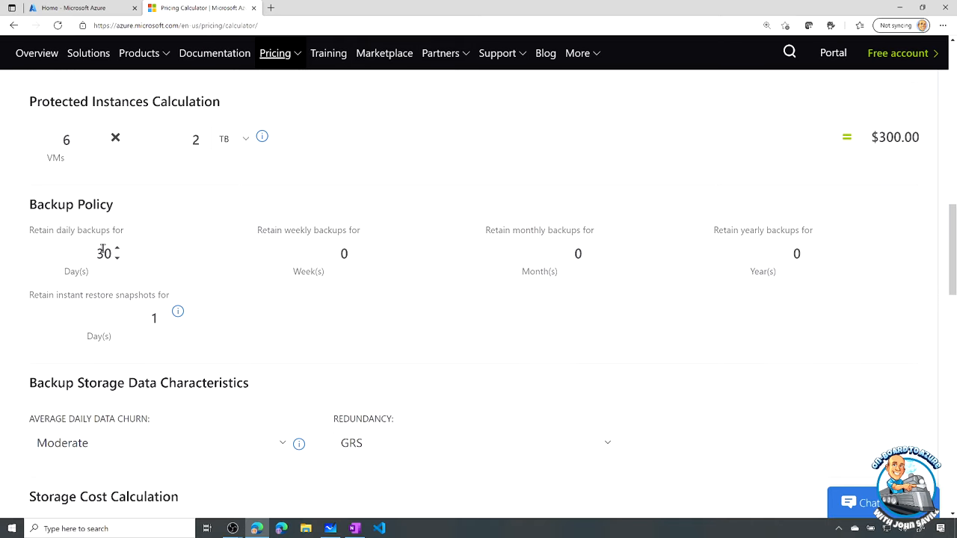
{"action": "mouse_move", "coordinate": [344, 253]}
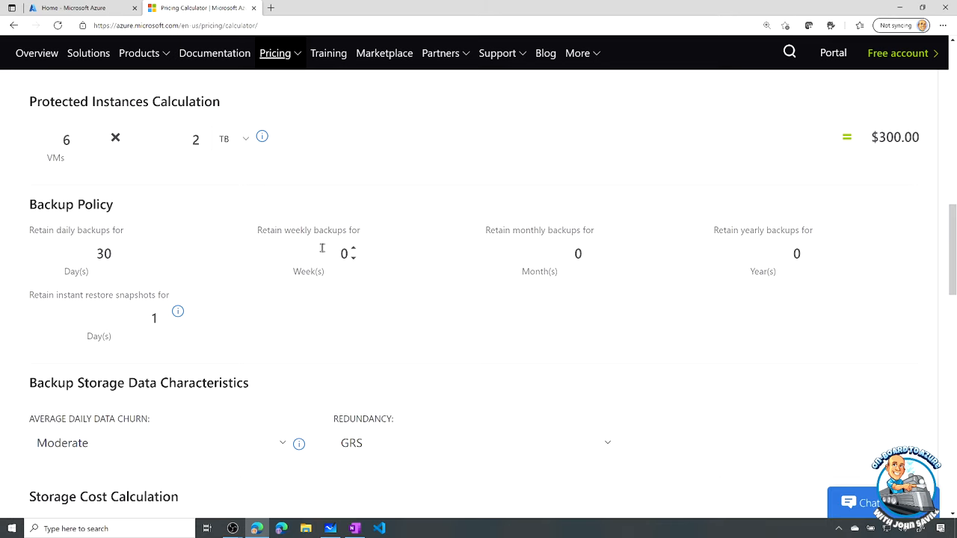
{"action": "scroll", "scroll_direction": "down", "scroll_amount": 3}
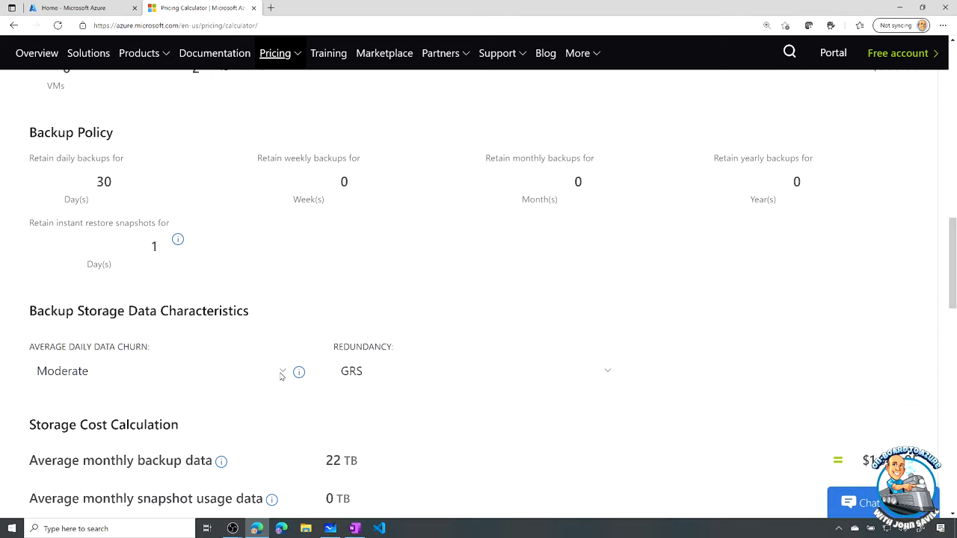
{"action": "left_click", "coordinate": [159, 371]}
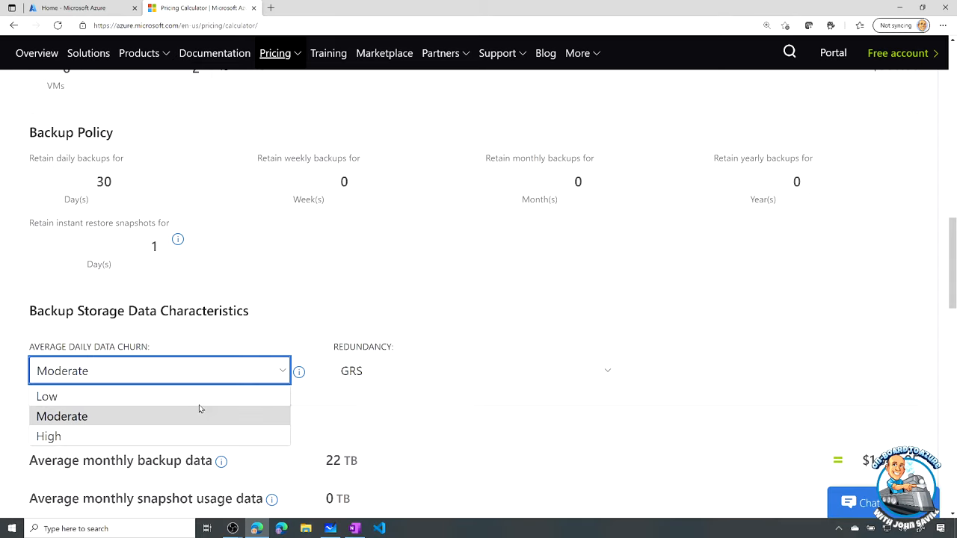
{"action": "mouse_move", "coordinate": [47, 397]}
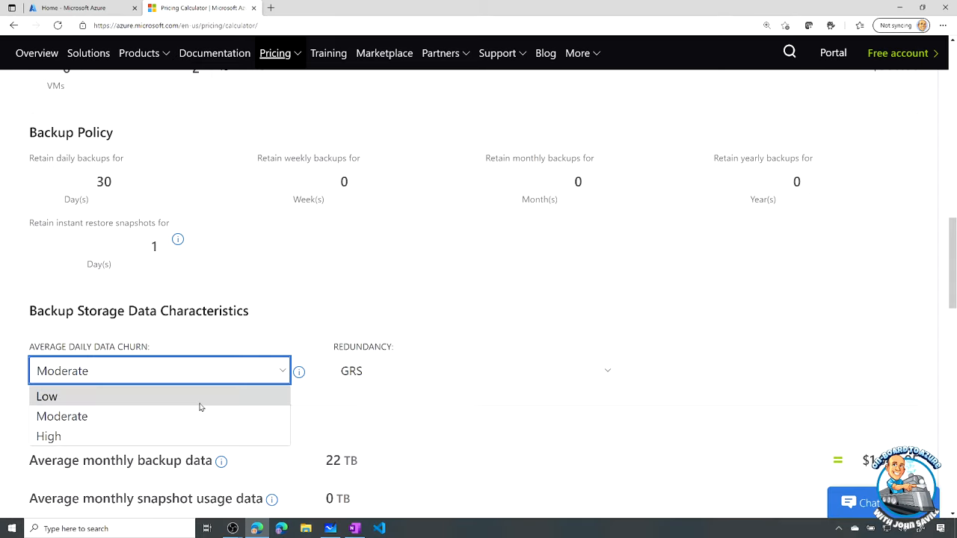
{"action": "mouse_move", "coordinate": [421, 368]}
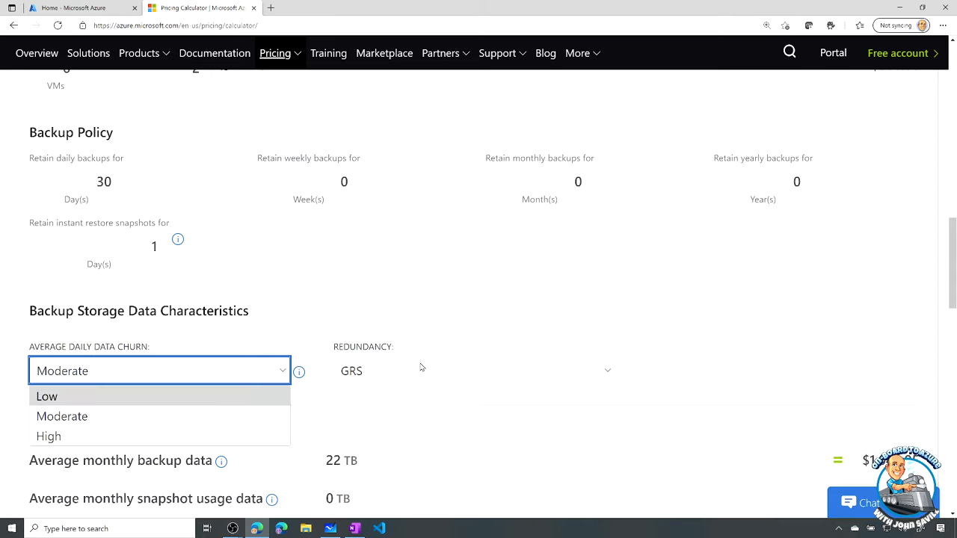
{"action": "left_click", "coordinate": [474, 371]}
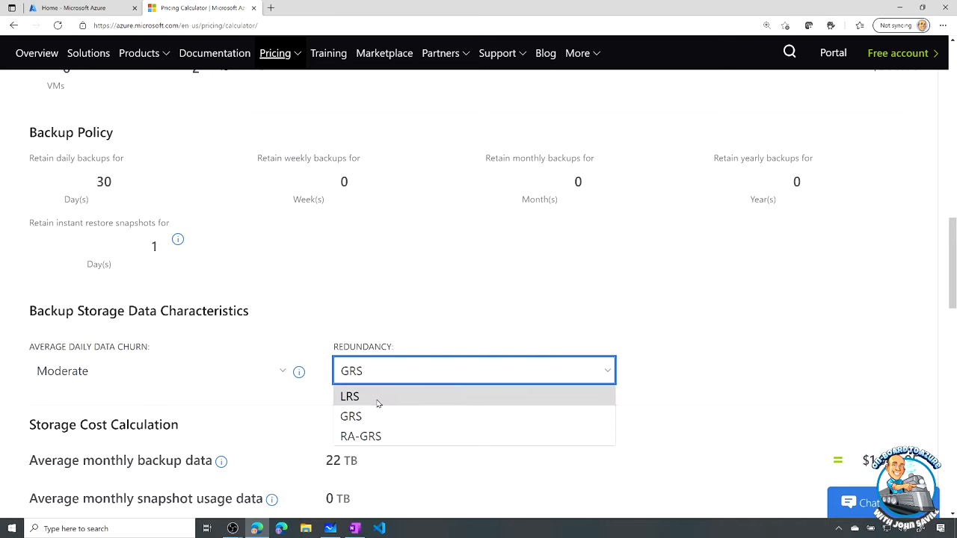
{"action": "mouse_move", "coordinate": [550, 394]}
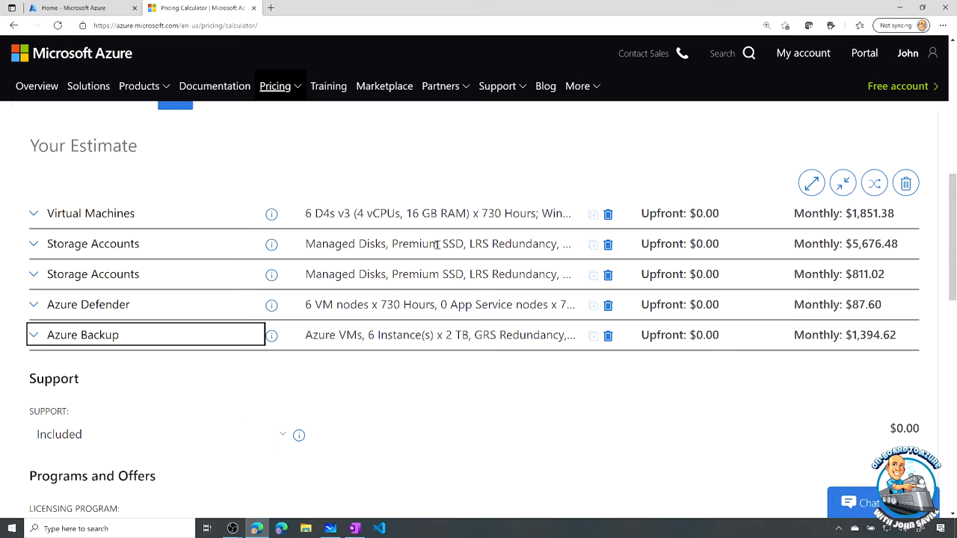
Step: Search 'azure moni', add Azure Monitor ($1.60), and expand its Notifications pricing
{"action": "scroll", "scroll_direction": "down", "scroll_amount": 3}
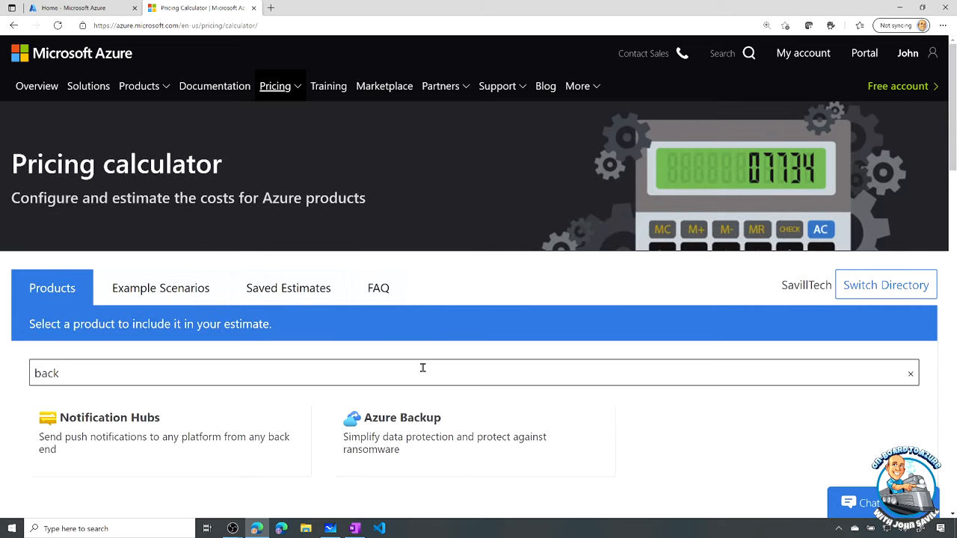
{"action": "type", "text": "a"}
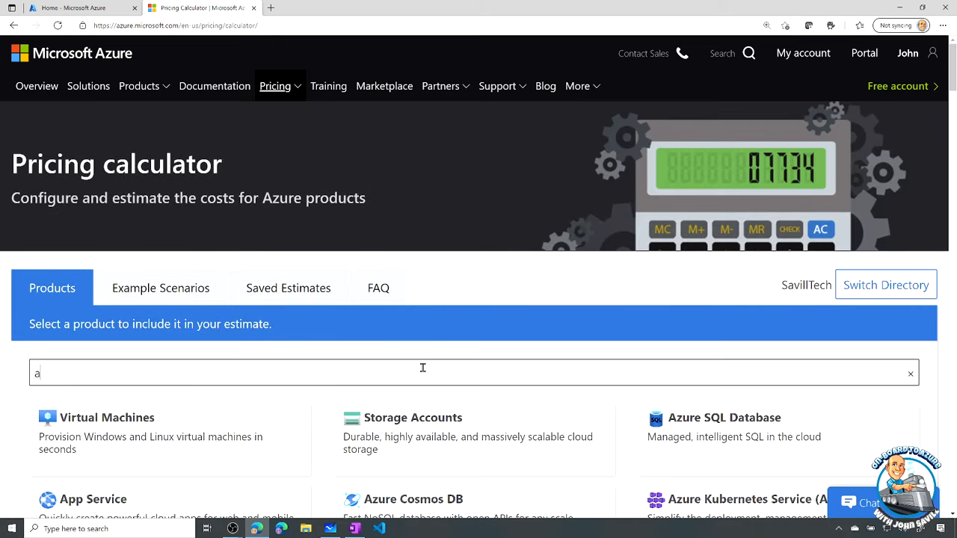
{"action": "type", "text": "azure mon"}
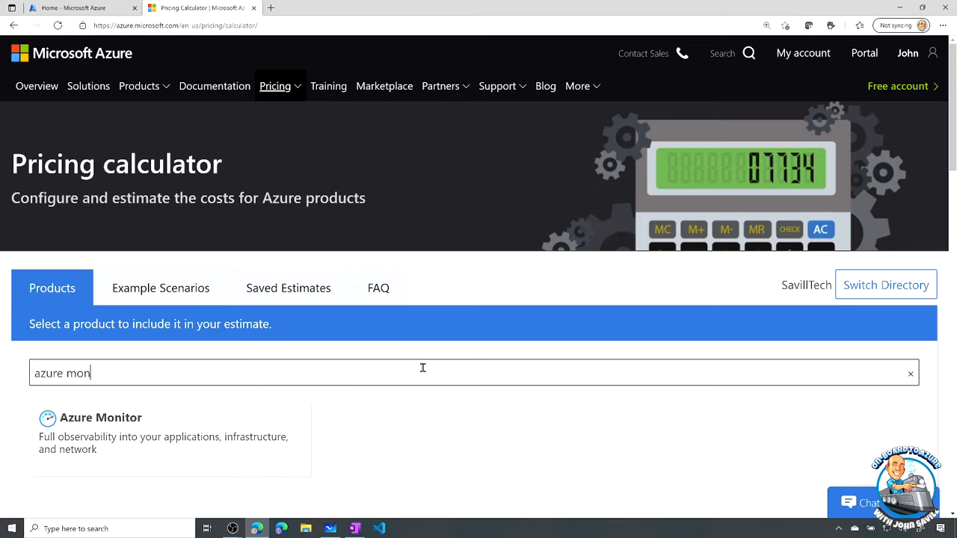
{"action": "type", "text": "i"}
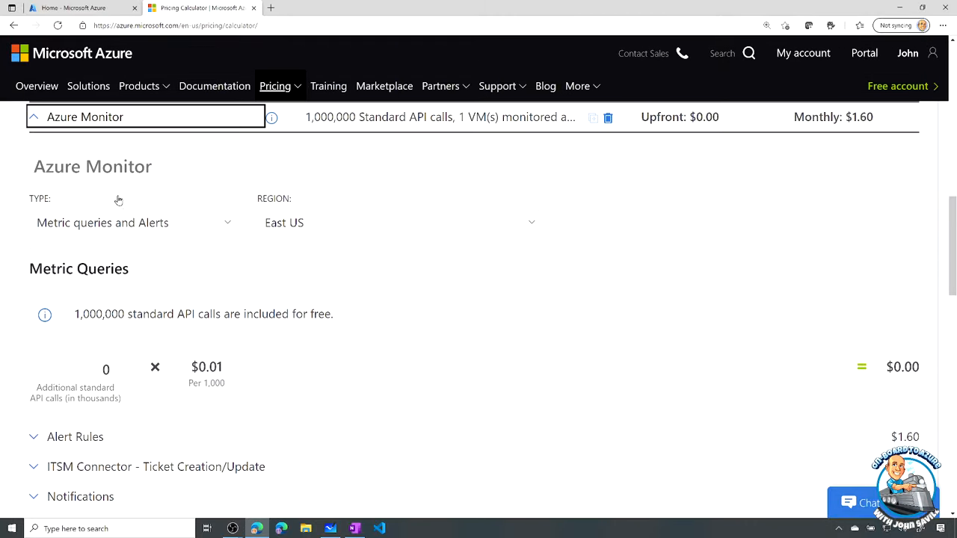
{"action": "scroll", "scroll_direction": "down", "scroll_amount": 3}
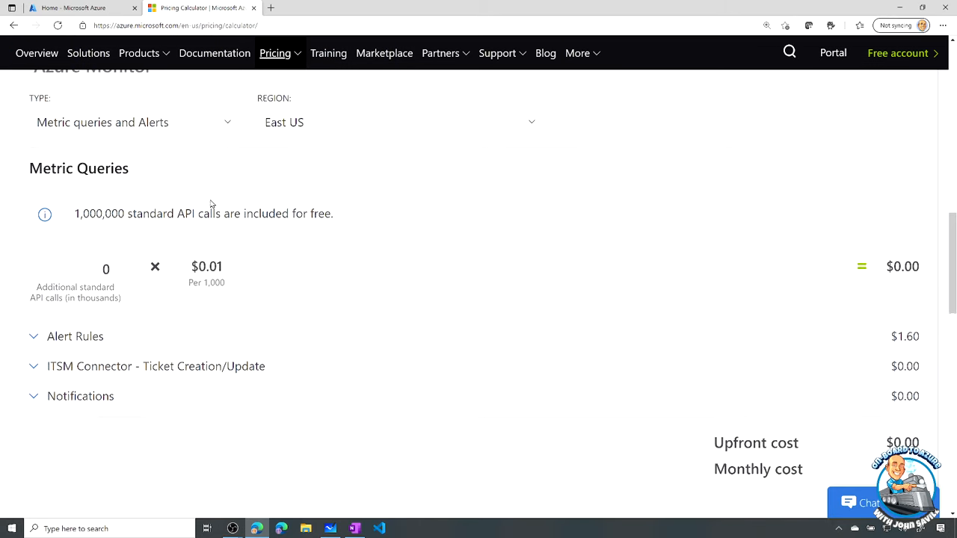
{"action": "scroll", "scroll_direction": "down", "scroll_amount": 3}
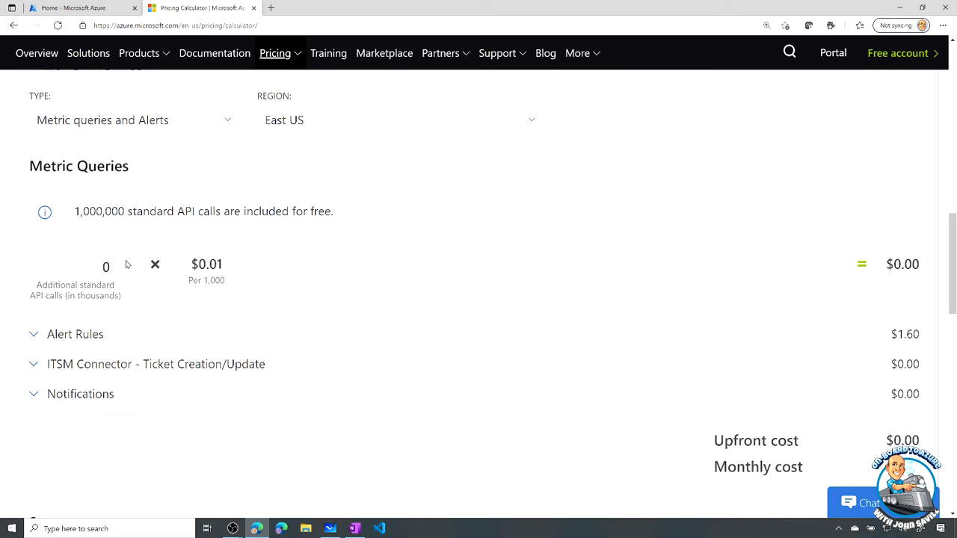
{"action": "left_click", "coordinate": [80, 395]}
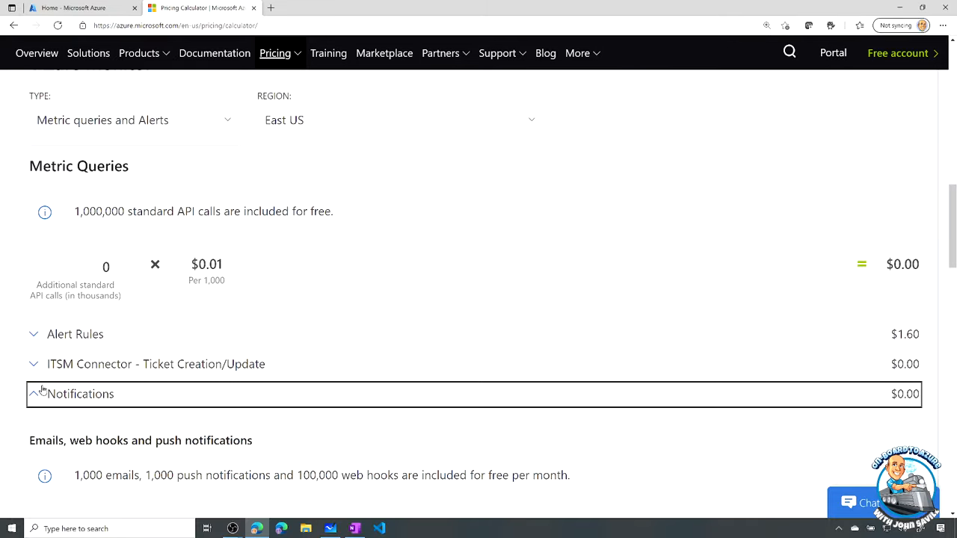
{"action": "scroll", "scroll_direction": "down", "scroll_amount": 3}
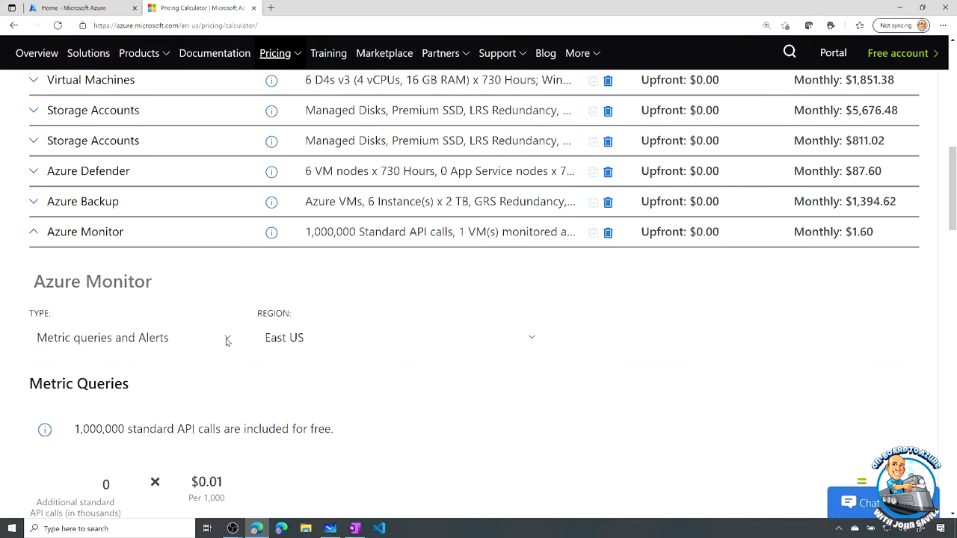
Step: Switch Azure Monitor to Log Analytics with 2 GB logs ingested per VM ($16.10)
{"action": "left_click", "coordinate": [132, 337]}
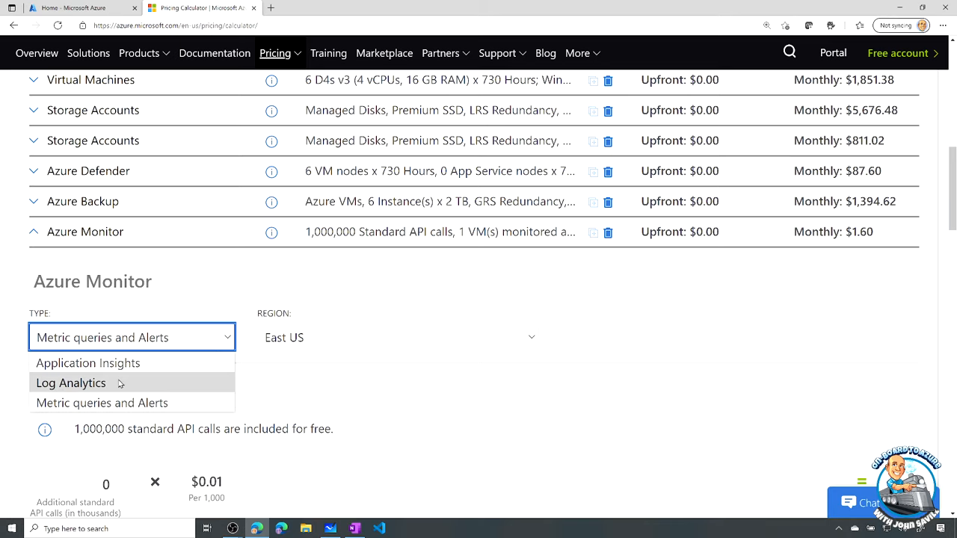
{"action": "left_click", "coordinate": [70, 383]}
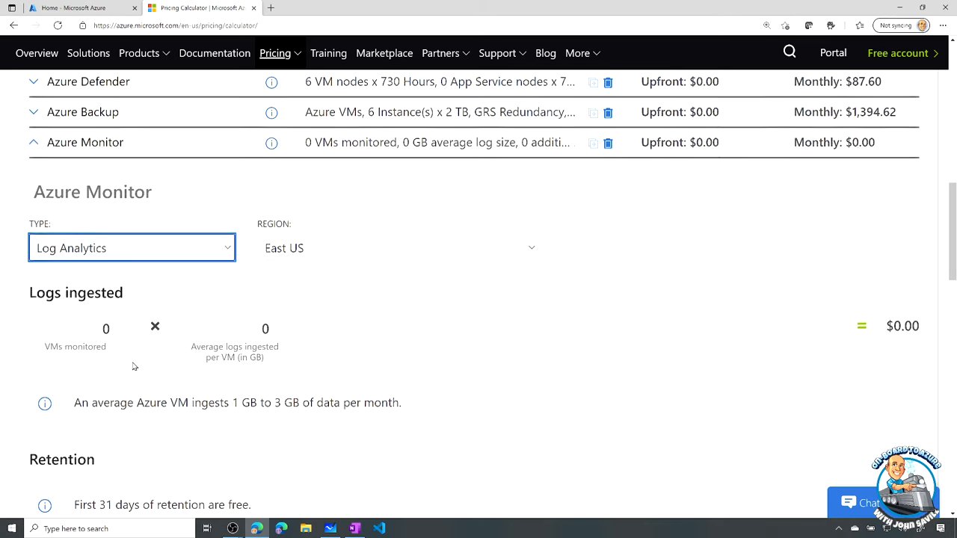
{"action": "scroll", "scroll_direction": "down", "scroll_amount": 3}
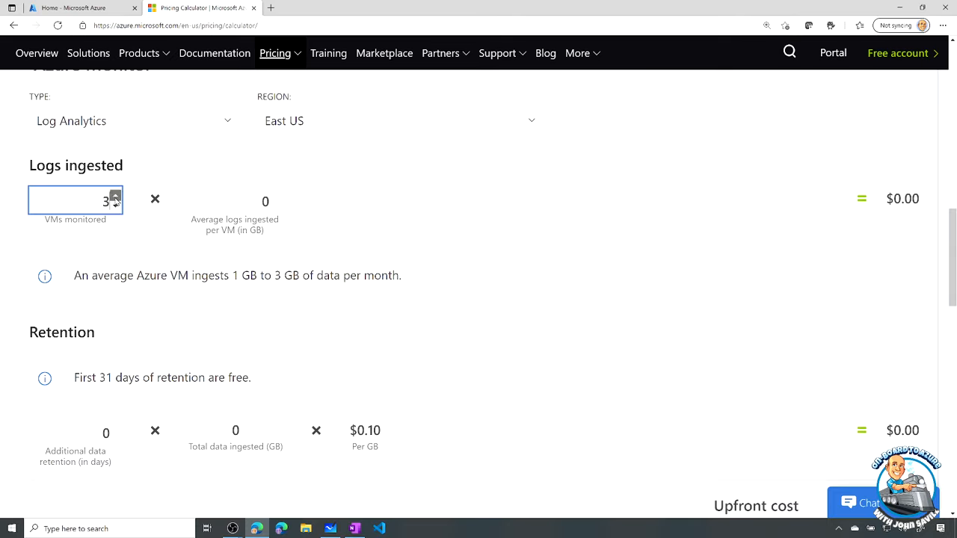
{"action": "left_click", "coordinate": [115, 194]}
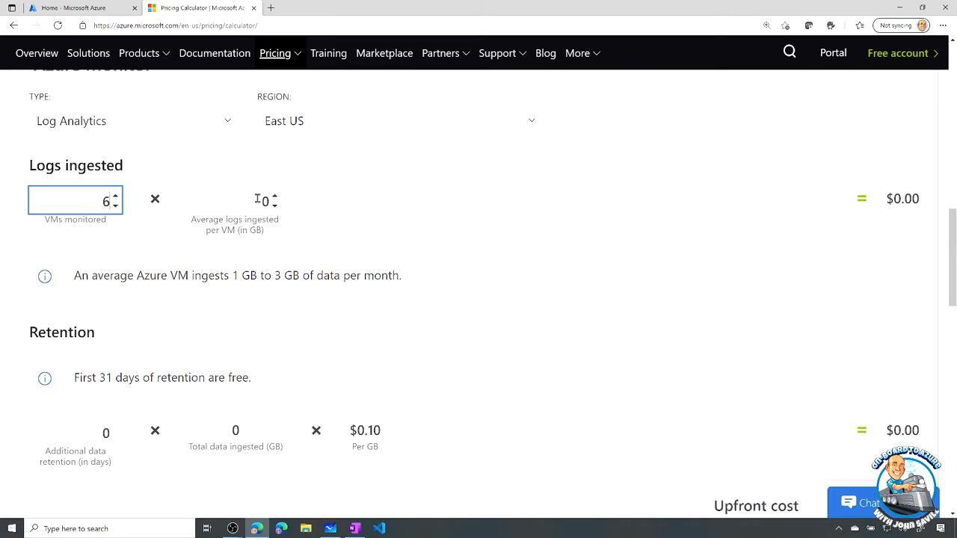
{"action": "type", "text": "2"}
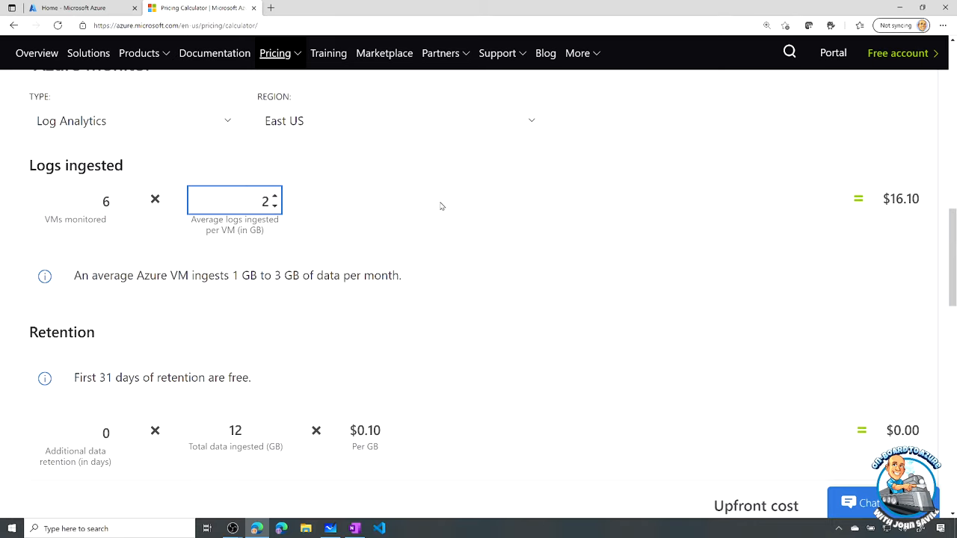
{"action": "scroll", "scroll_direction": "down", "scroll_amount": 3}
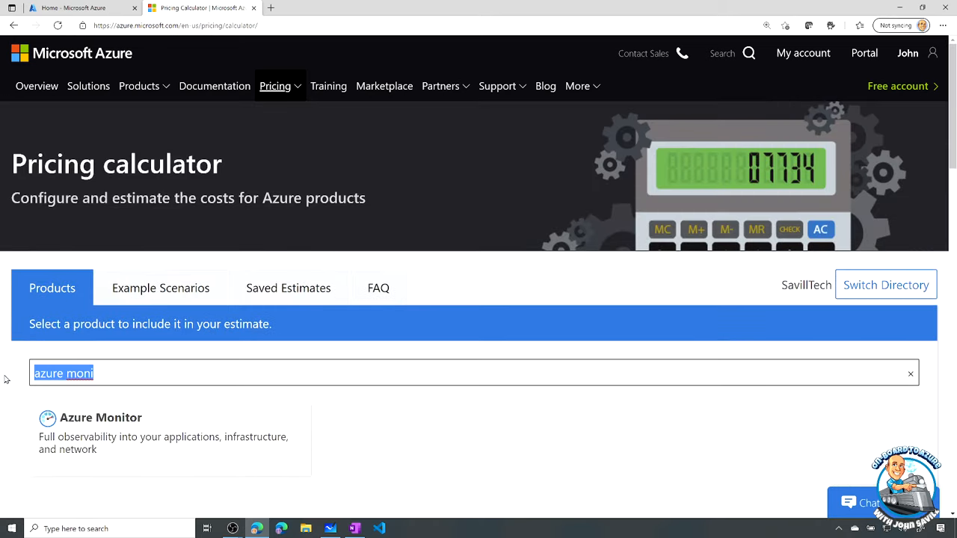
Step: Add a VPN Gateway entry as an ExpressRoute ErGw2AZ gateway for 730 hours ($461.36)
{"action": "type", "text": "gatewa"}
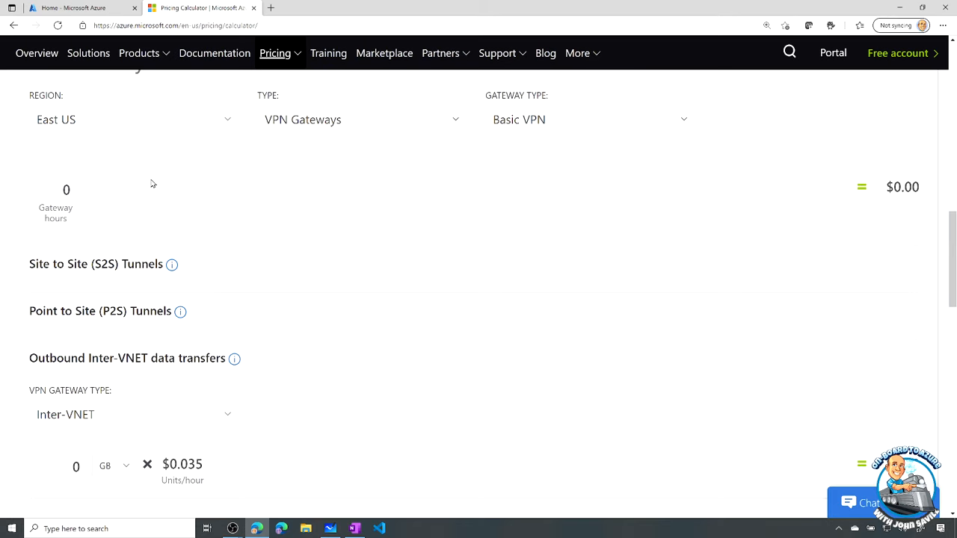
{"action": "left_click", "coordinate": [359, 222]}
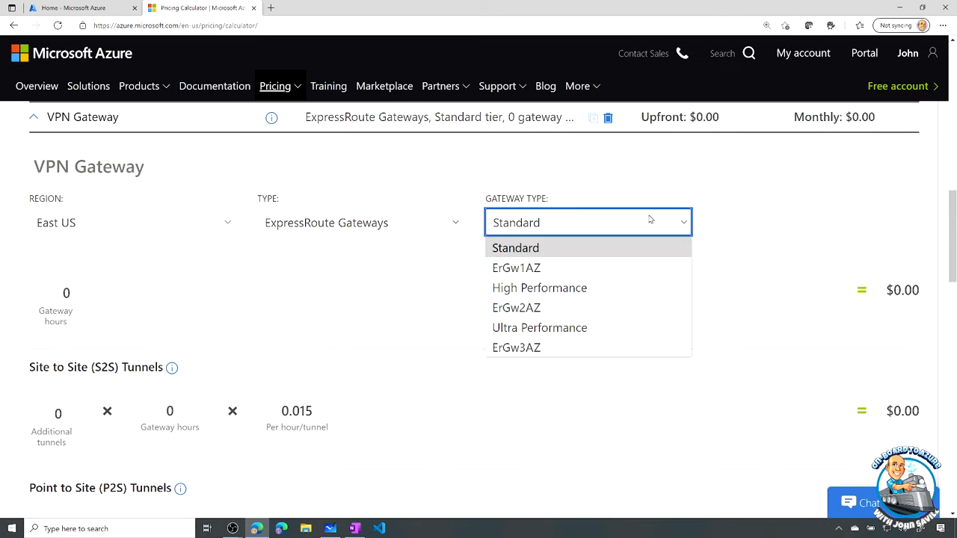
{"action": "mouse_move", "coordinate": [516, 307]}
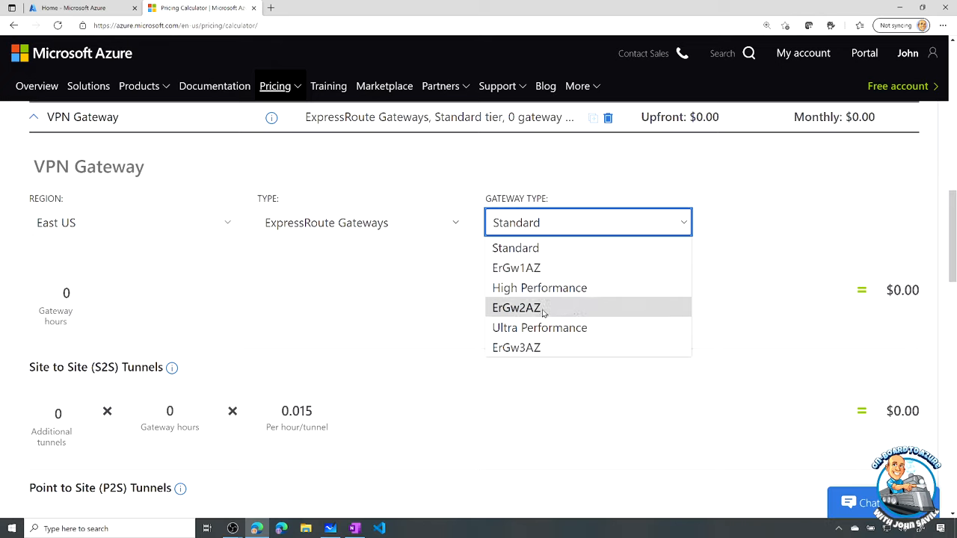
{"action": "left_click", "coordinate": [516, 308]}
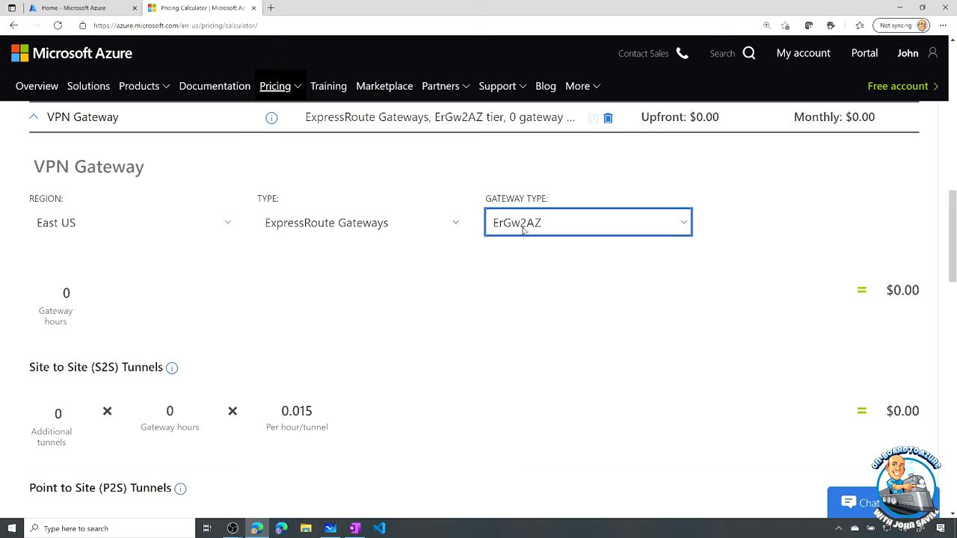
{"action": "left_click", "coordinate": [55, 292]}
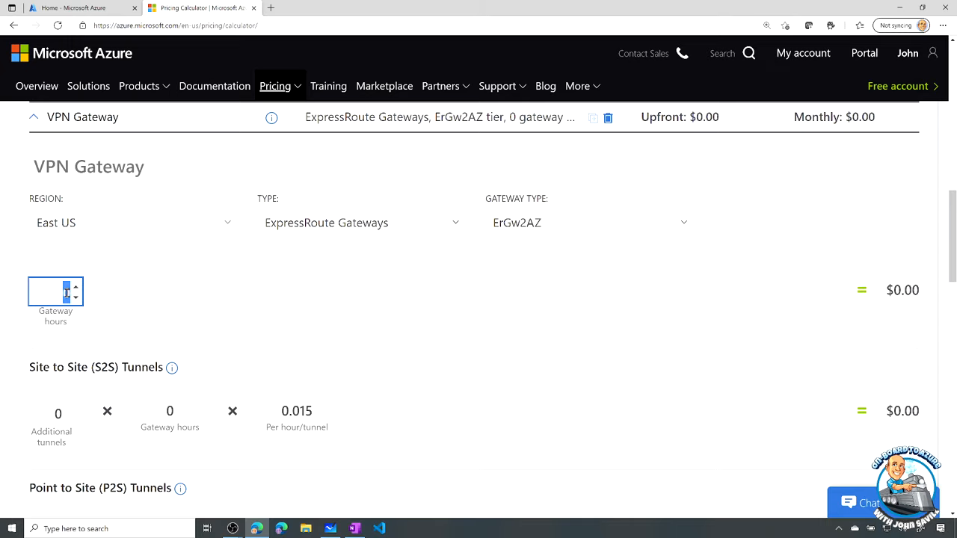
{"action": "type", "text": "730"}
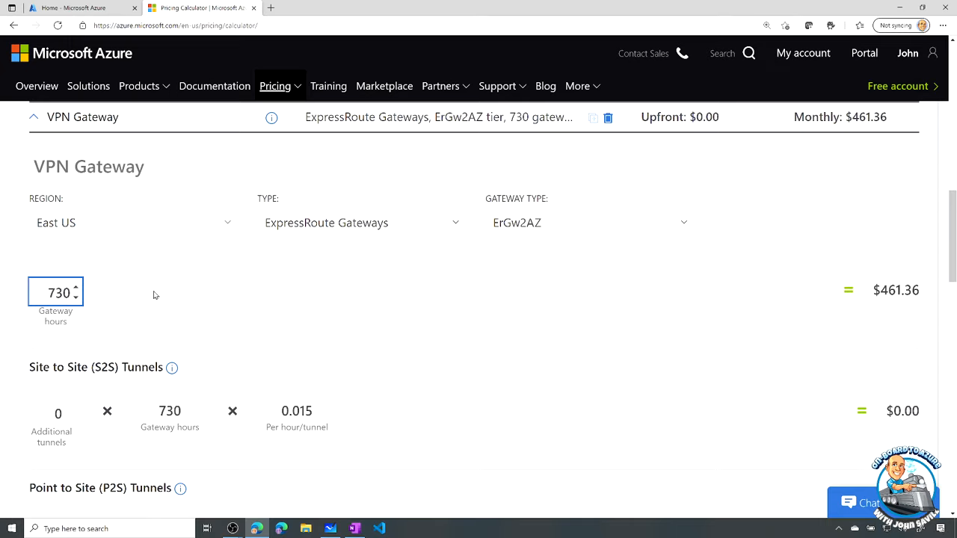
{"action": "scroll", "scroll_direction": "down", "scroll_amount": 3}
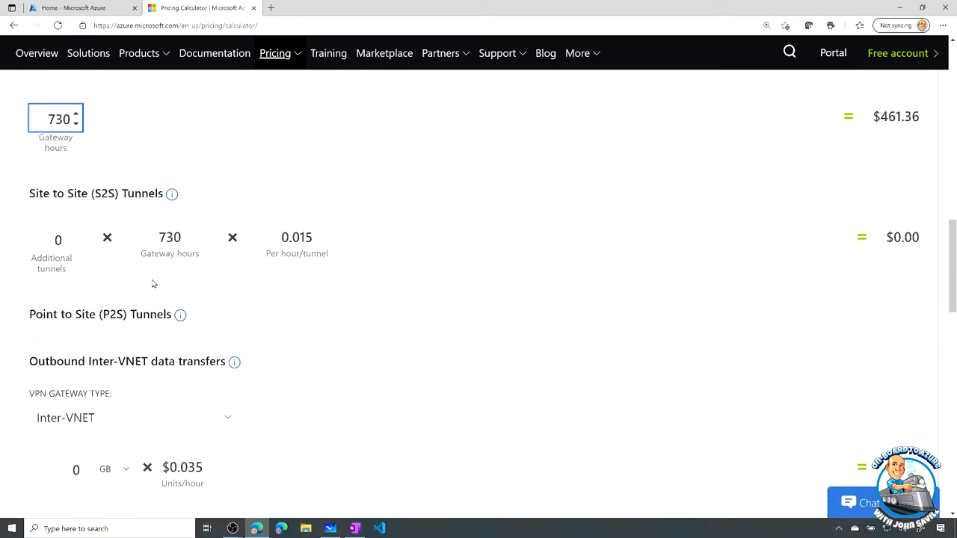
{"action": "scroll", "scroll_direction": "down", "scroll_amount": 3}
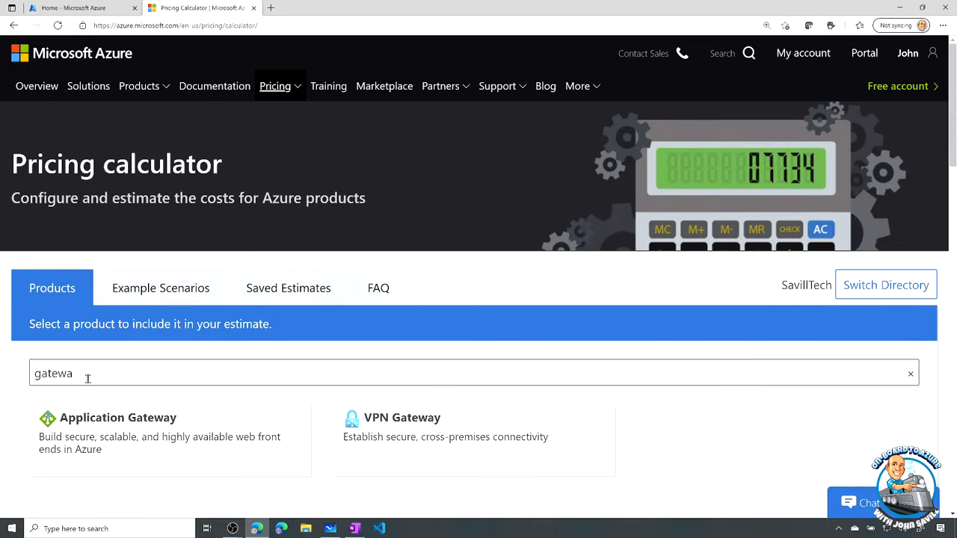
Step: Add Azure ExpressRoute, try ExpressRoute Direct, then revert to standard ExpressRoute
{"action": "type", "text": "expres"}
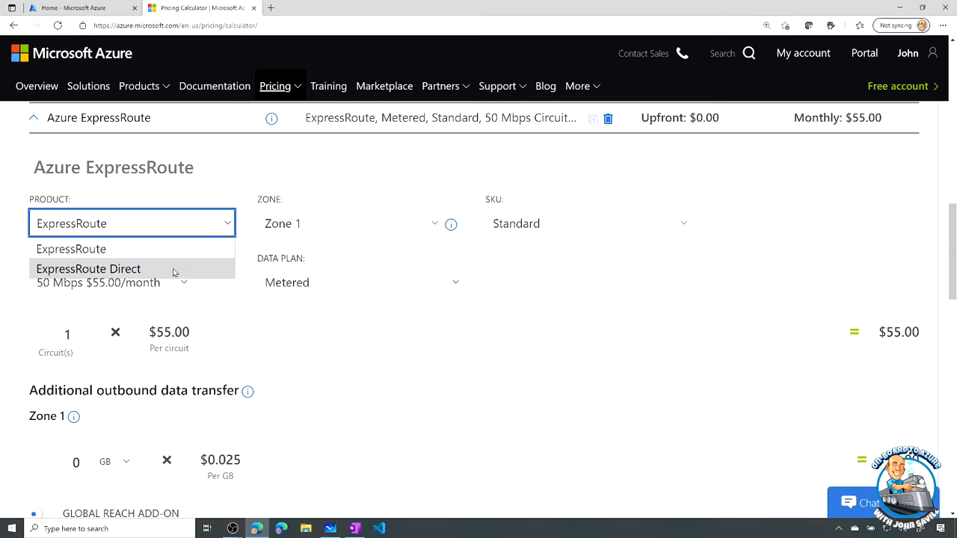
{"action": "left_click", "coordinate": [88, 268]}
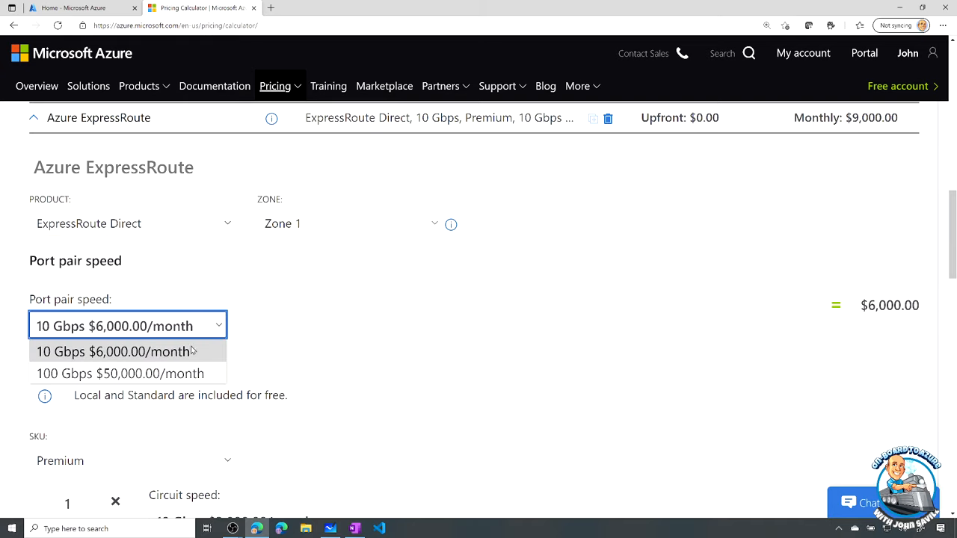
{"action": "mouse_move", "coordinate": [120, 374]}
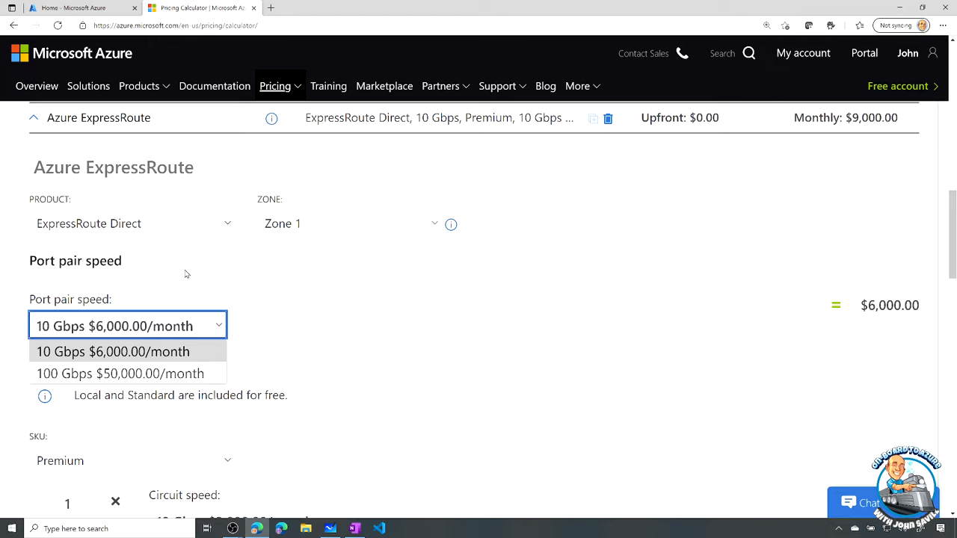
{"action": "left_click", "coordinate": [132, 223]}
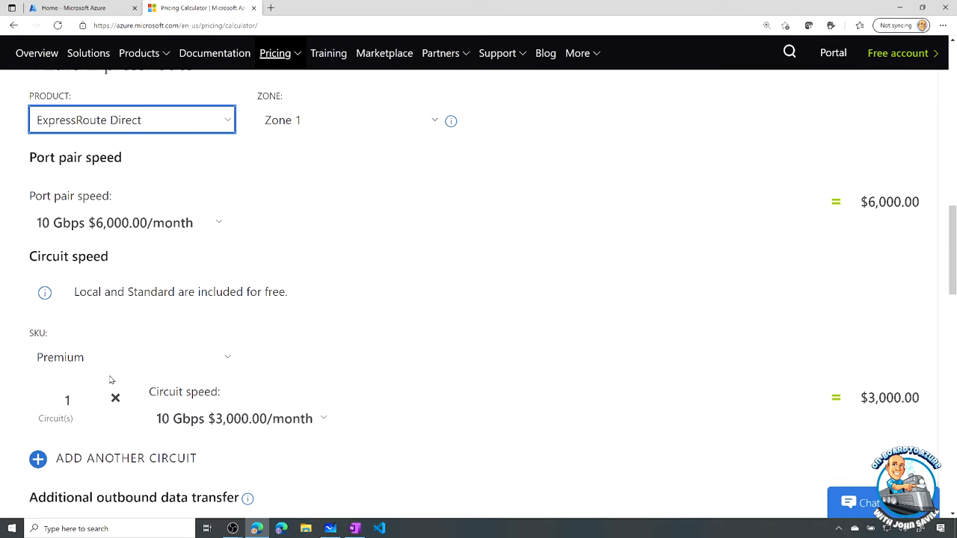
{"action": "left_click", "coordinate": [132, 120]}
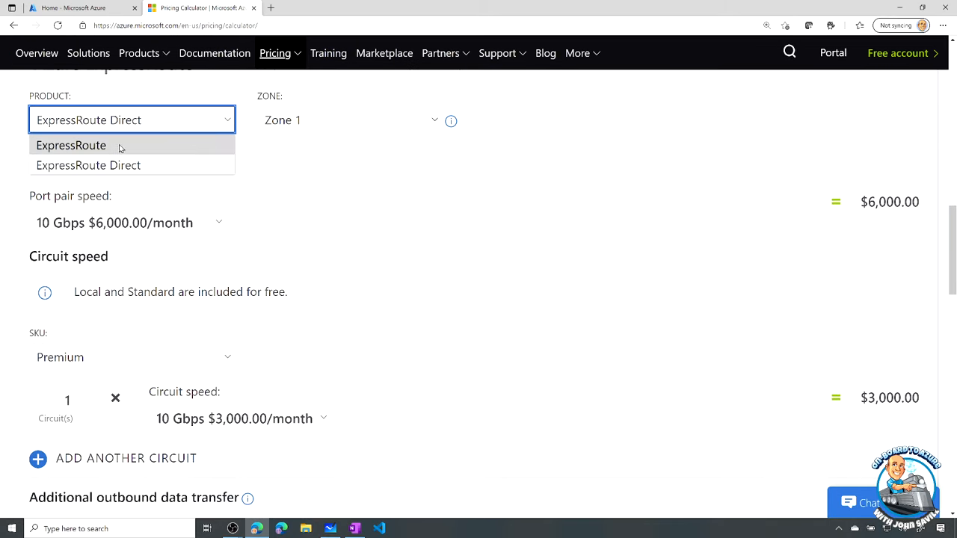
{"action": "left_click", "coordinate": [71, 145]}
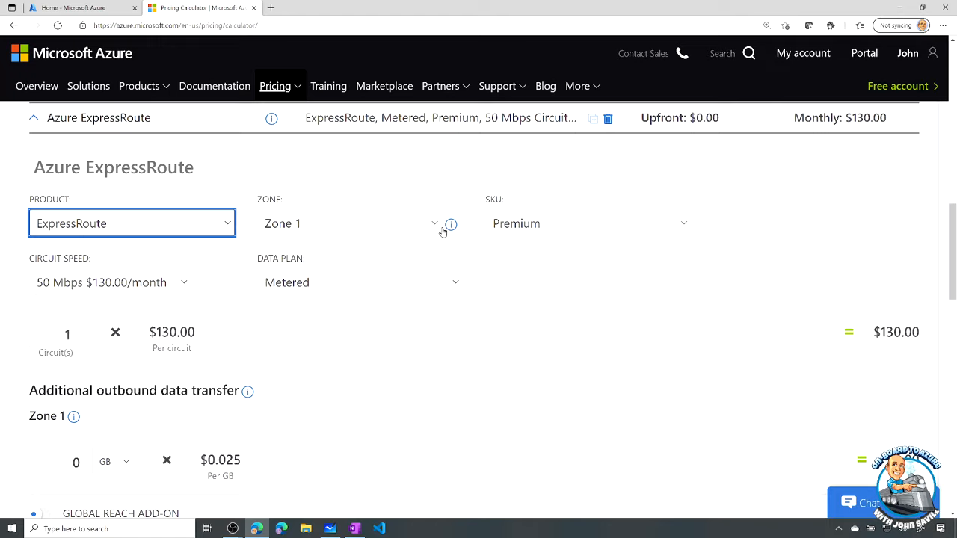
{"action": "mouse_move", "coordinate": [688, 221]}
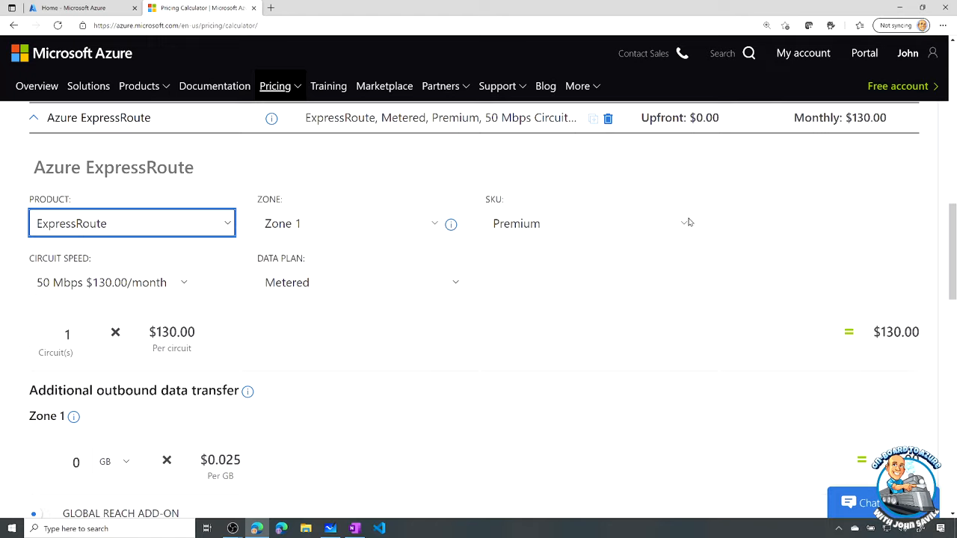
Step: Set the circuit to Standard SKU, 1 Gbps, with 2 TB outbound data ($487.20)
{"action": "left_click", "coordinate": [588, 223]}
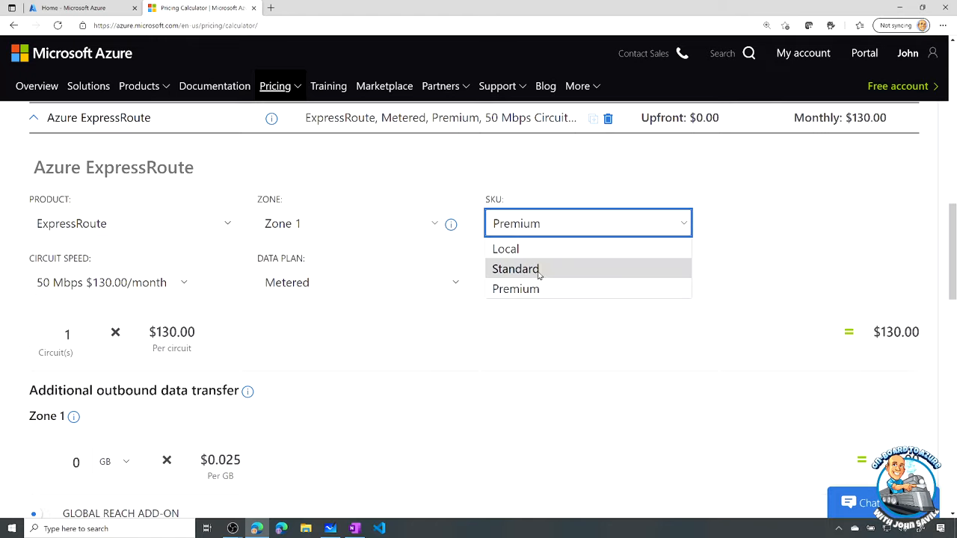
{"action": "left_click", "coordinate": [515, 269]}
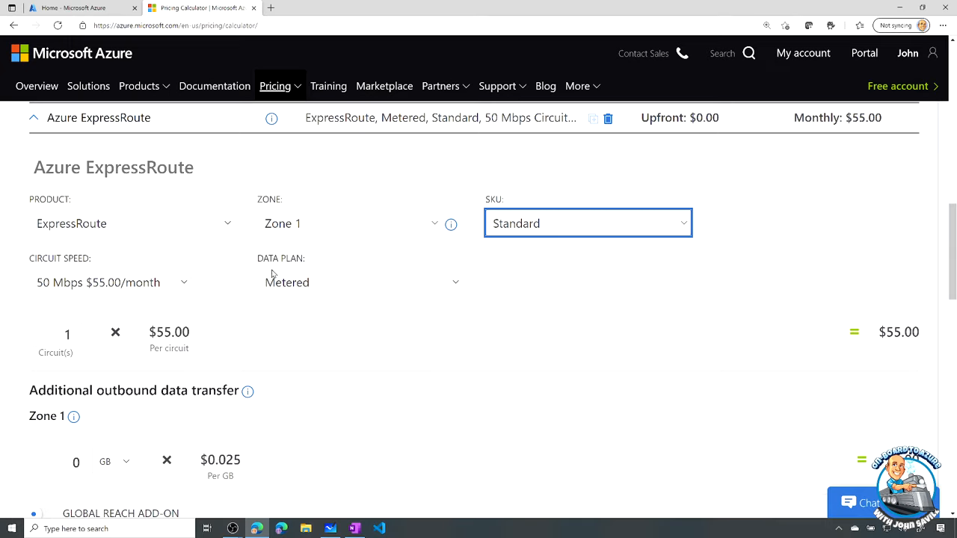
{"action": "mouse_move", "coordinate": [196, 290]}
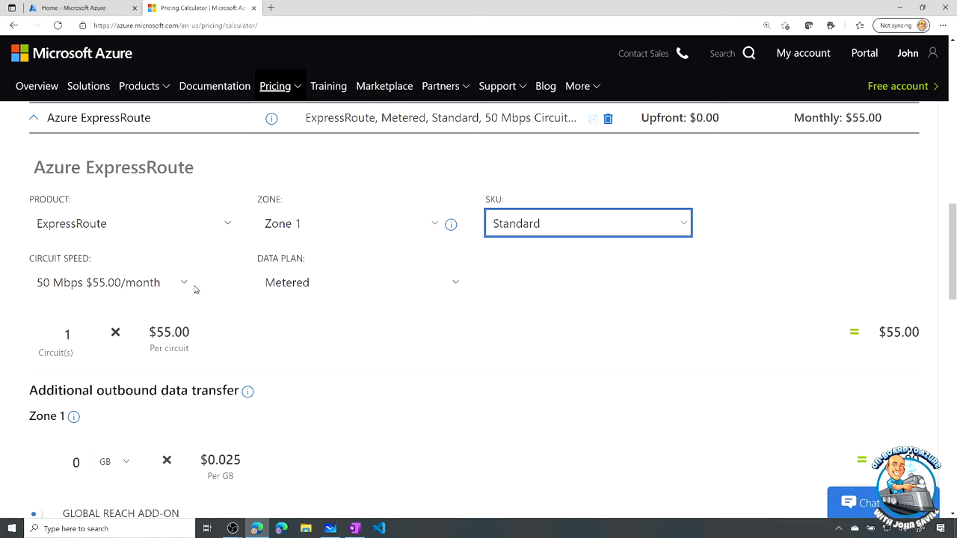
{"action": "left_click", "coordinate": [110, 282]}
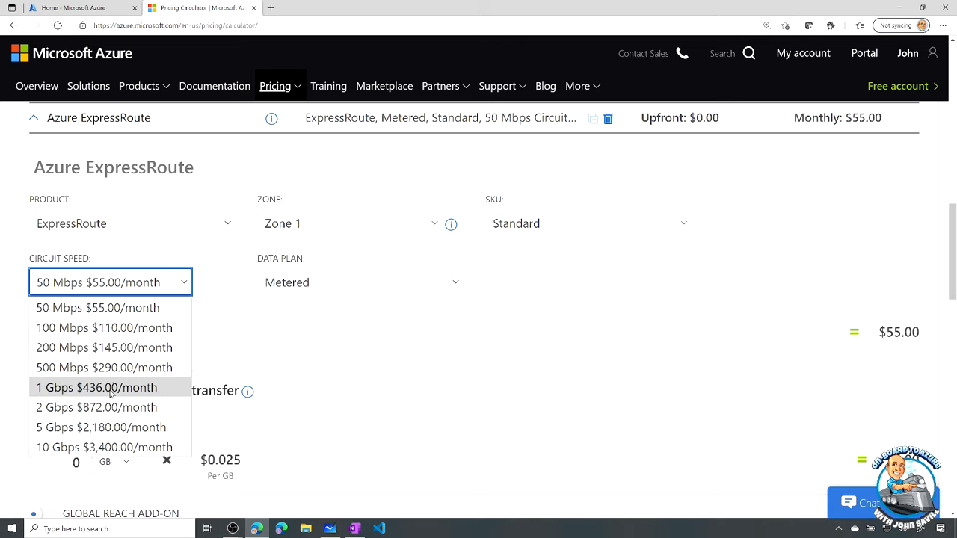
{"action": "left_click", "coordinate": [95, 388]}
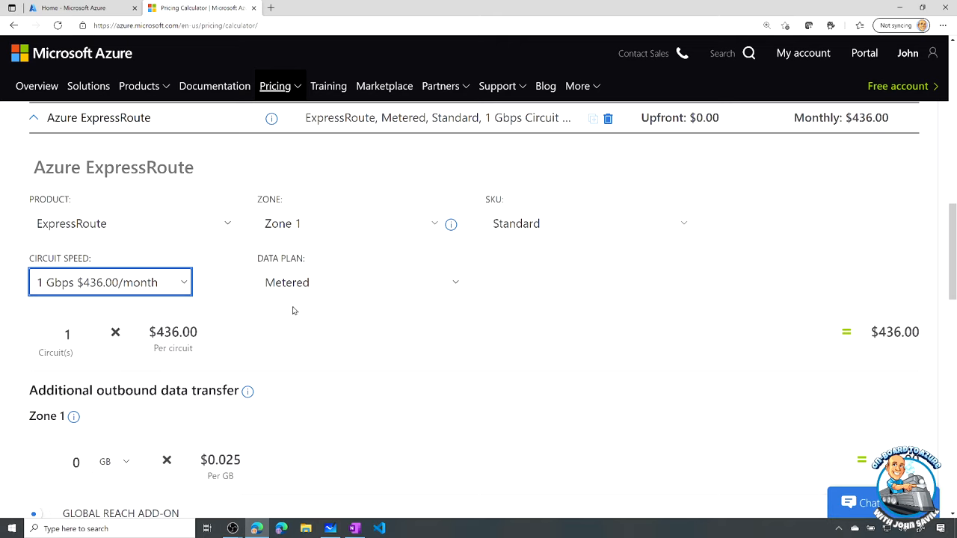
{"action": "scroll", "scroll_direction": "down", "scroll_amount": 3}
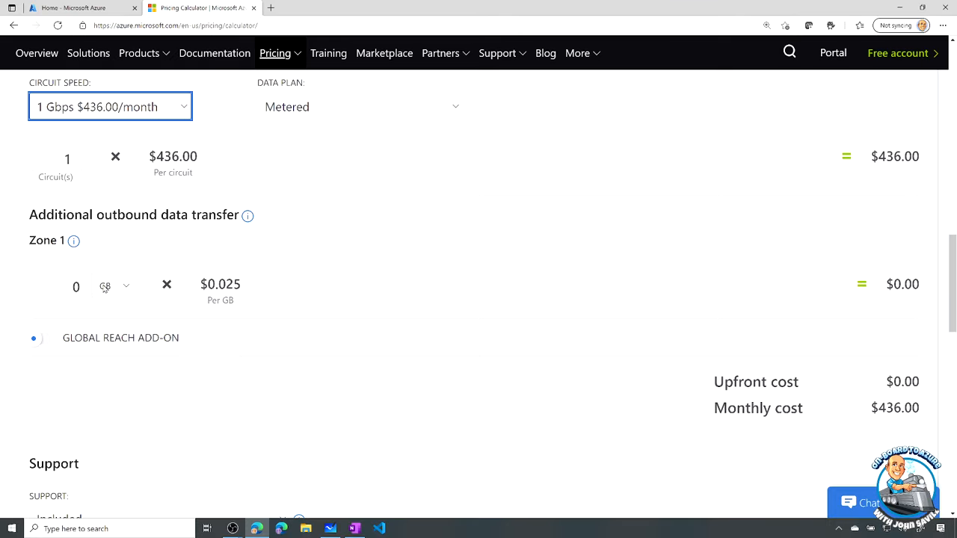
{"action": "left_click", "coordinate": [112, 286]}
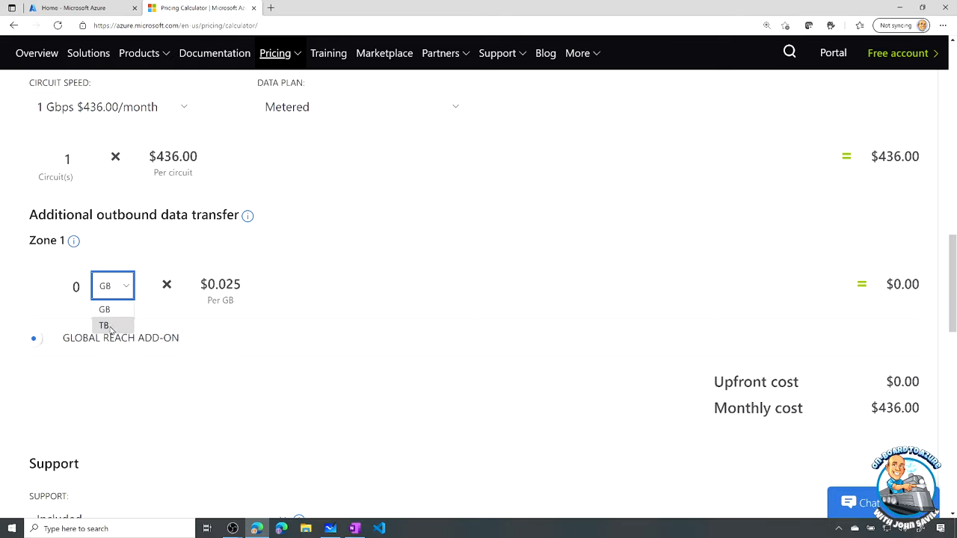
{"action": "left_click", "coordinate": [48, 338]}
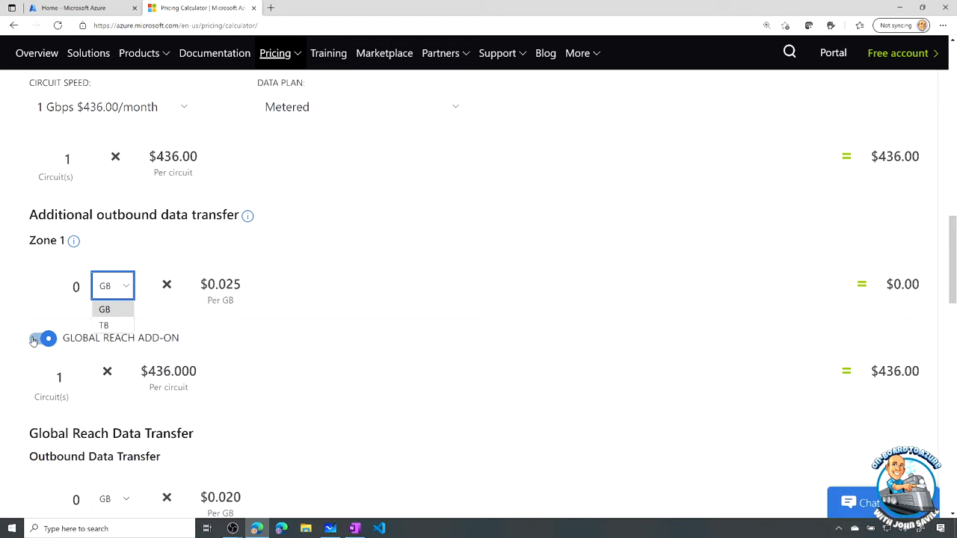
{"action": "left_click", "coordinate": [47, 338]}
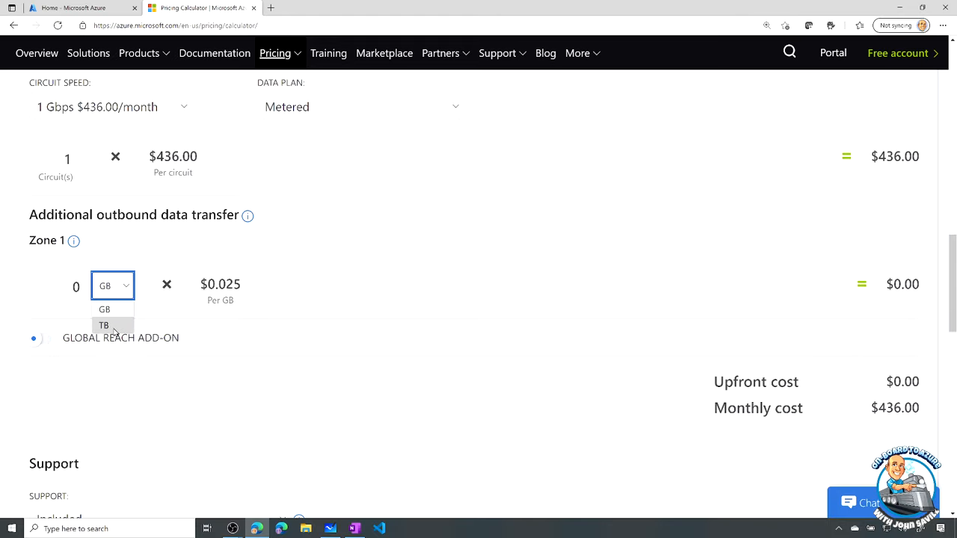
{"action": "left_click", "coordinate": [103, 325]}
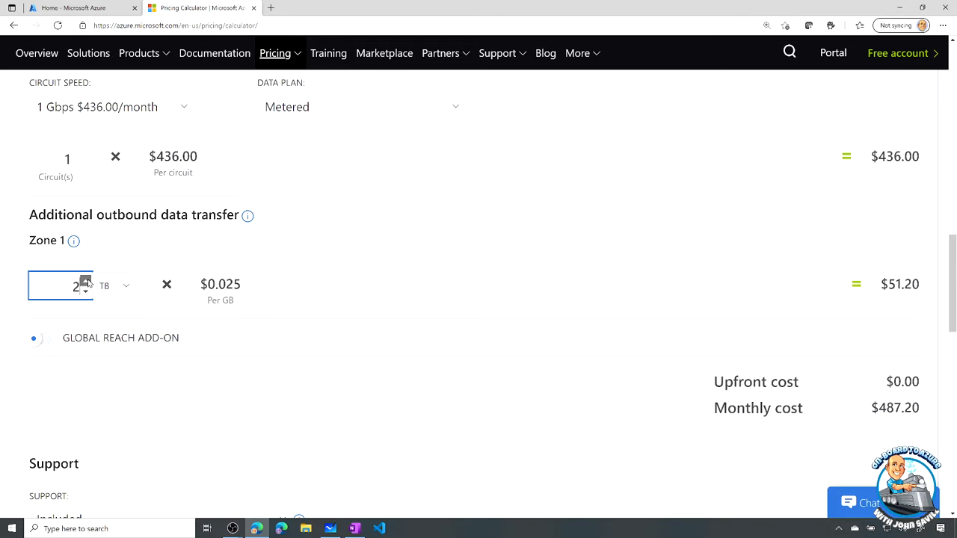
{"action": "mouse_move", "coordinate": [392, 223]}
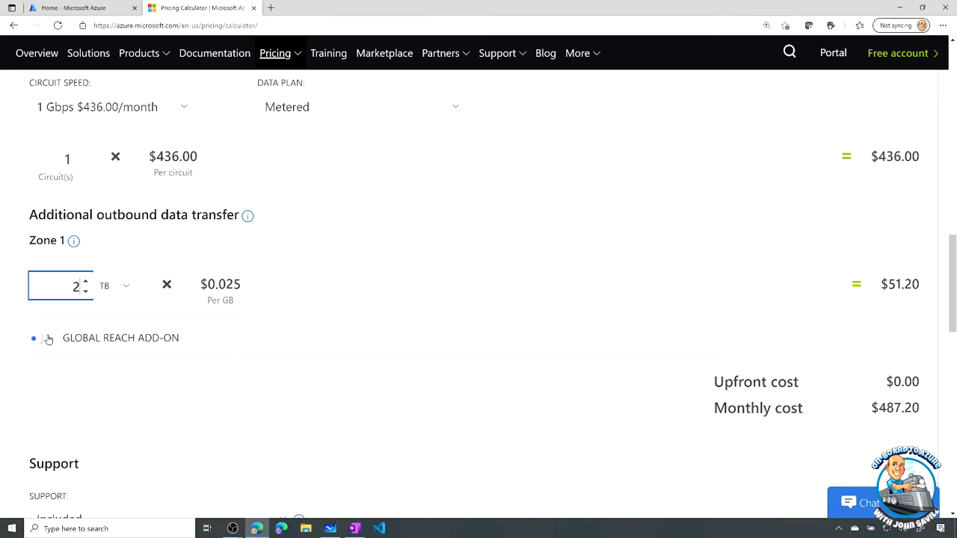
{"action": "mouse_move", "coordinate": [395, 269]}
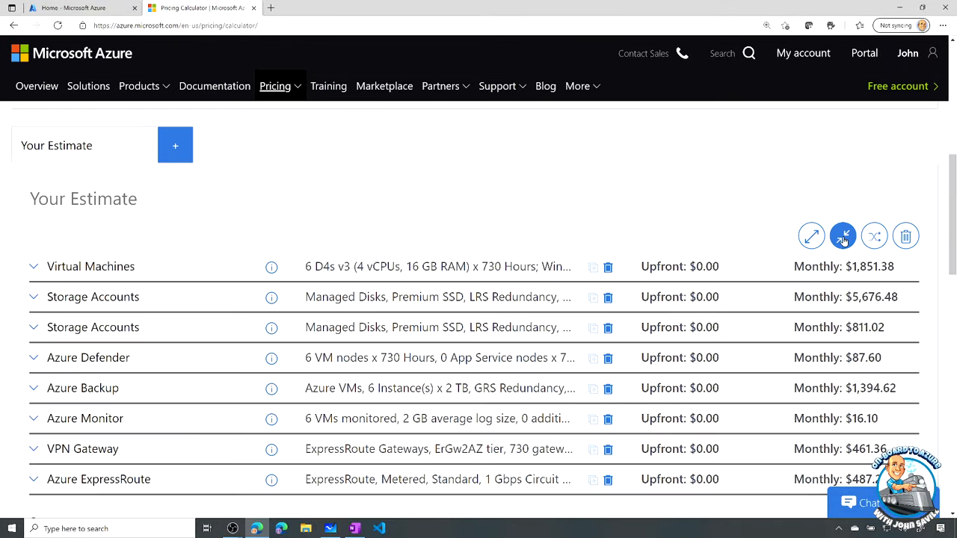
Step: Collapse the estimate items and save the new order with Backup and Monitor before Defender
{"action": "left_click", "coordinate": [843, 236]}
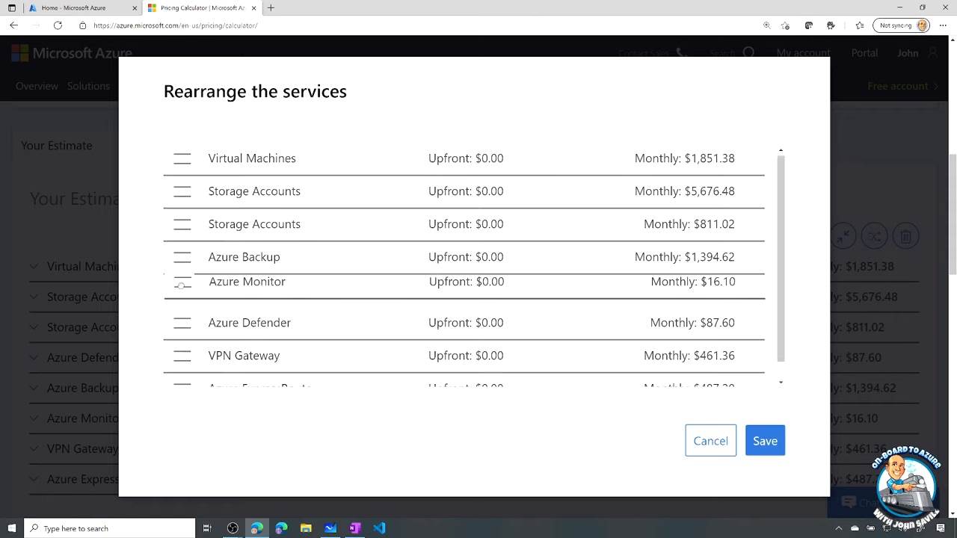
{"action": "left_click", "coordinate": [710, 440]}
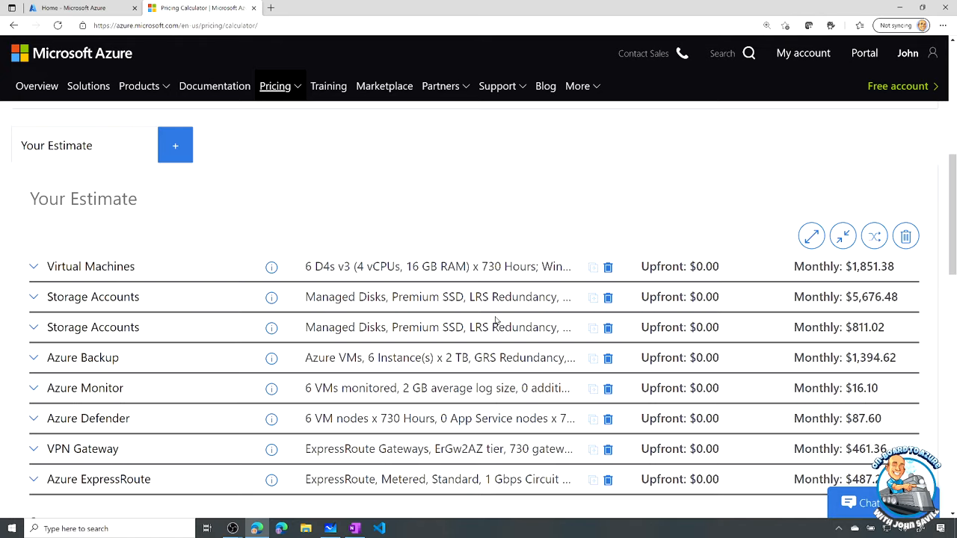
{"action": "scroll", "scroll_direction": "down", "scroll_amount": 3}
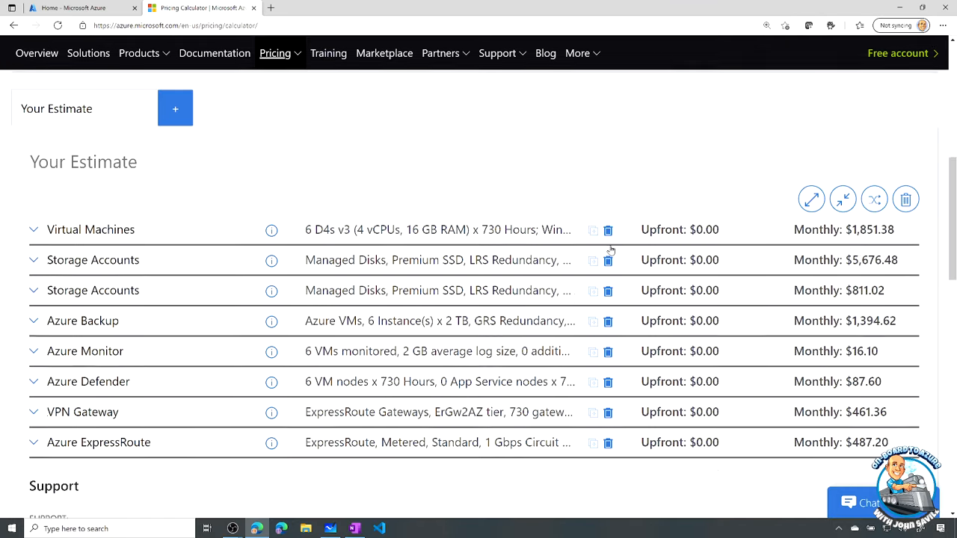
Step: Switch on Display SKUs and Display Resource IDs for the $10,785.76 estimate
{"action": "scroll", "scroll_direction": "down", "scroll_amount": 3}
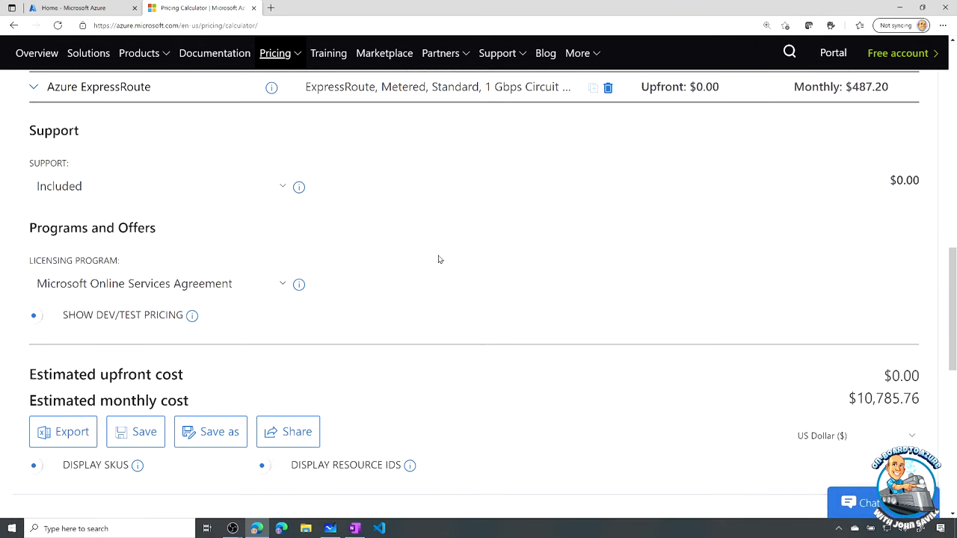
{"action": "scroll", "scroll_direction": "down", "scroll_amount": 3}
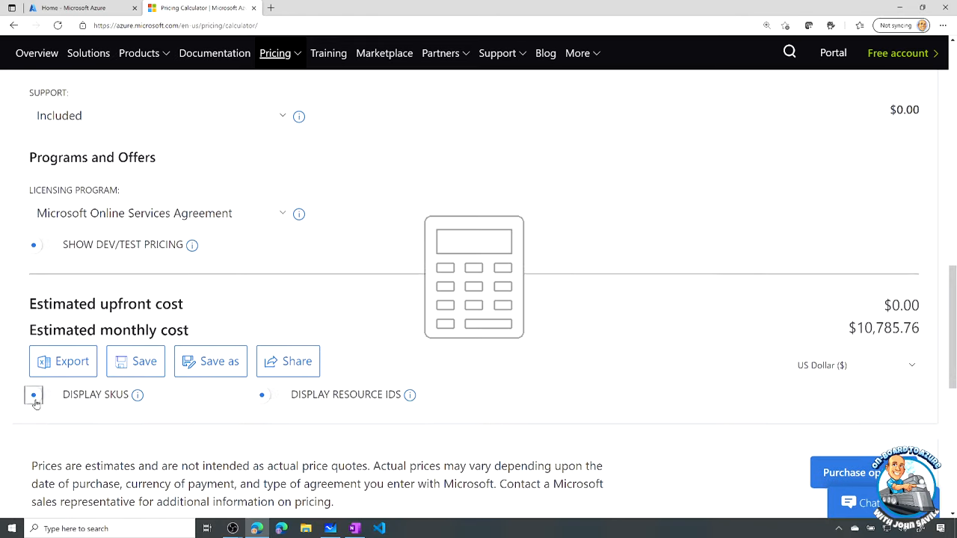
{"action": "left_click", "coordinate": [34, 394]}
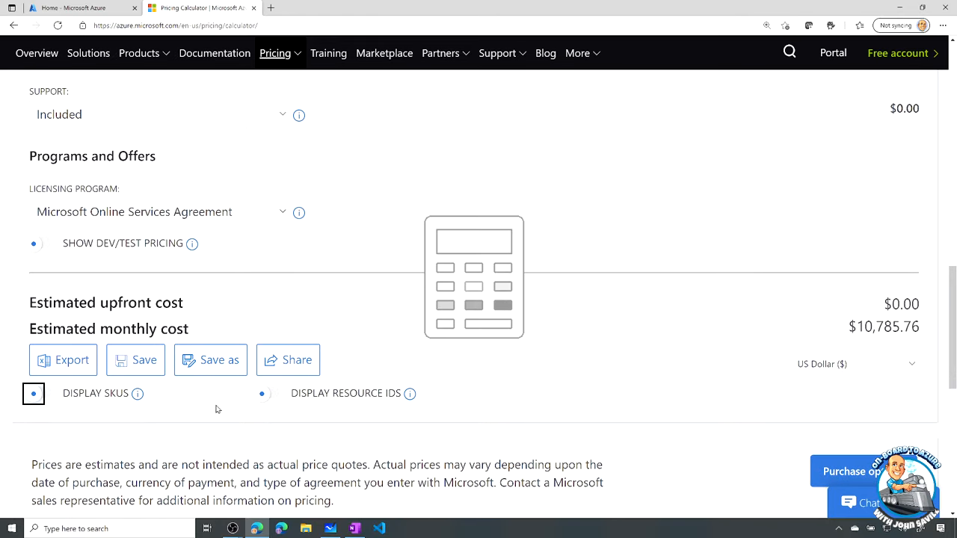
{"action": "left_click", "coordinate": [43, 393]}
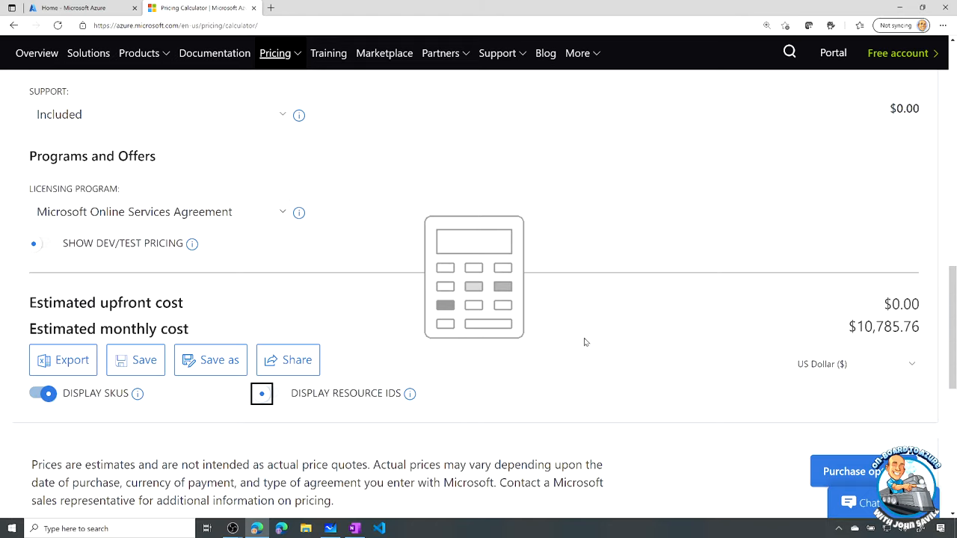
{"action": "left_click", "coordinate": [263, 394]}
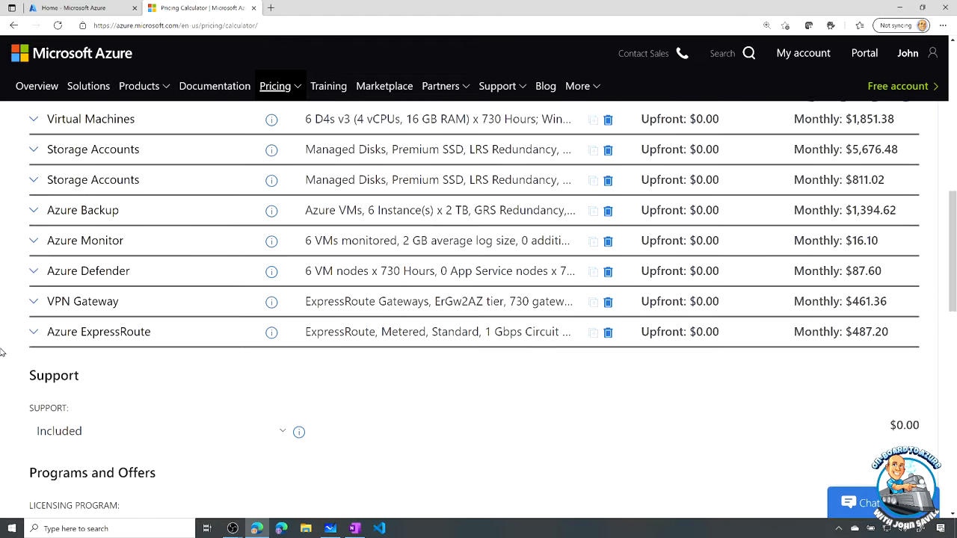
{"action": "left_click", "coordinate": [98, 331]}
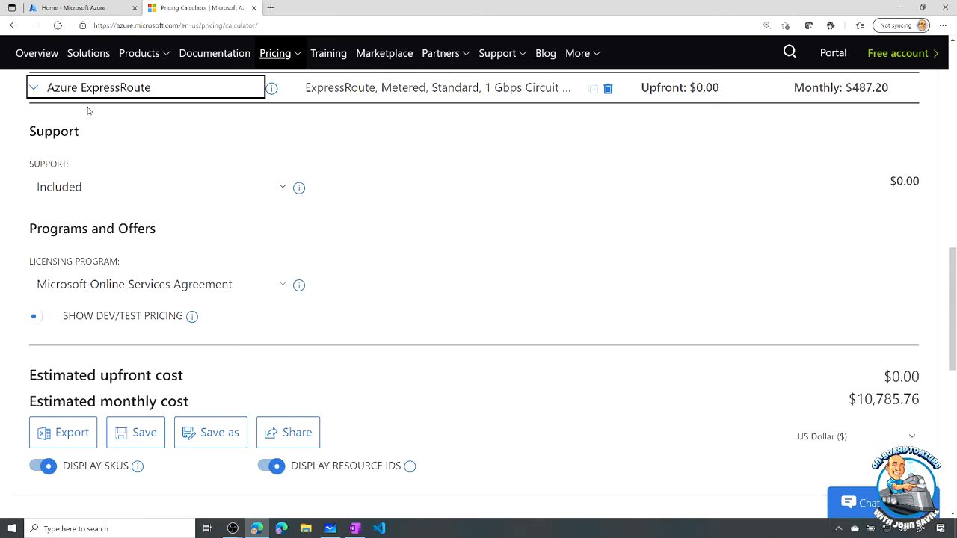
{"action": "mouse_move", "coordinate": [271, 187]}
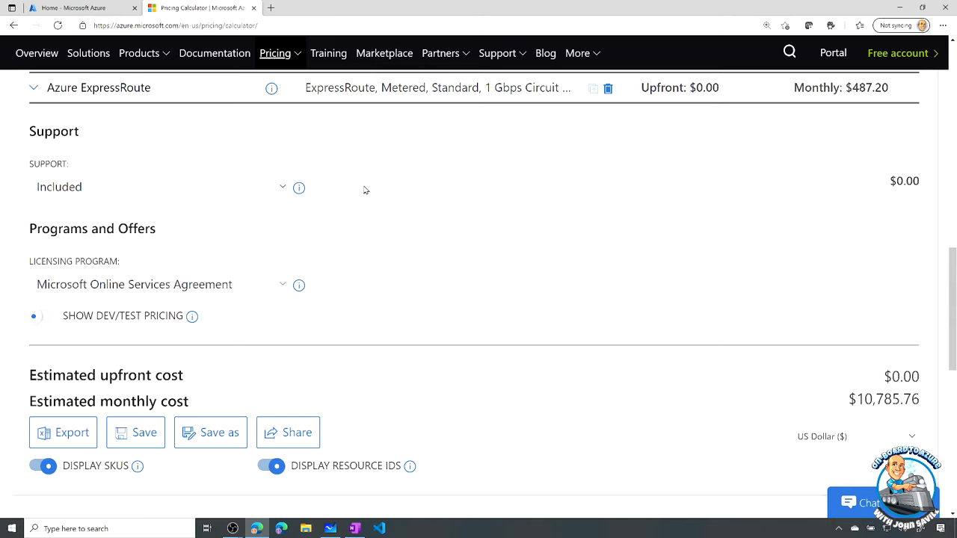
{"action": "left_click", "coordinate": [160, 285]}
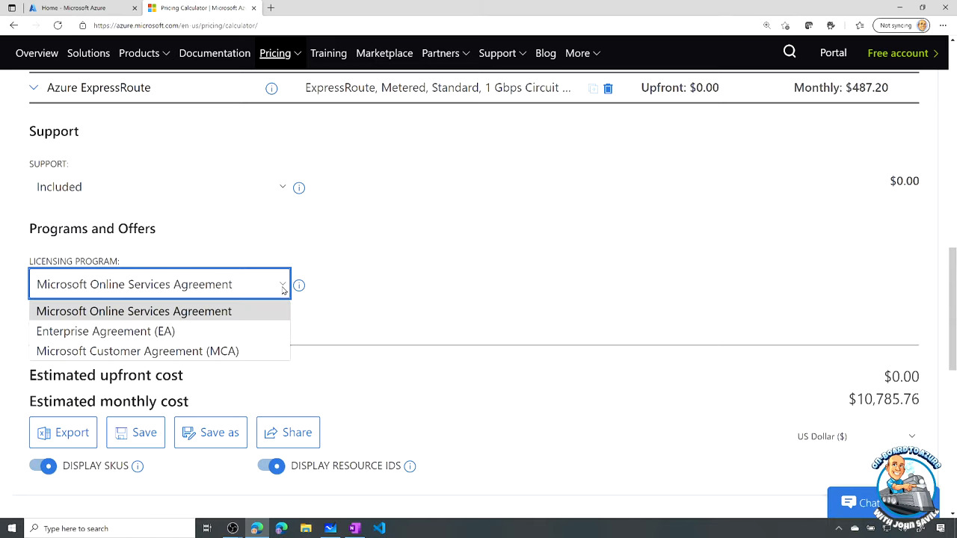
{"action": "mouse_move", "coordinate": [246, 331]}
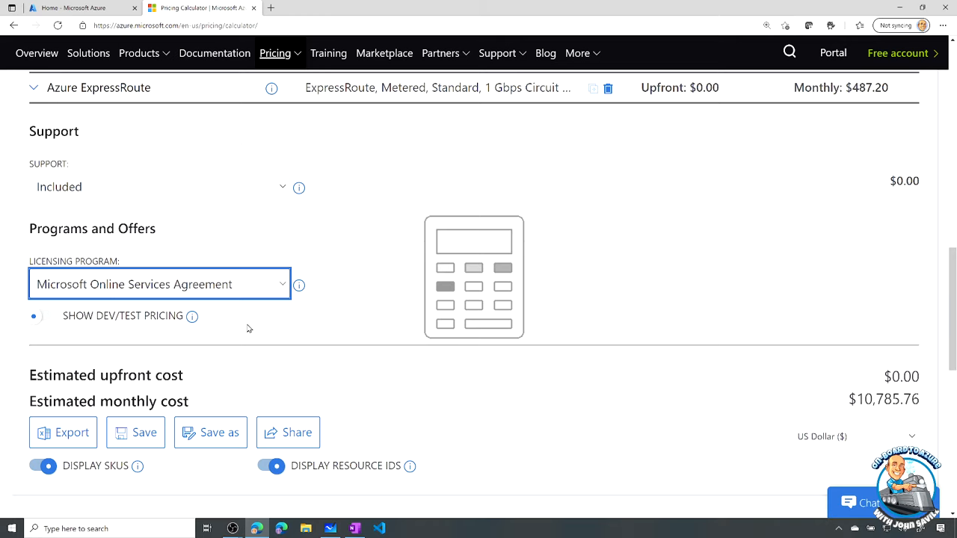
{"action": "left_click", "coordinate": [159, 284]}
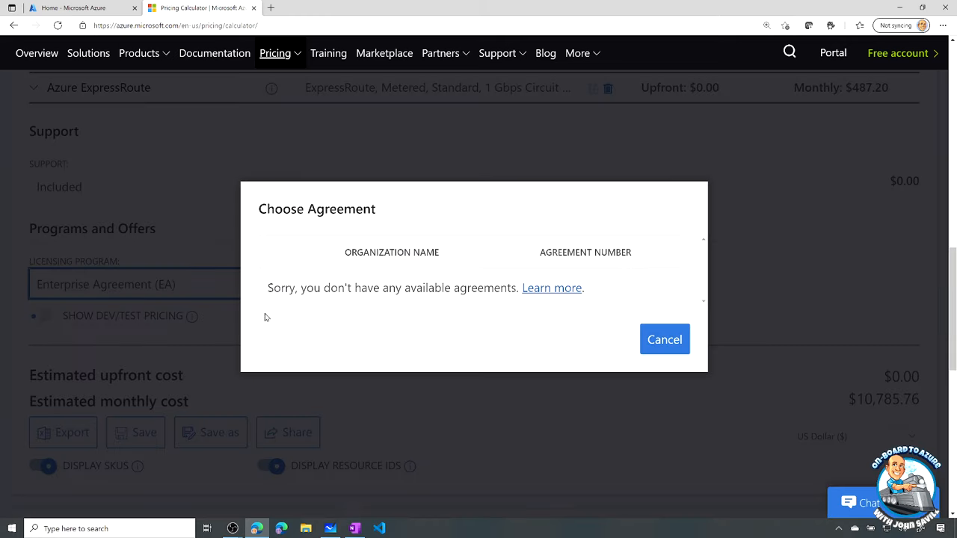
{"action": "left_click", "coordinate": [664, 339]}
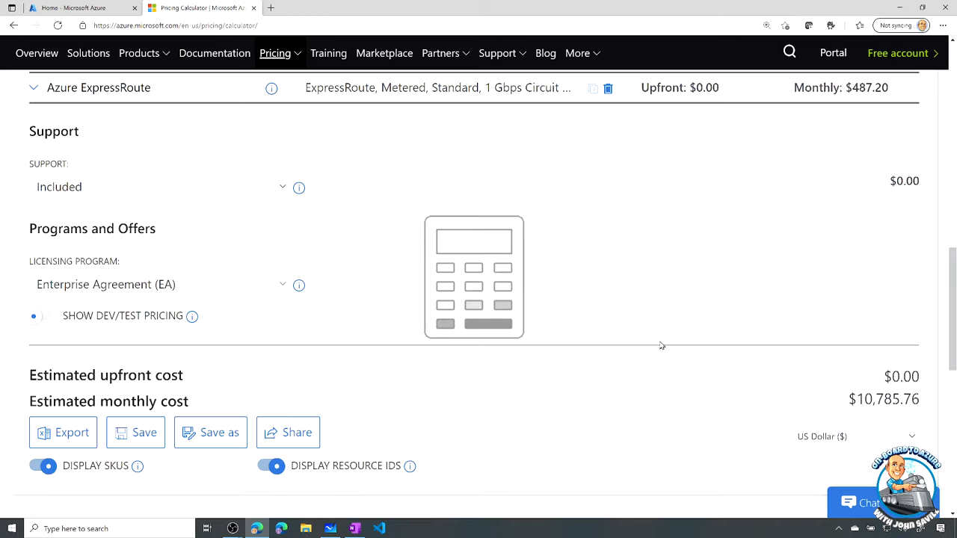
{"action": "left_click", "coordinate": [160, 284]}
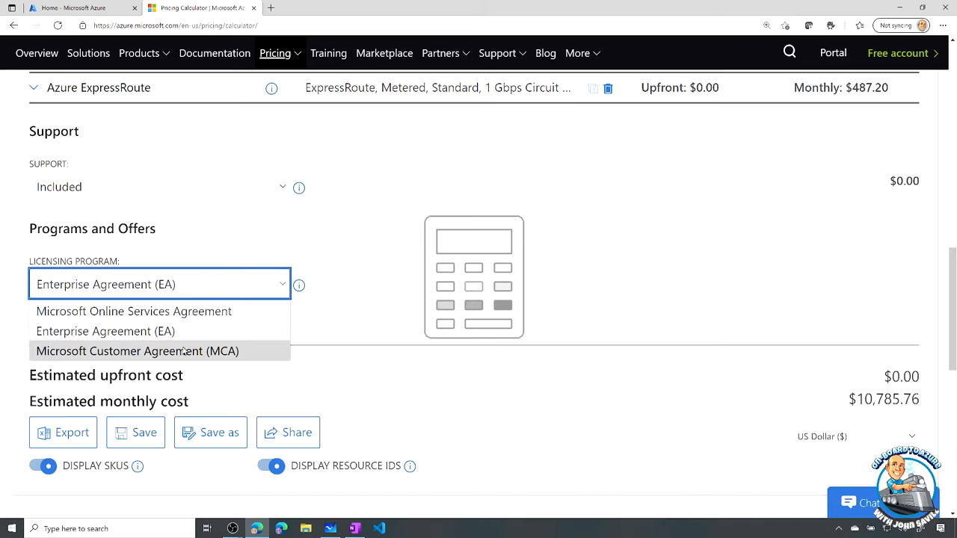
{"action": "left_click", "coordinate": [133, 311]}
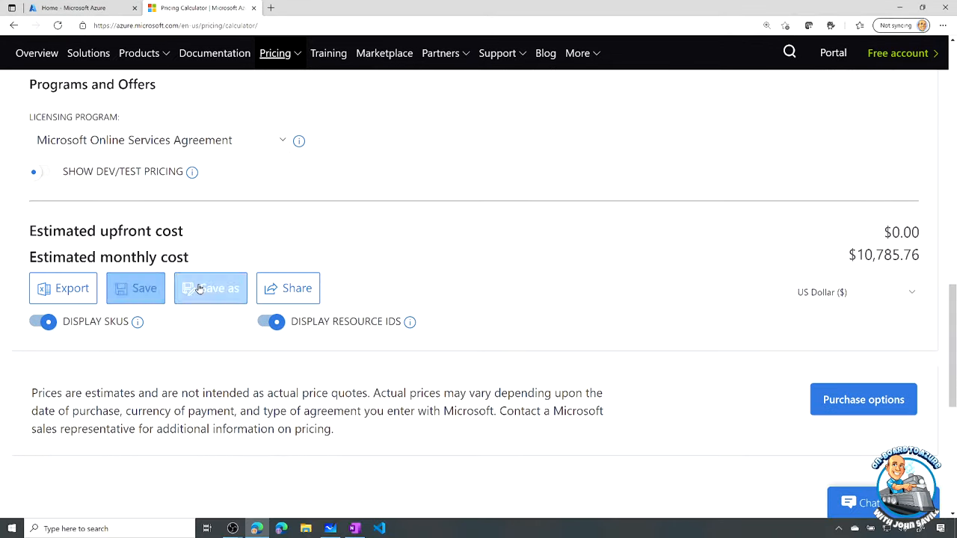
Step: Save the estimate as 'Cost Calc Sample Estimate' and dismiss the confirmation
{"action": "left_click", "coordinate": [210, 288]}
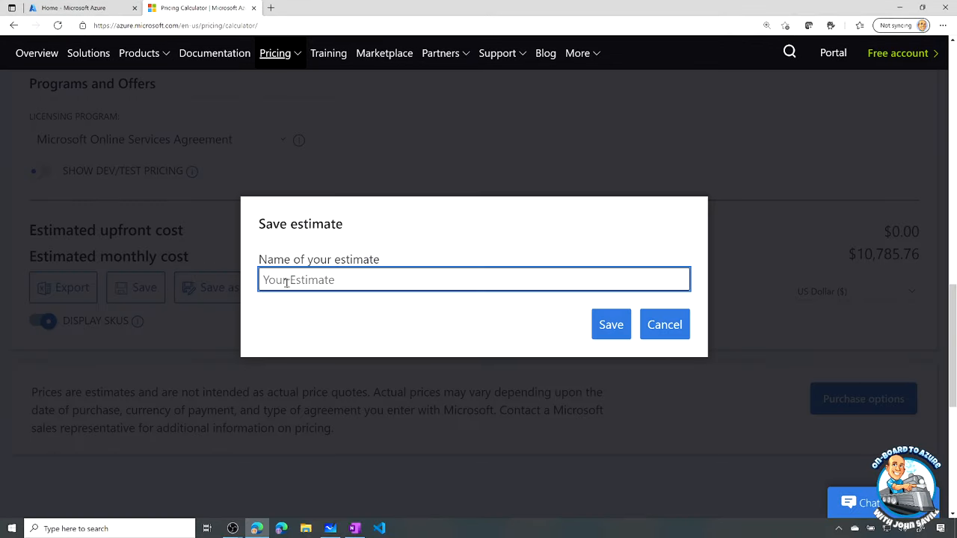
{"action": "type", "text": "Cost Calc Sample Estimate"}
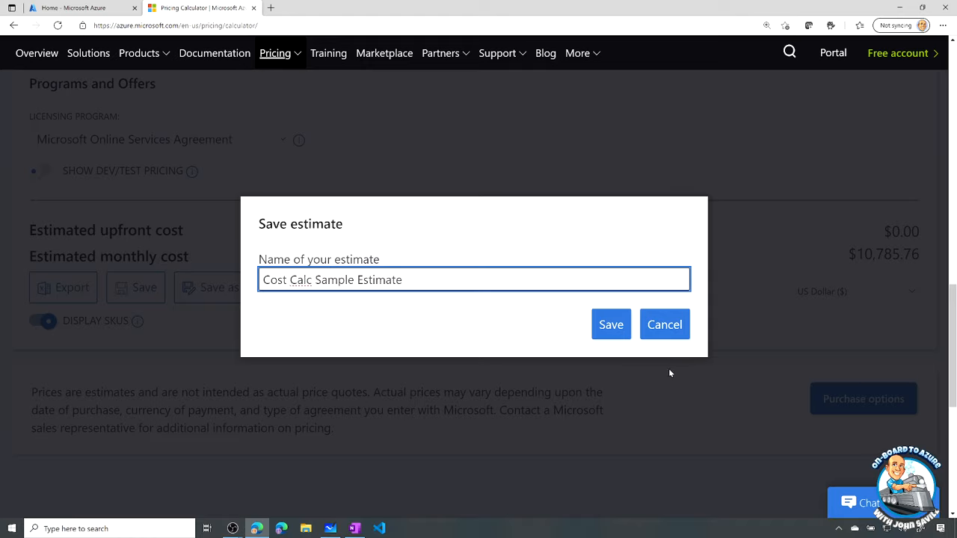
{"action": "left_click", "coordinate": [611, 324]}
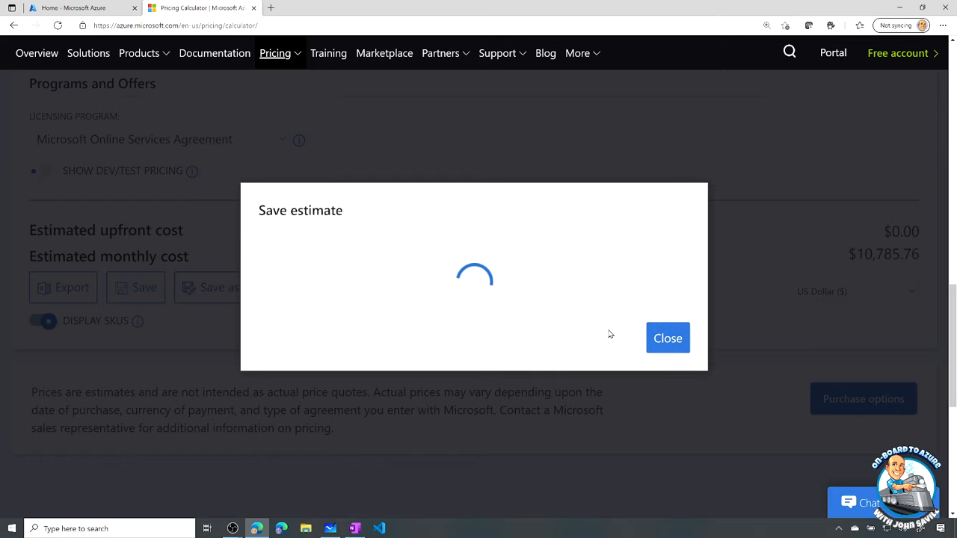
{"action": "left_click", "coordinate": [667, 338]}
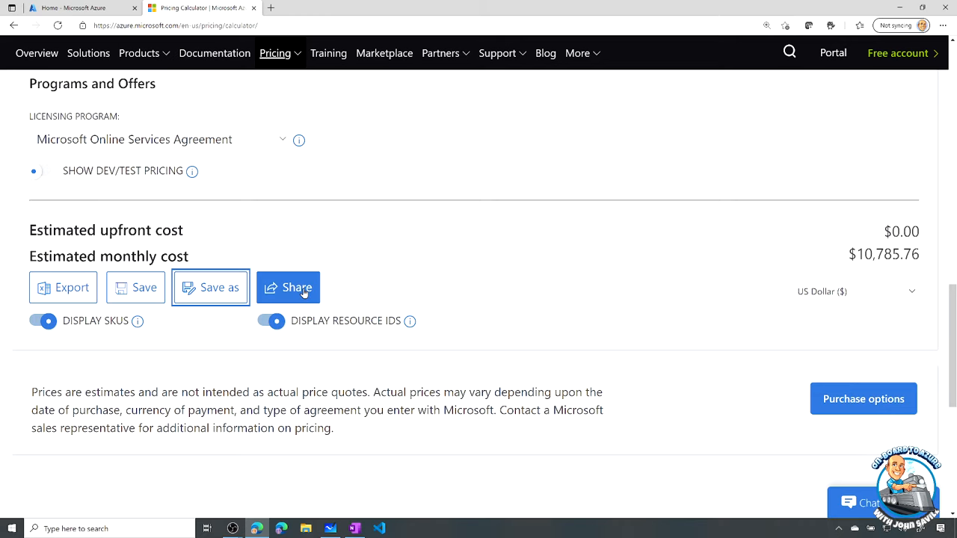
Step: Copy the estimate's share link from the Share Estimate dialog, then re-save the estimate
{"action": "left_click", "coordinate": [288, 288]}
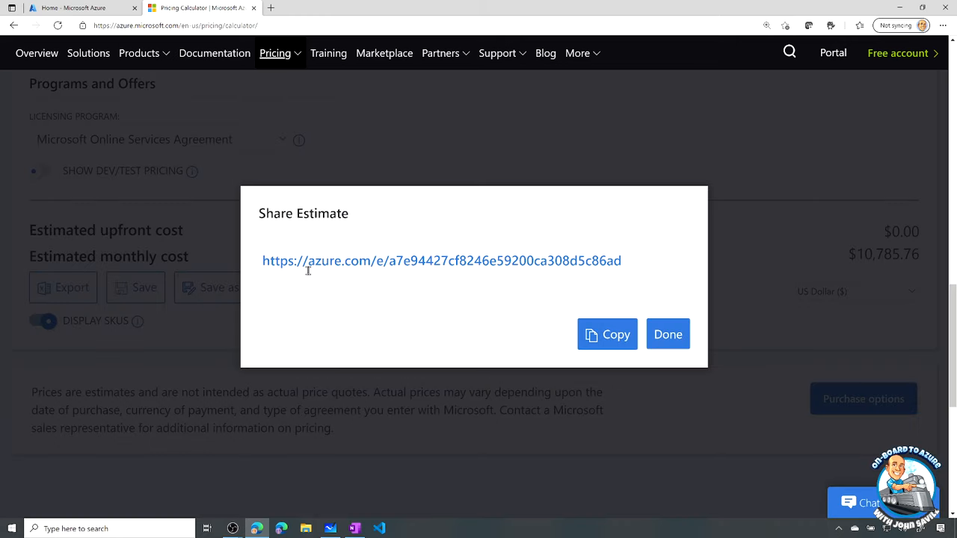
{"action": "mouse_move", "coordinate": [606, 310]}
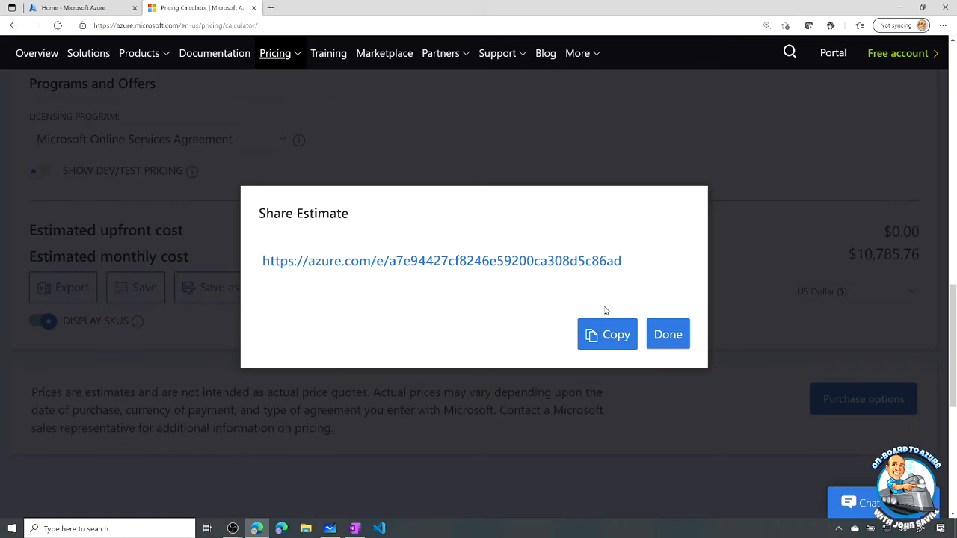
{"action": "left_click", "coordinate": [606, 334]}
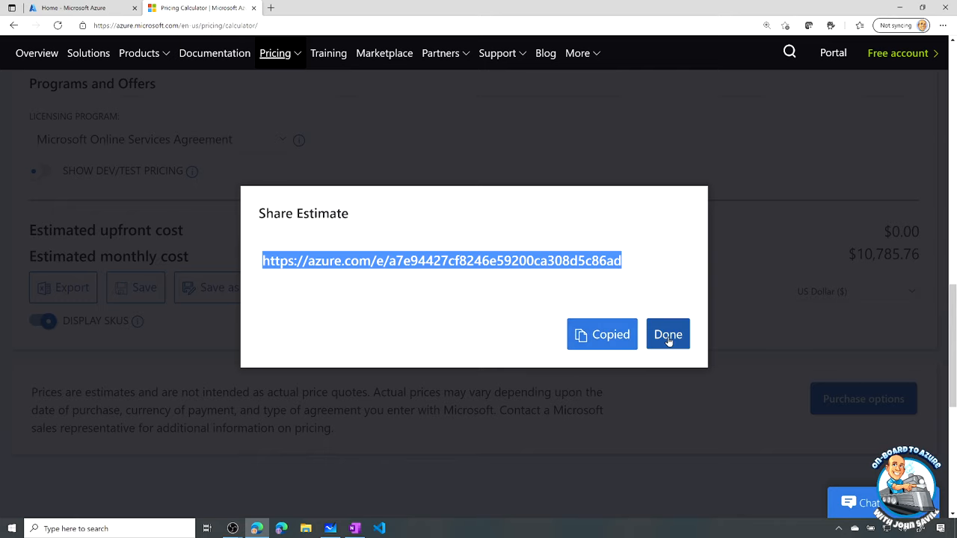
{"action": "left_click", "coordinate": [667, 334]}
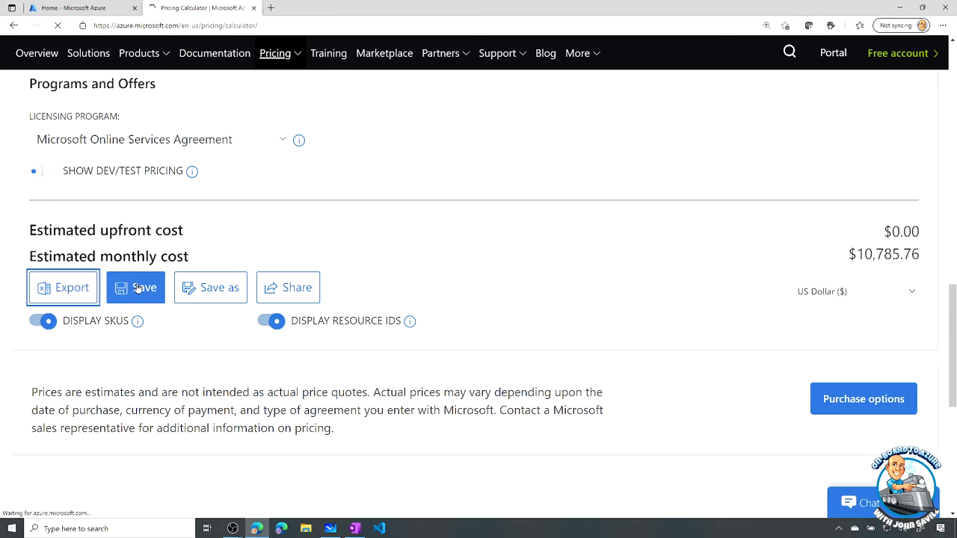
{"action": "left_click", "coordinate": [62, 288]}
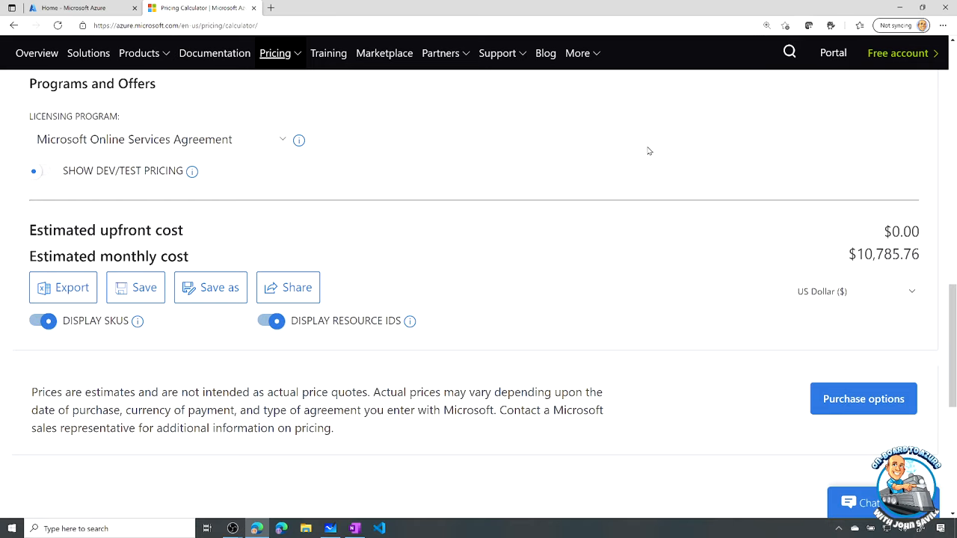
{"action": "mouse_move", "coordinate": [576, 196]}
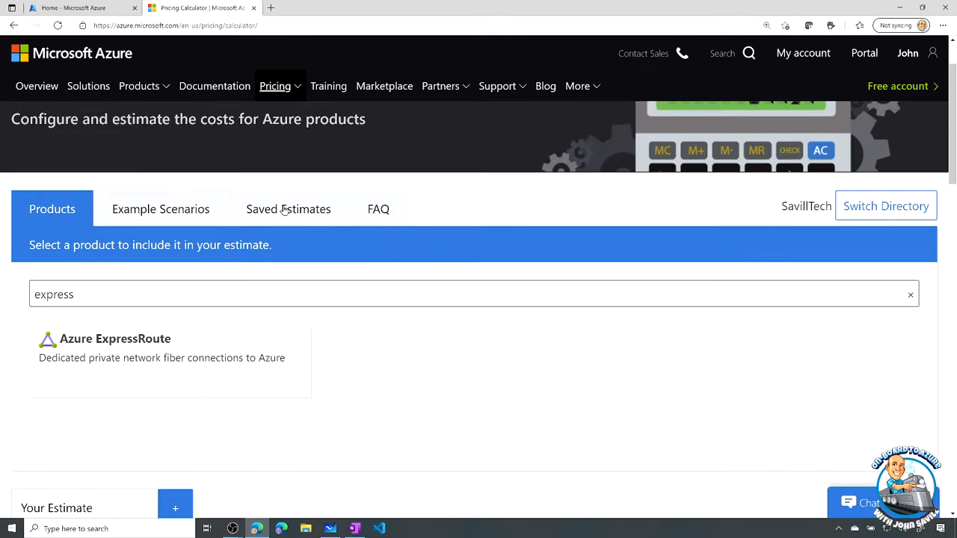
Step: Delete the older saved estimate, keeping Cost Calc Sample Estimate, then clear the product search
{"action": "left_click", "coordinate": [288, 208]}
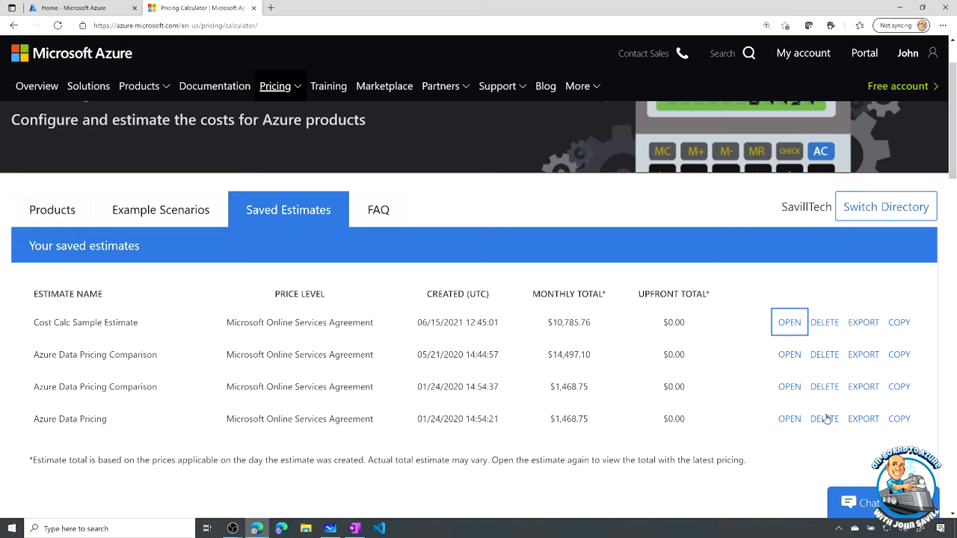
{"action": "left_click", "coordinate": [824, 419]}
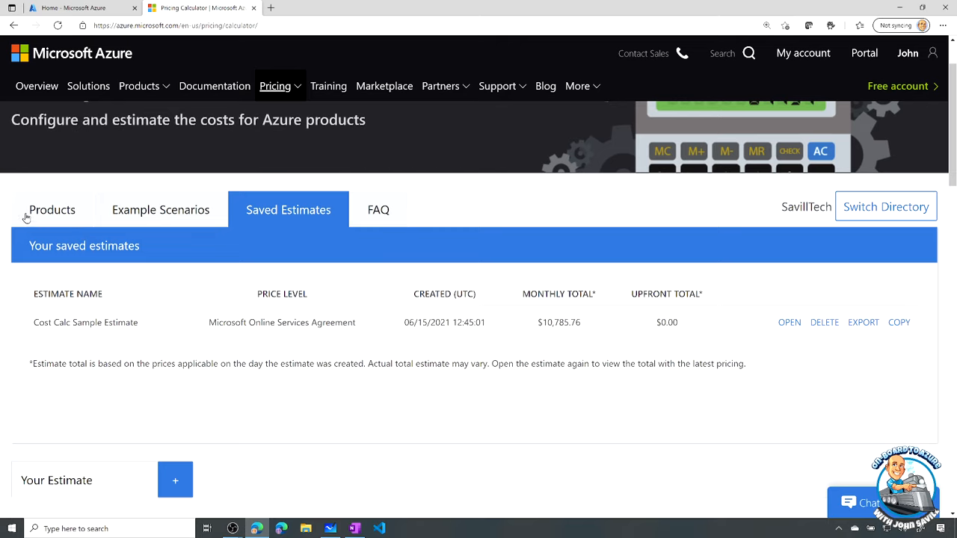
{"action": "left_click", "coordinate": [52, 210]}
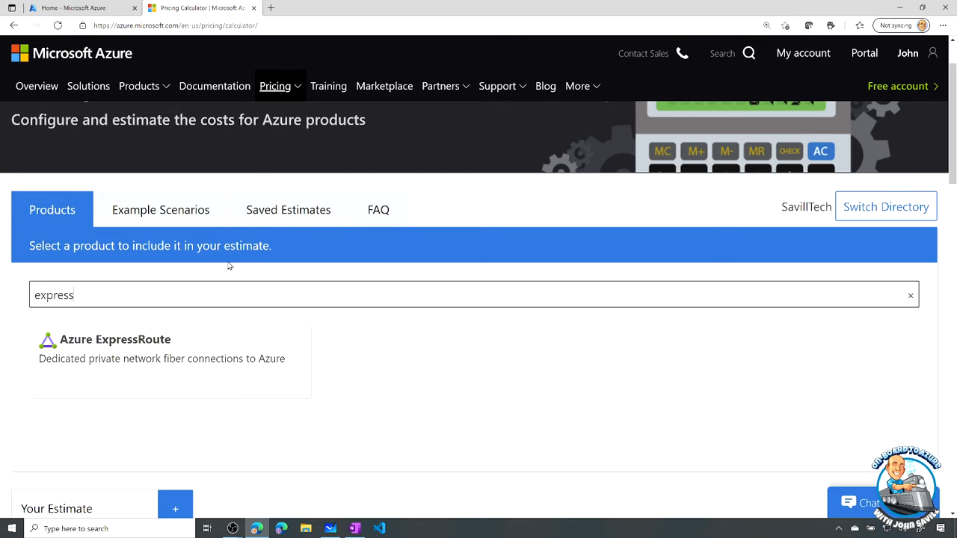
{"action": "left_click", "coordinate": [911, 294]}
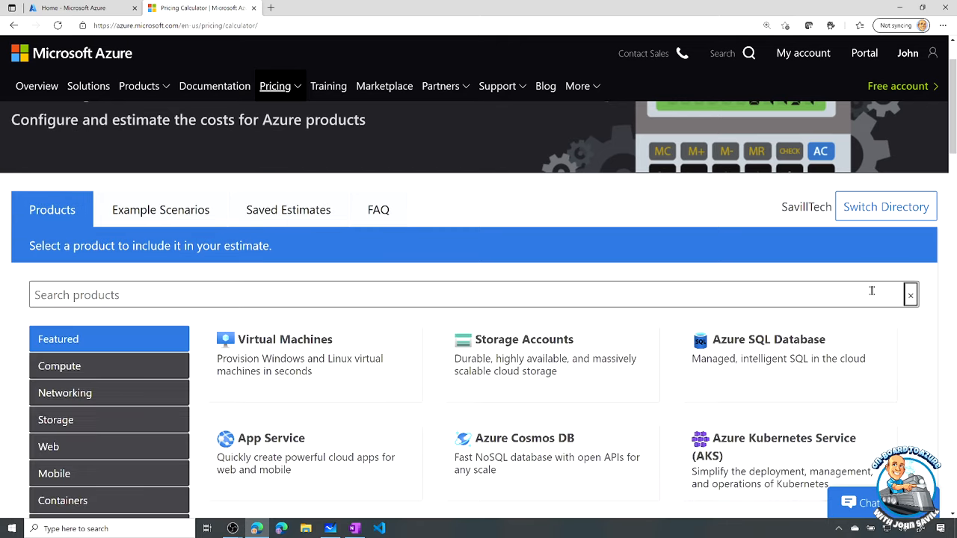